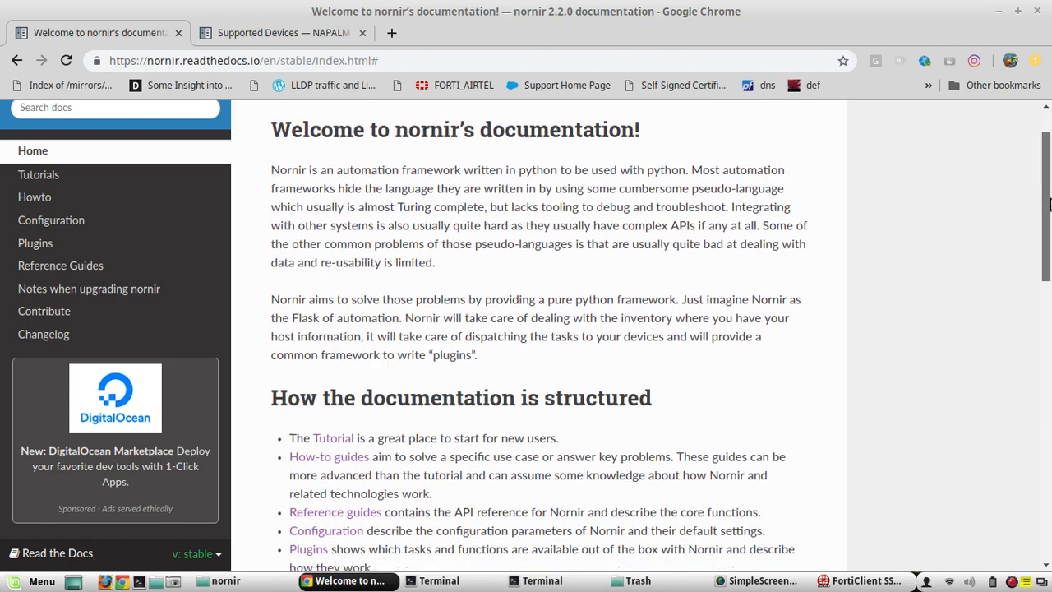
Navigate to the Tutorials section and land on the 'What is Nornir?' page
scroll(down, 3)
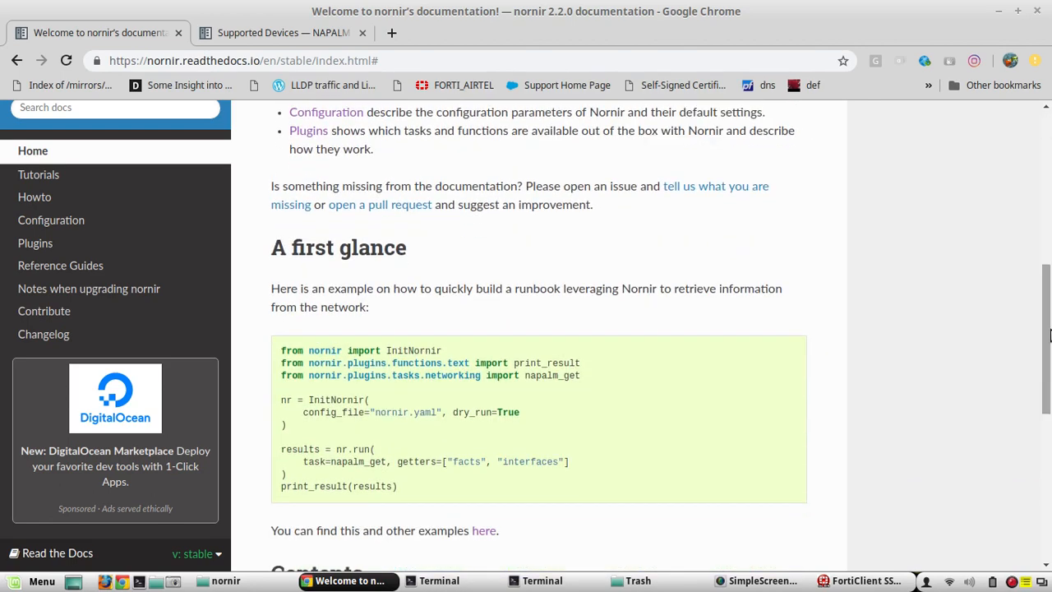
scroll(down, 3)
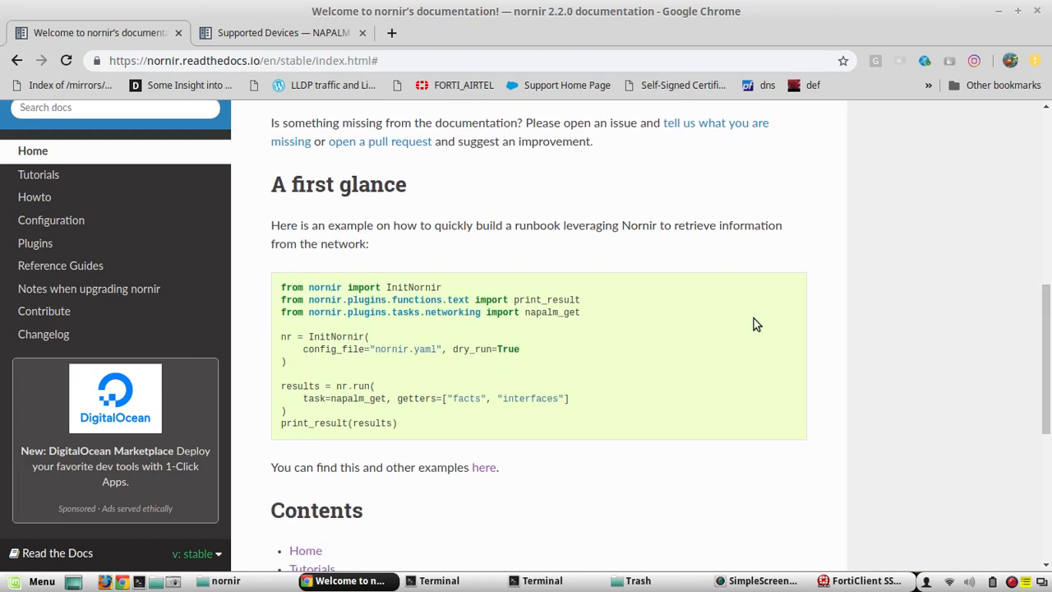
mouse_move(282, 286)
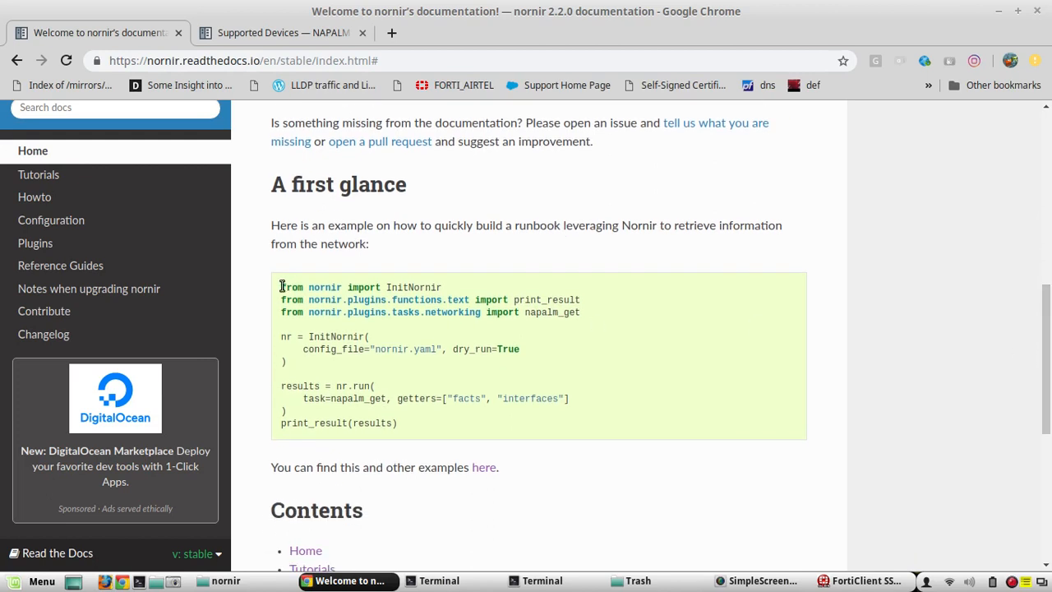
mouse_move(941, 371)
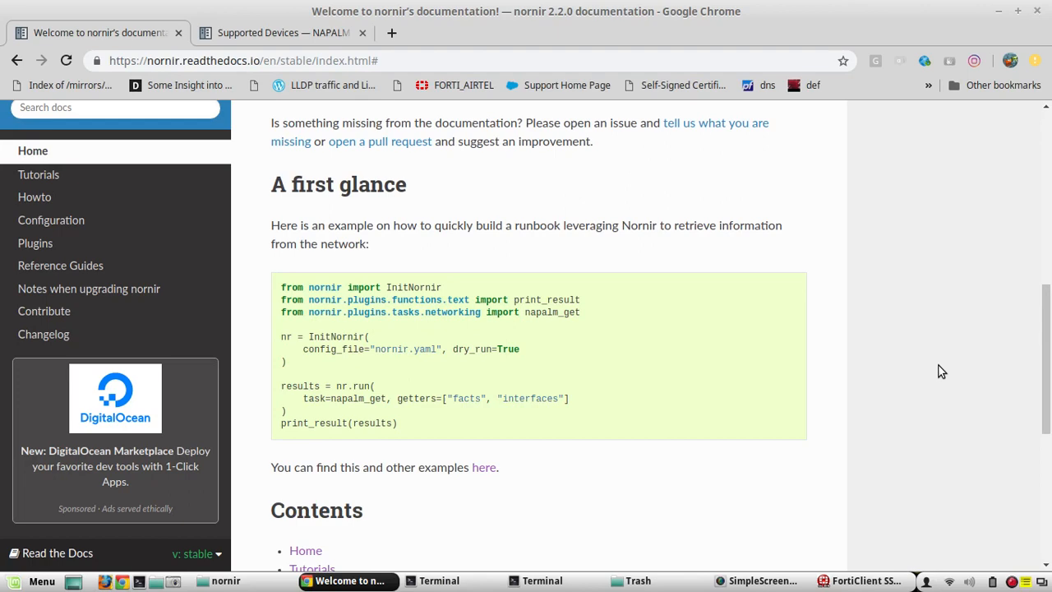
scroll(up, 3)
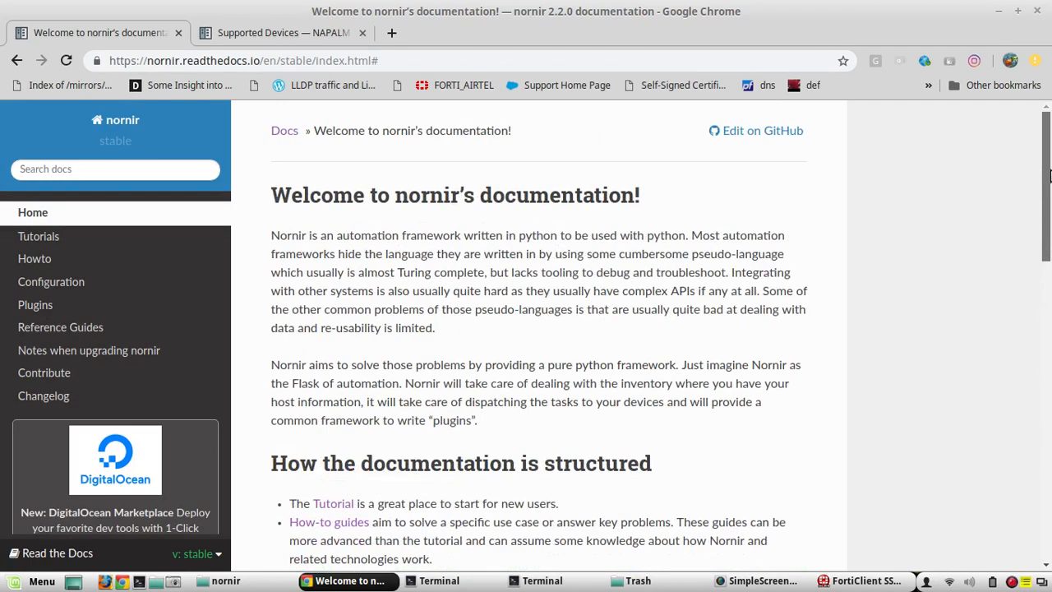
mouse_move(39, 246)
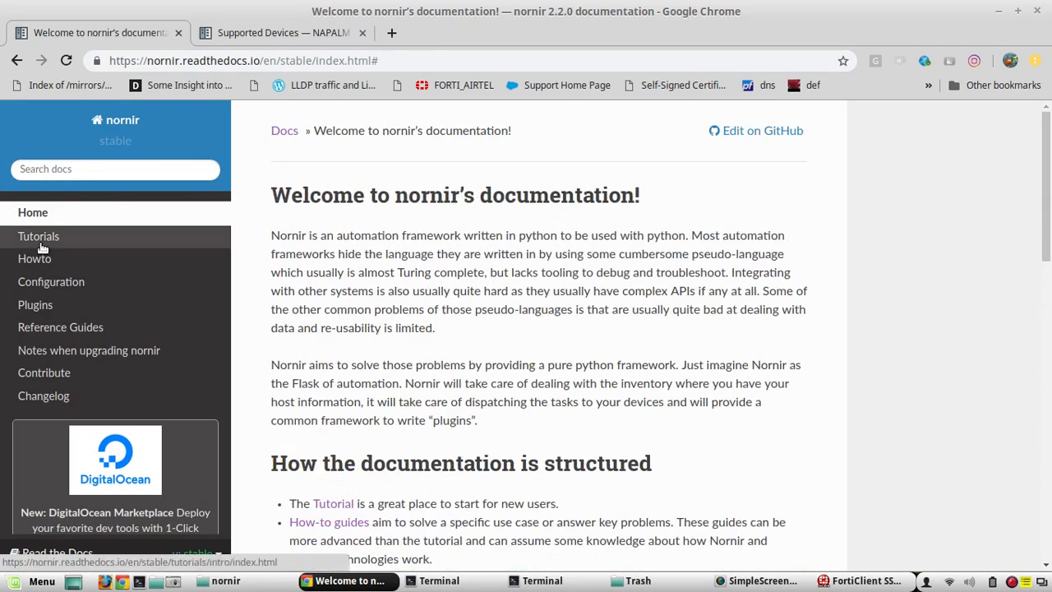
click(40, 236)
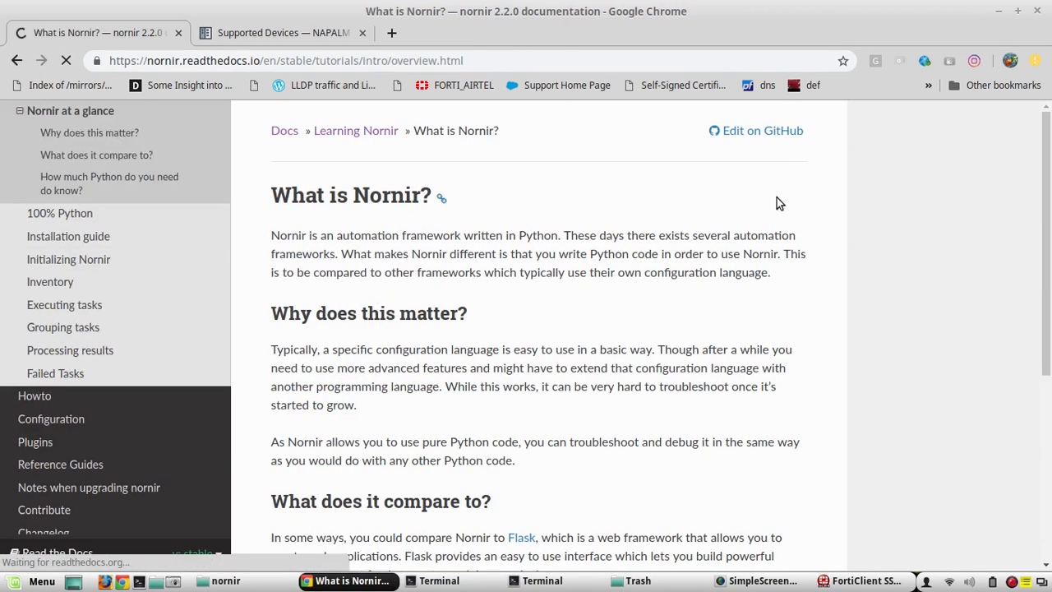
Read through the 'What is Nornir?' introduction, comparison and Python-requirement sections
scroll(down, 3)
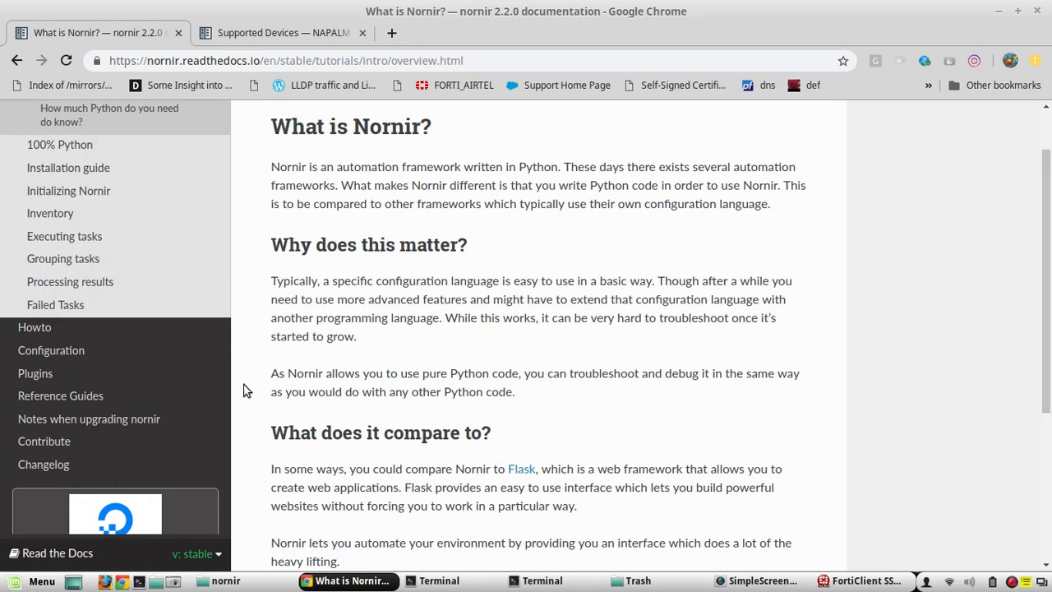
mouse_move(485, 391)
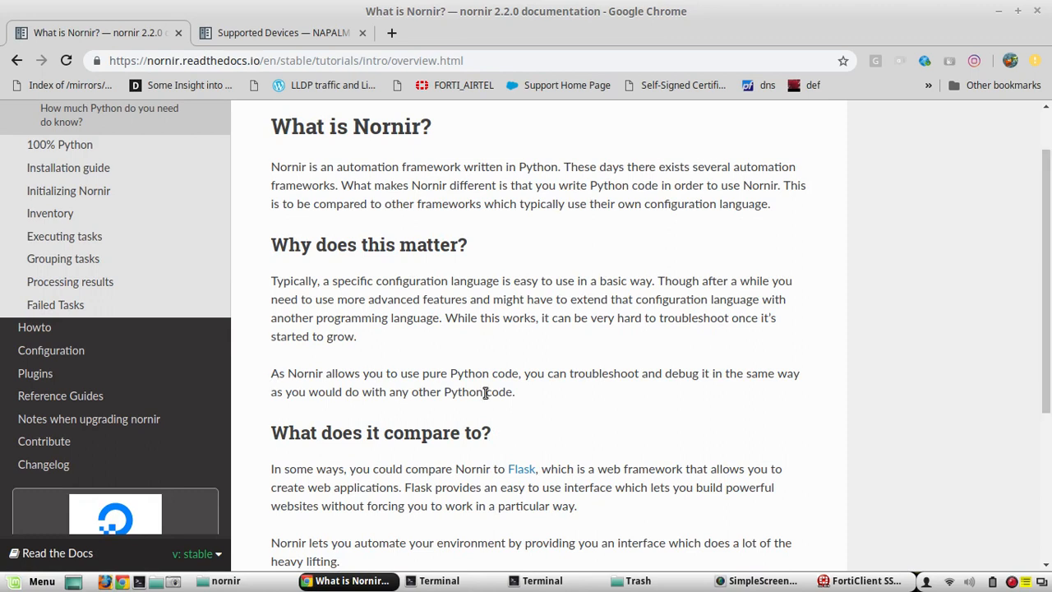
mouse_move(697, 366)
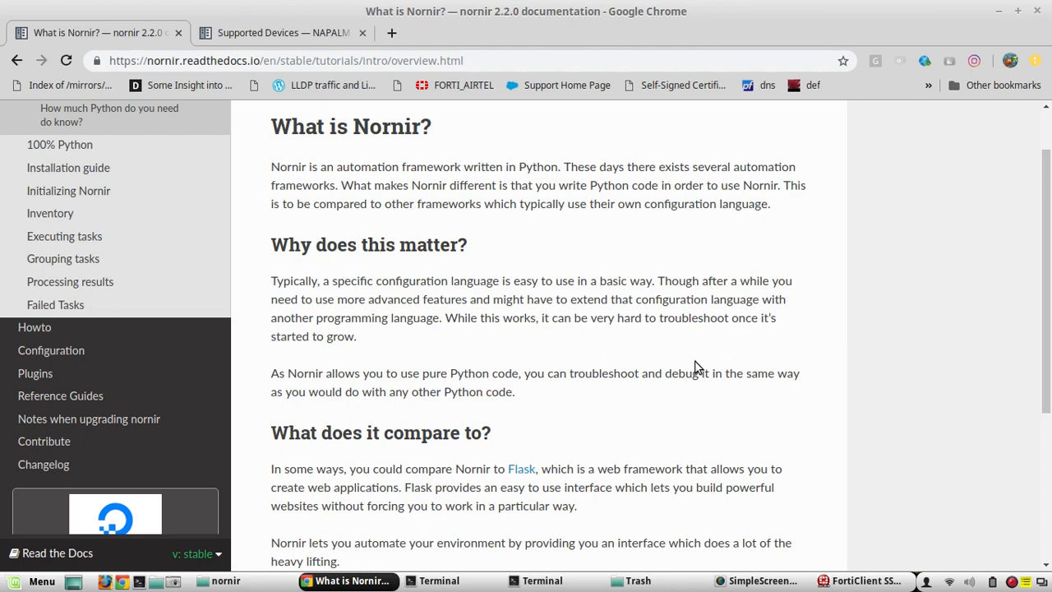
mouse_move(657, 444)
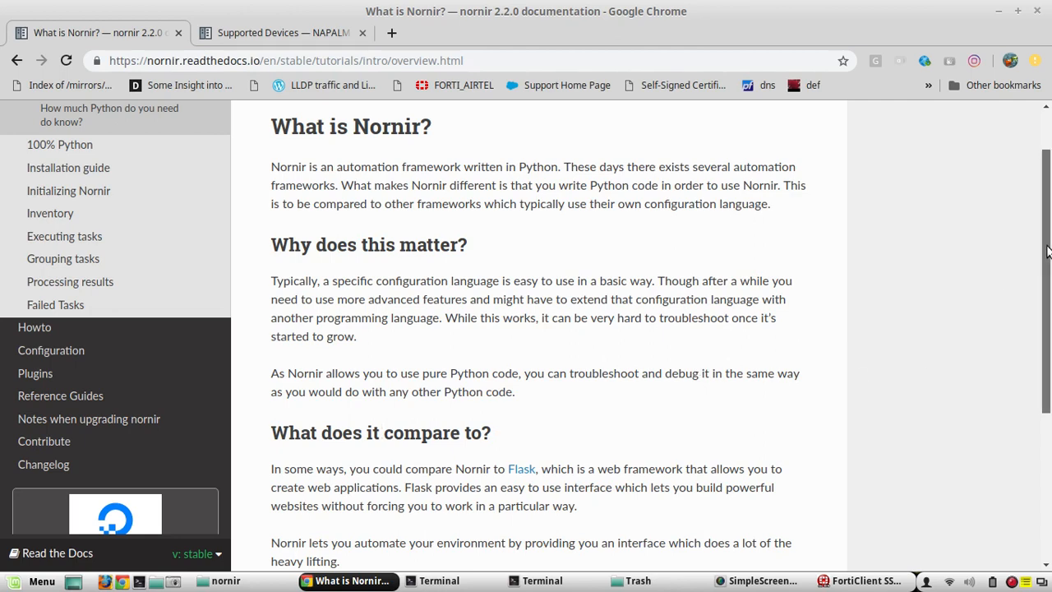
scroll(down, 3)
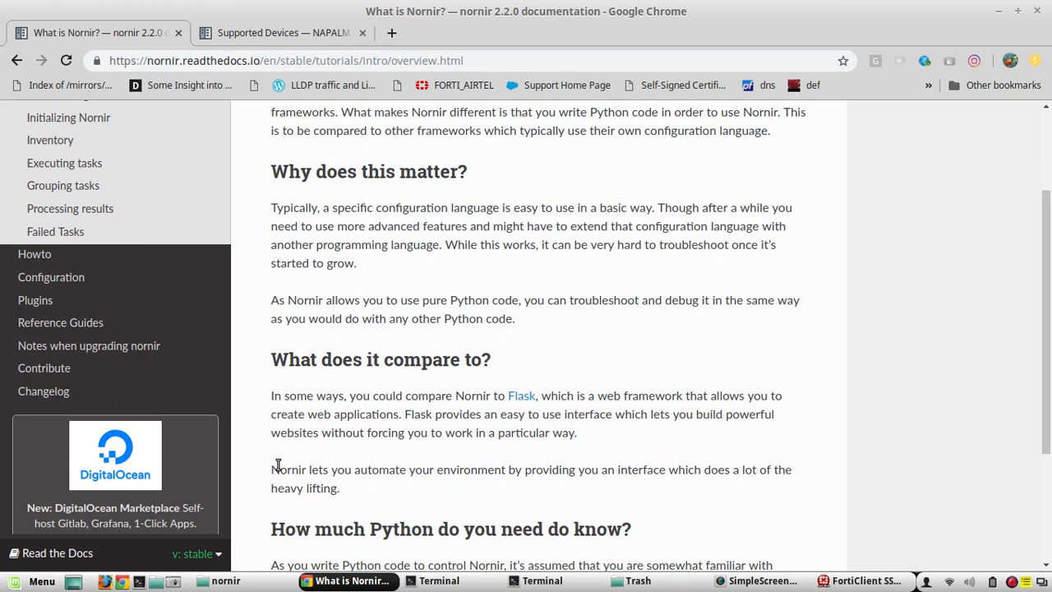
mouse_move(291, 470)
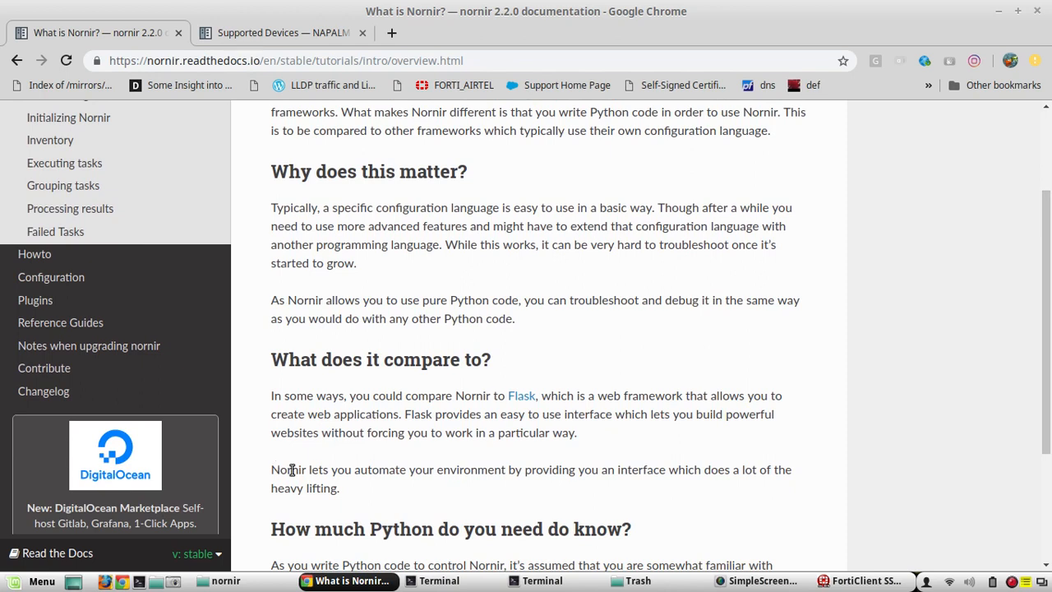
mouse_move(556, 506)
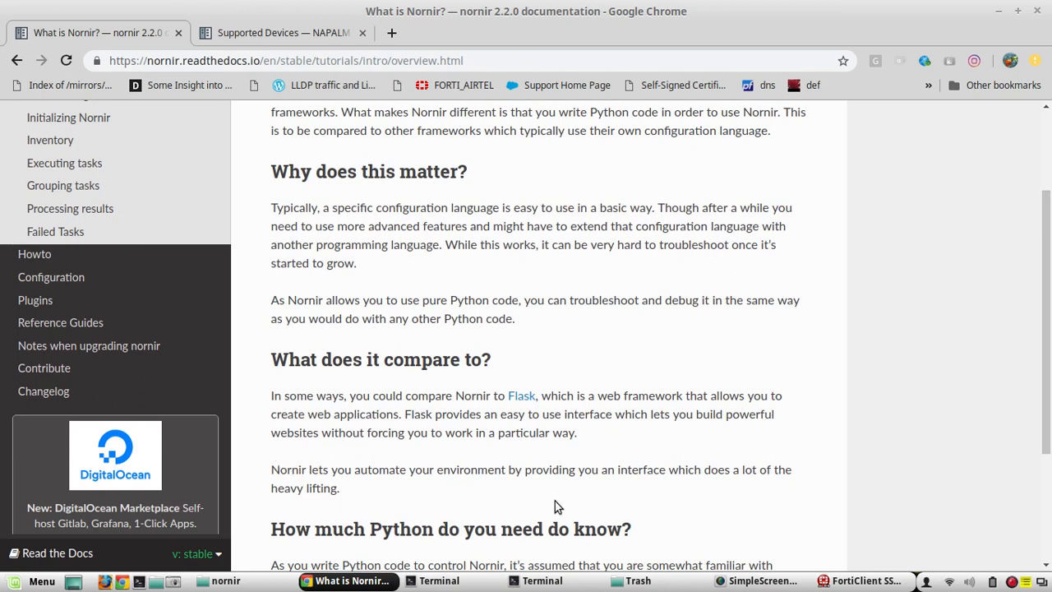
mouse_move(940, 371)
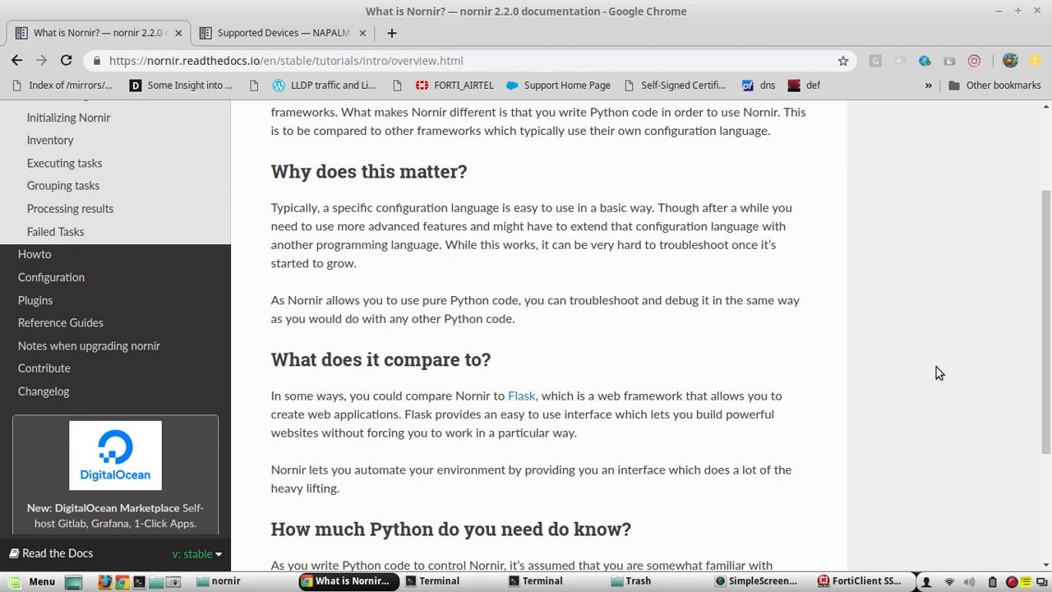
scroll(up, 3)
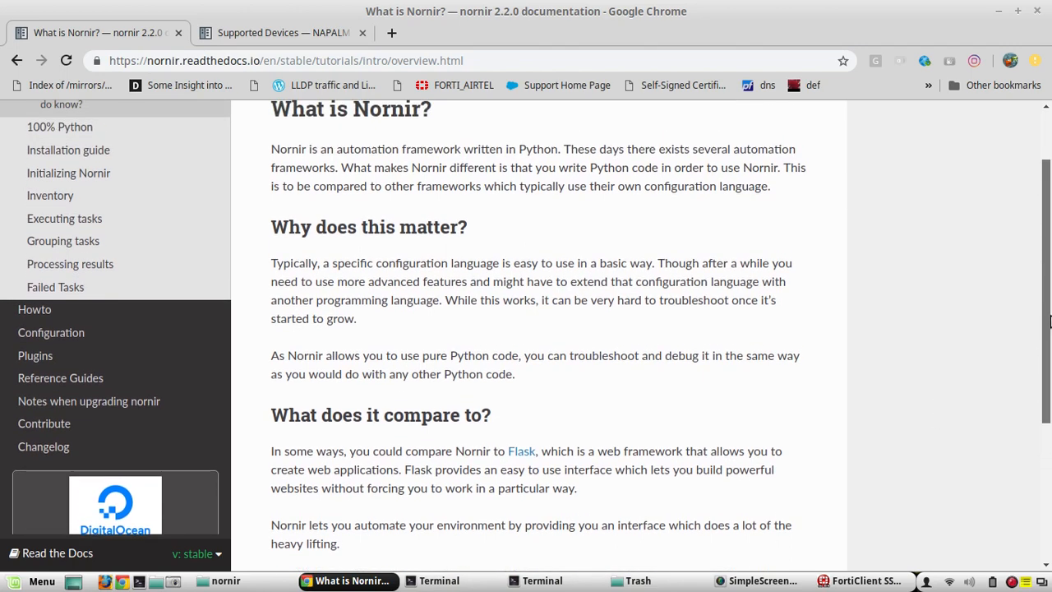
scroll(up, 3)
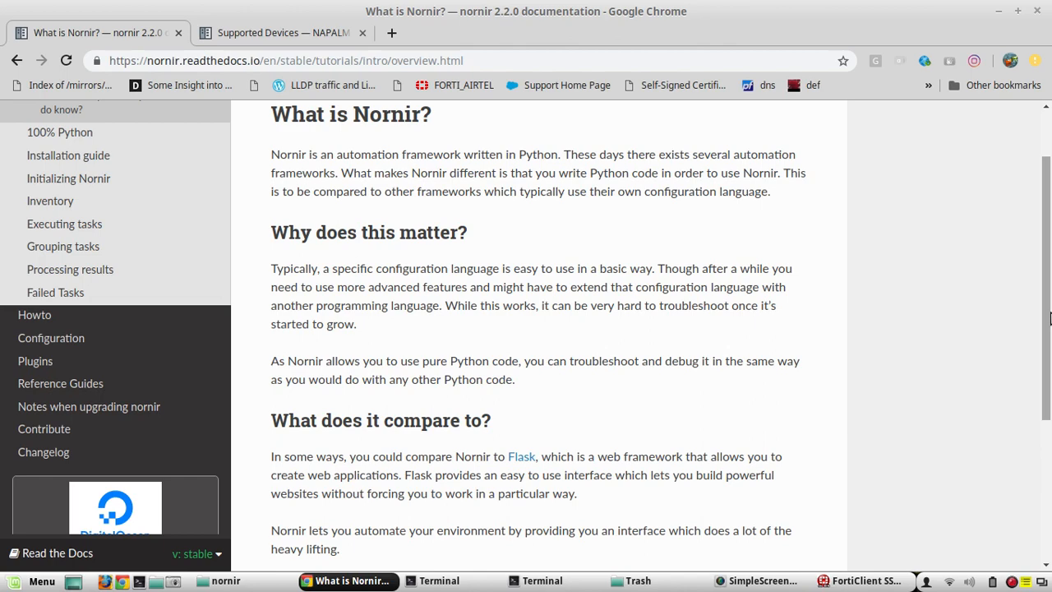
scroll(up, 3)
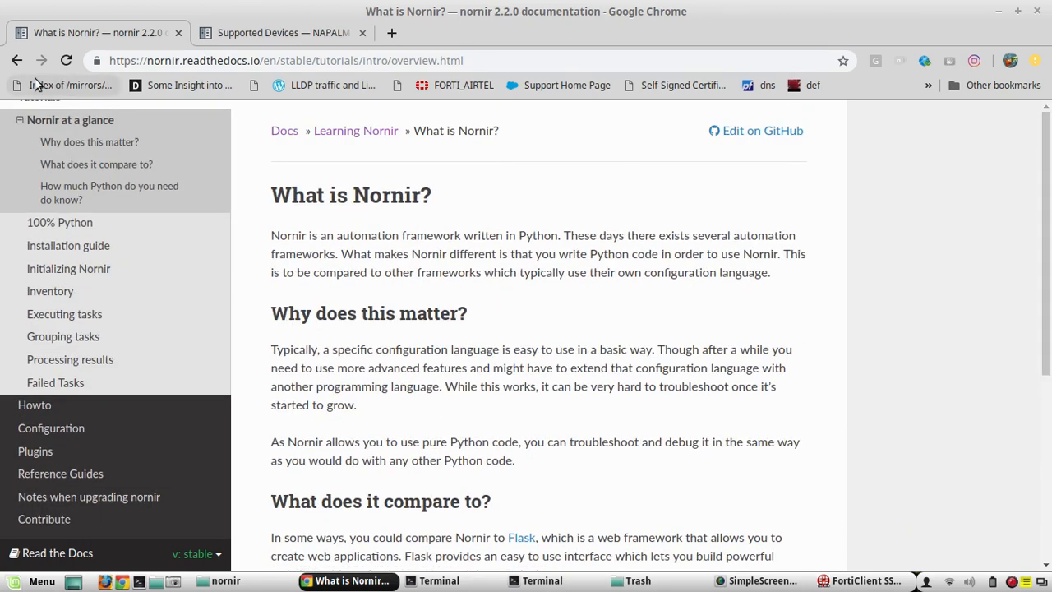
Return to the docs home page and highlight napalm_get in the 'A first glance' example
click(355, 130)
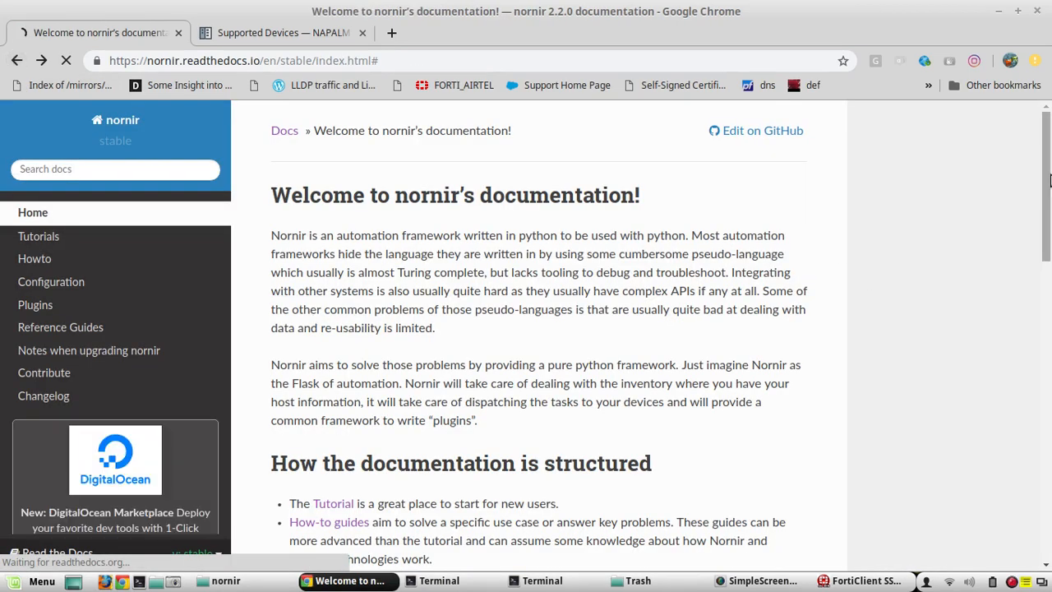
scroll(down, 3)
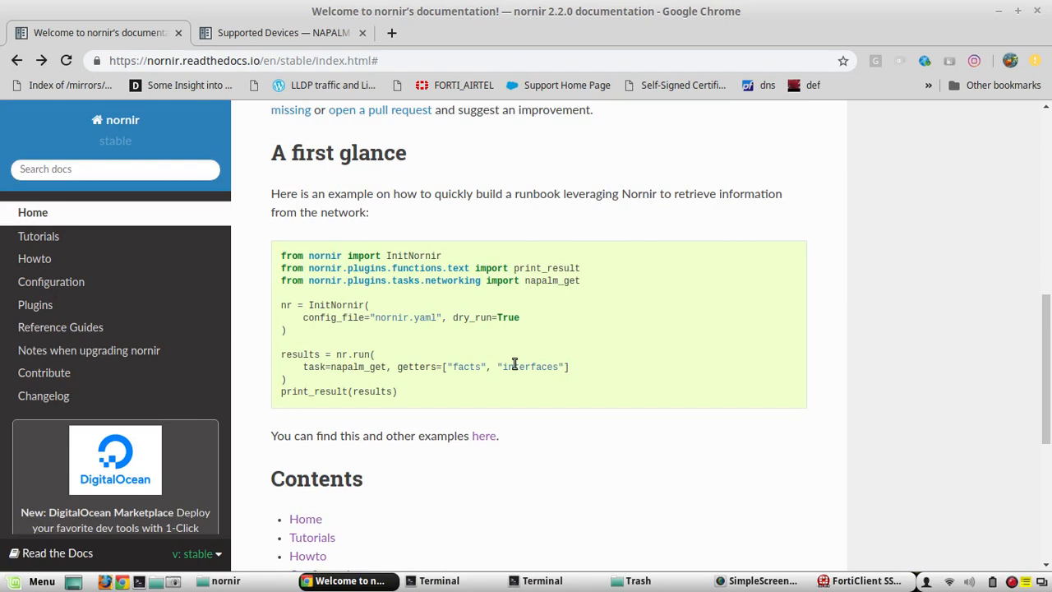
double_click(351, 367)
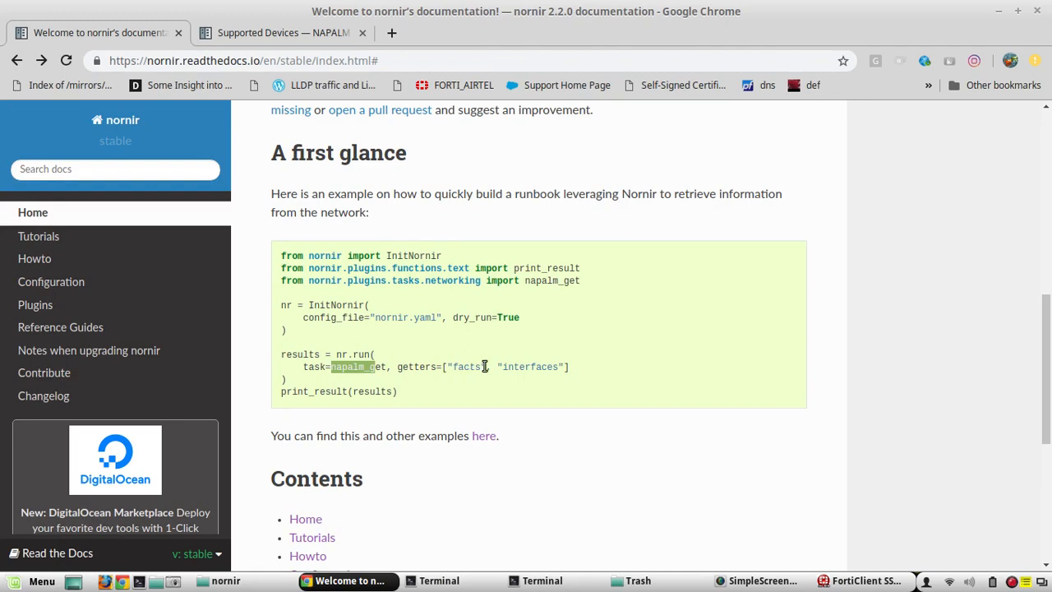
Check NAPALM's supported-devices getters matrix, then come back to the Nornir documentation
click(282, 32)
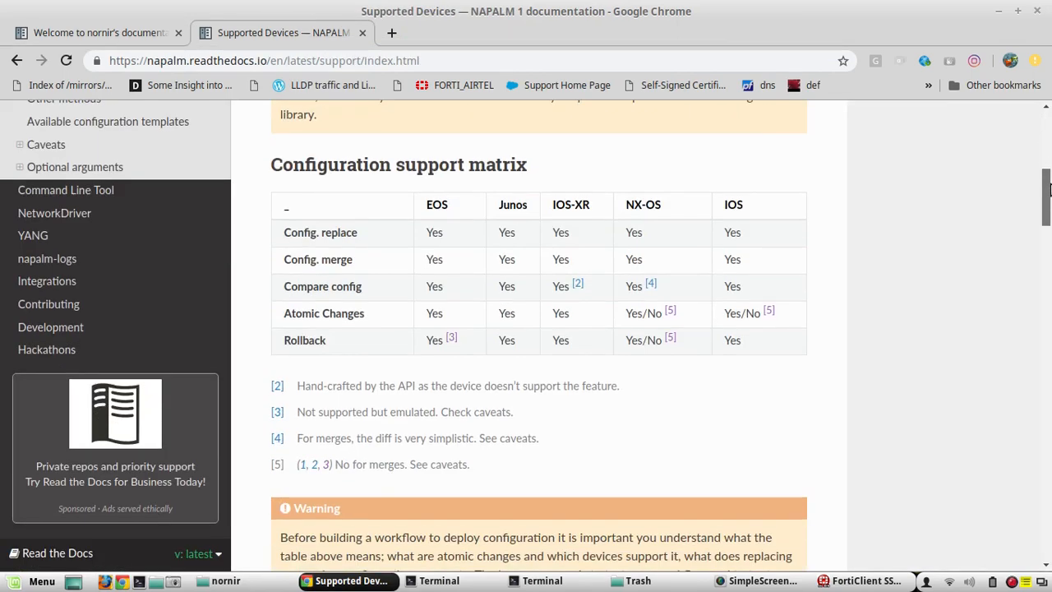
scroll(down, 3)
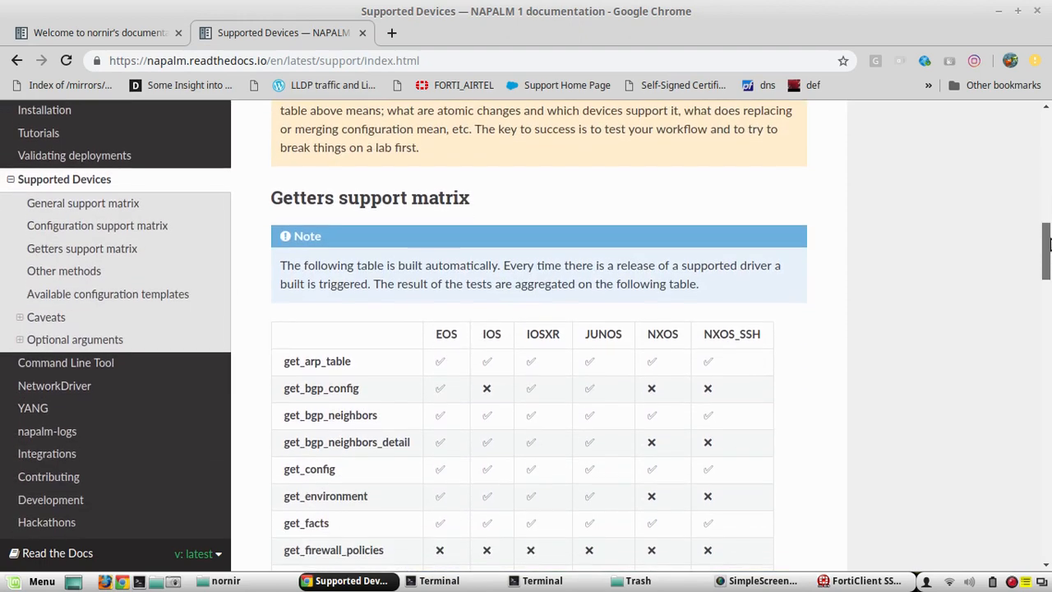
click(99, 33)
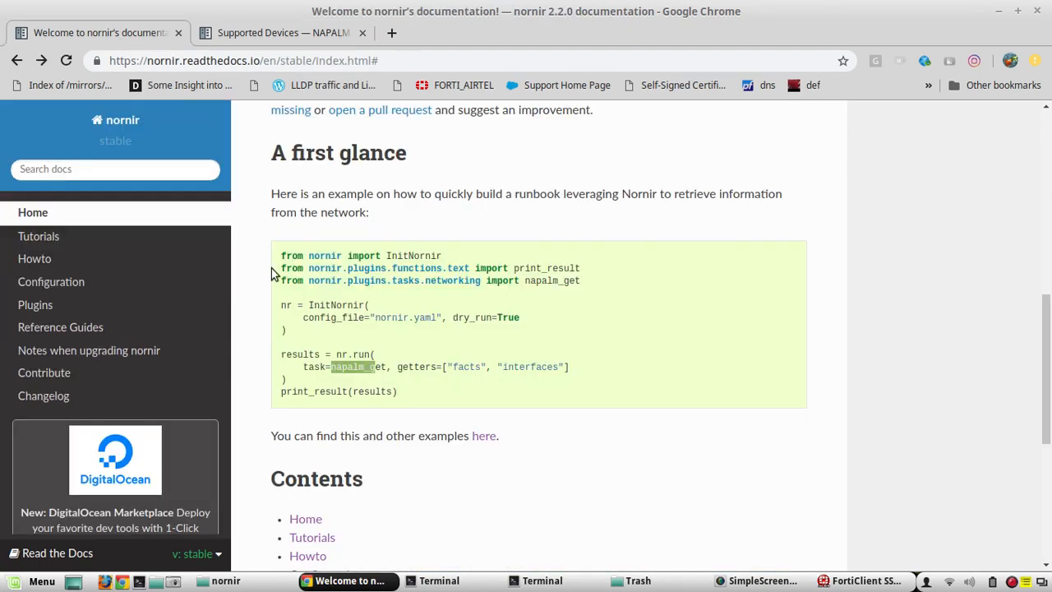
mouse_move(327, 365)
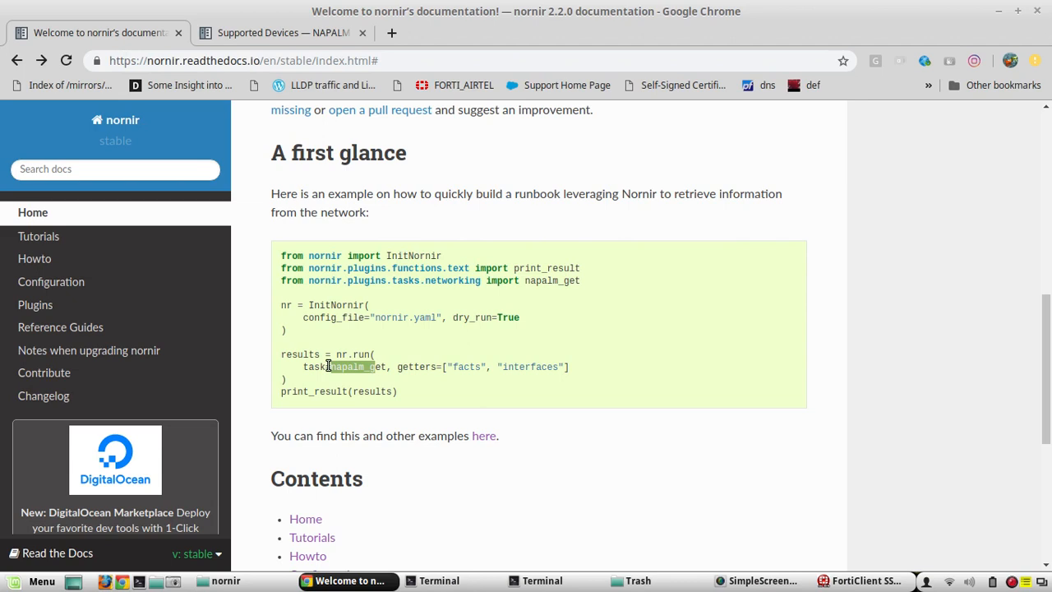
mouse_move(590, 348)
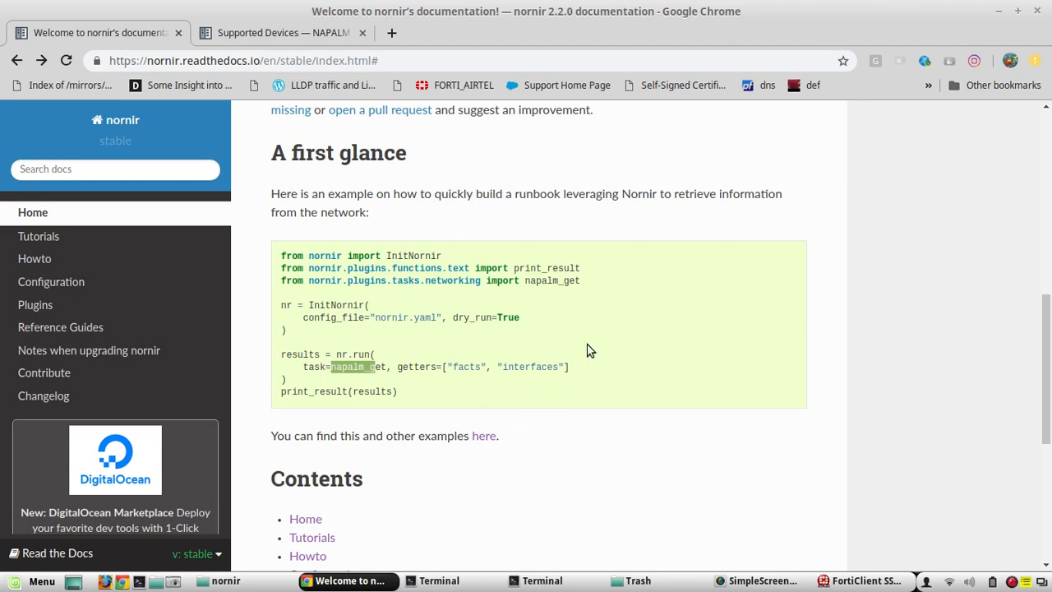
mouse_move(311, 49)
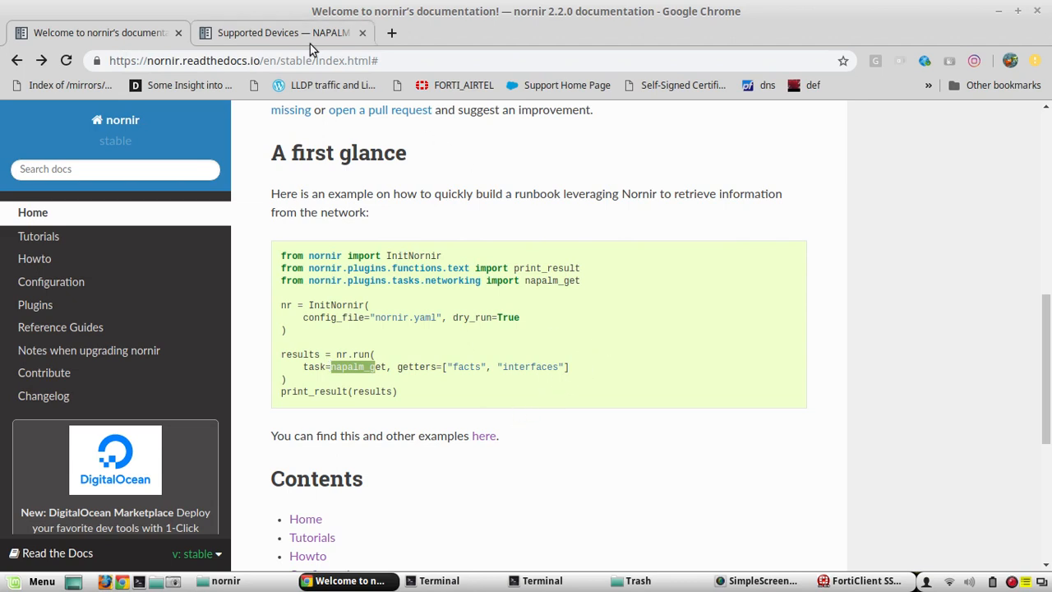
mouse_move(283, 33)
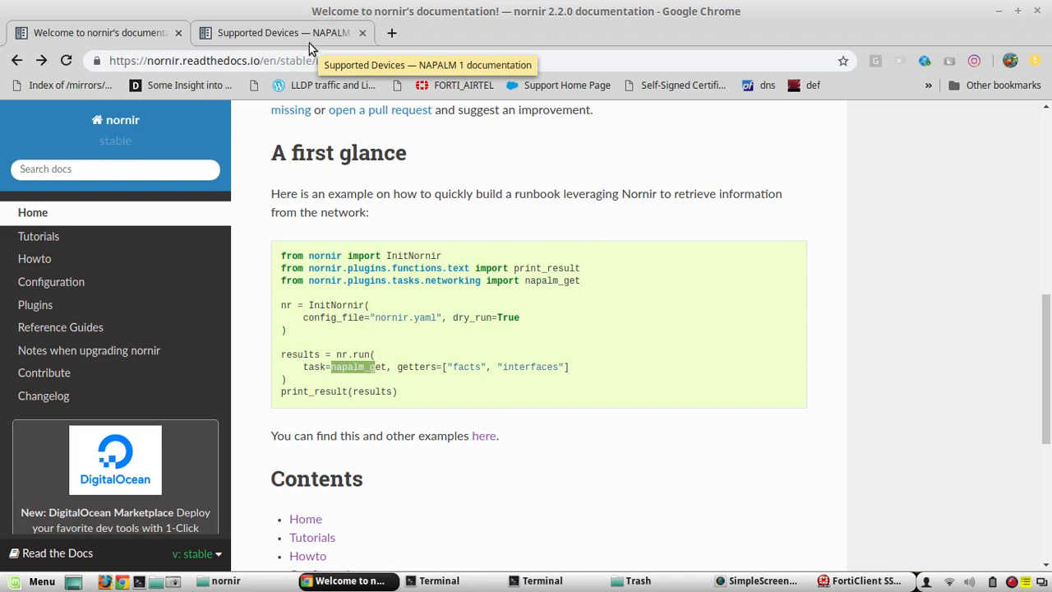
click(283, 33)
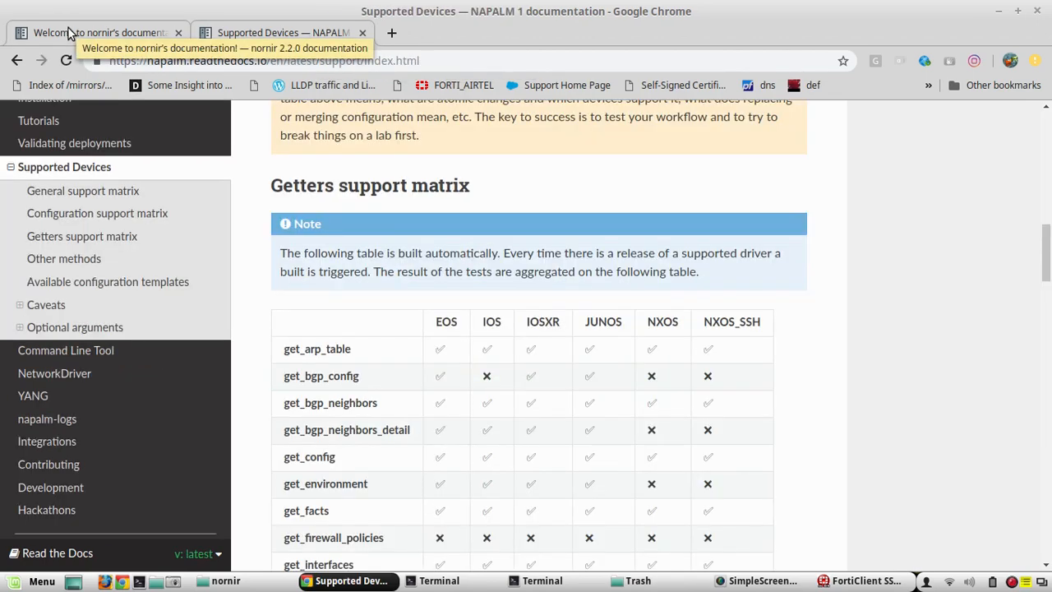
click(99, 33)
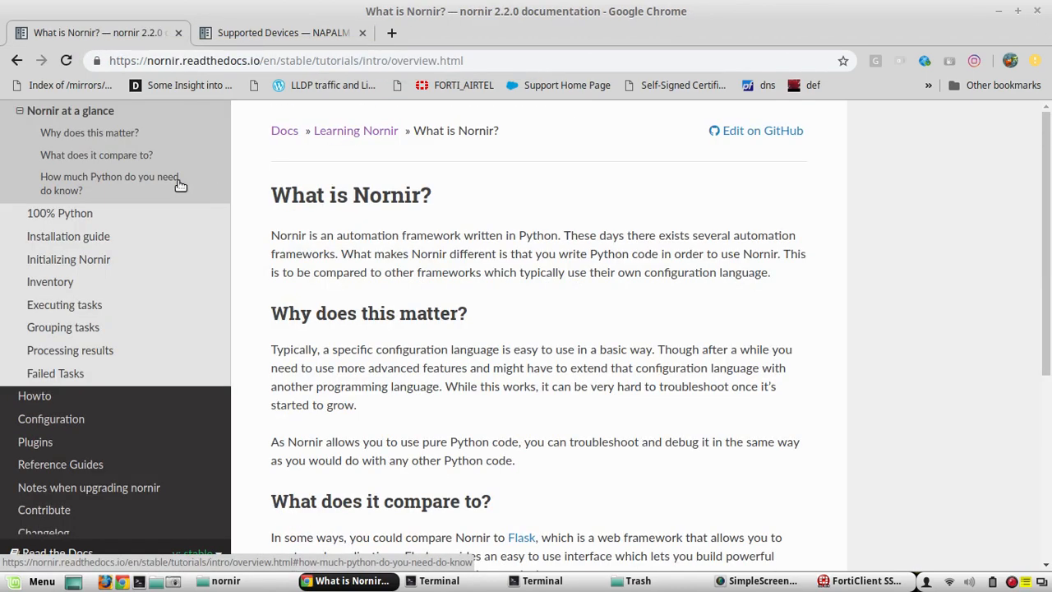
mouse_move(112, 184)
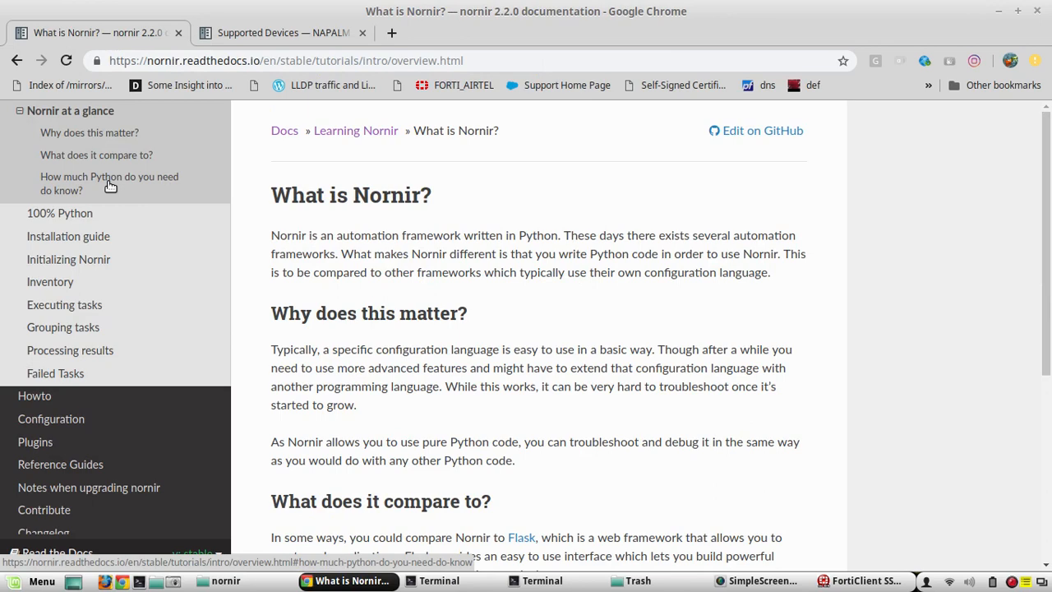
click(109, 182)
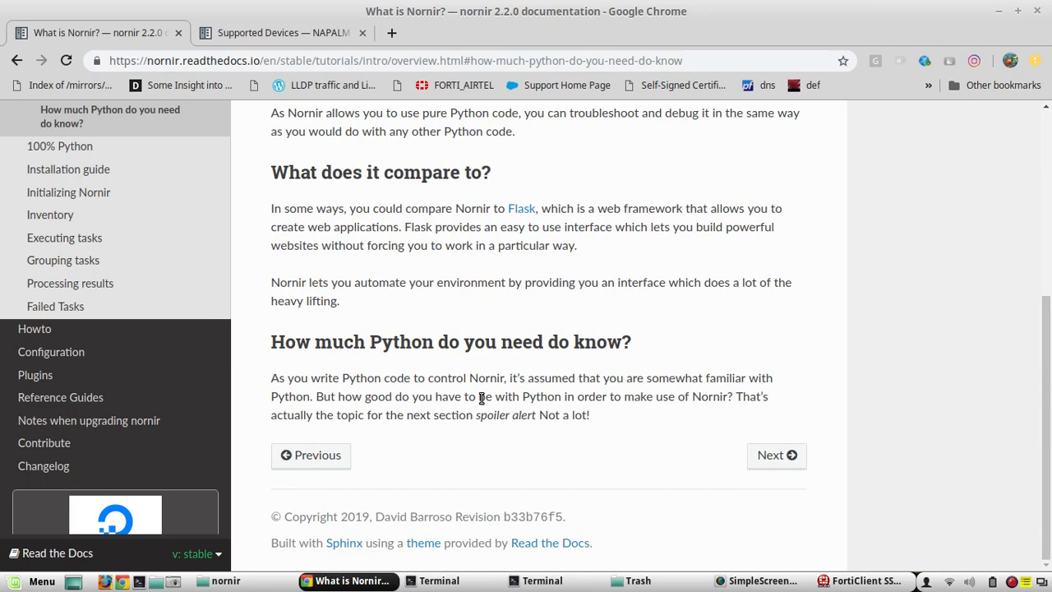
Read 'The need to know Python' page through to its required Python skills list
click(776, 453)
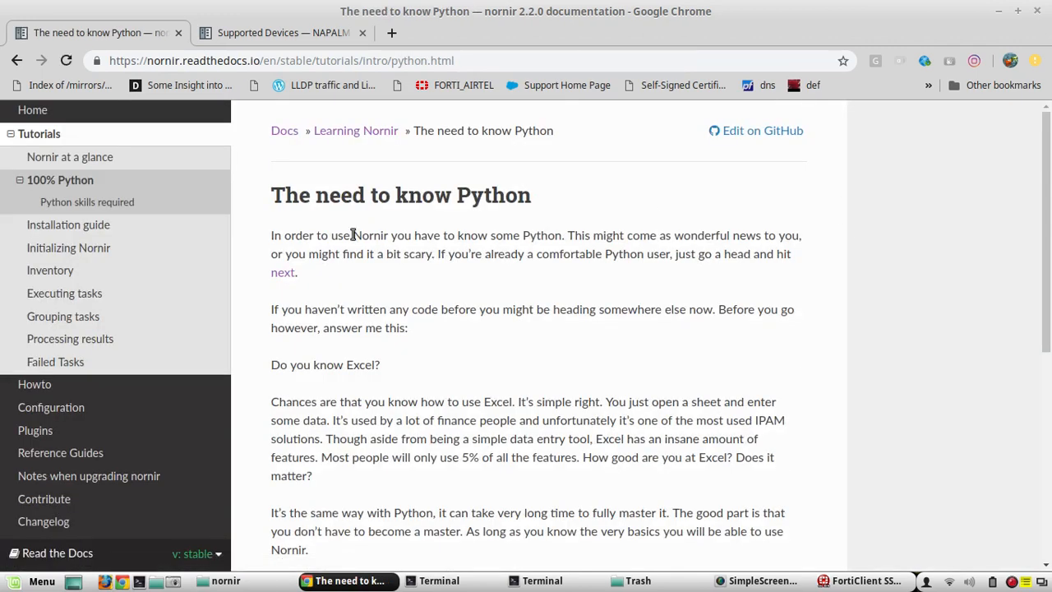
mouse_move(388, 243)
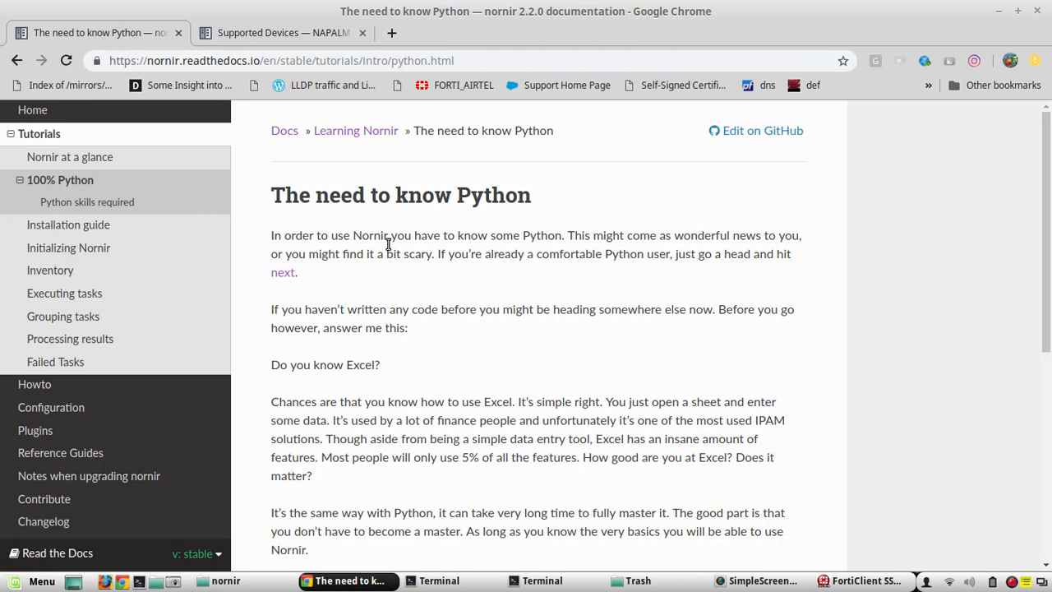
scroll(down, 3)
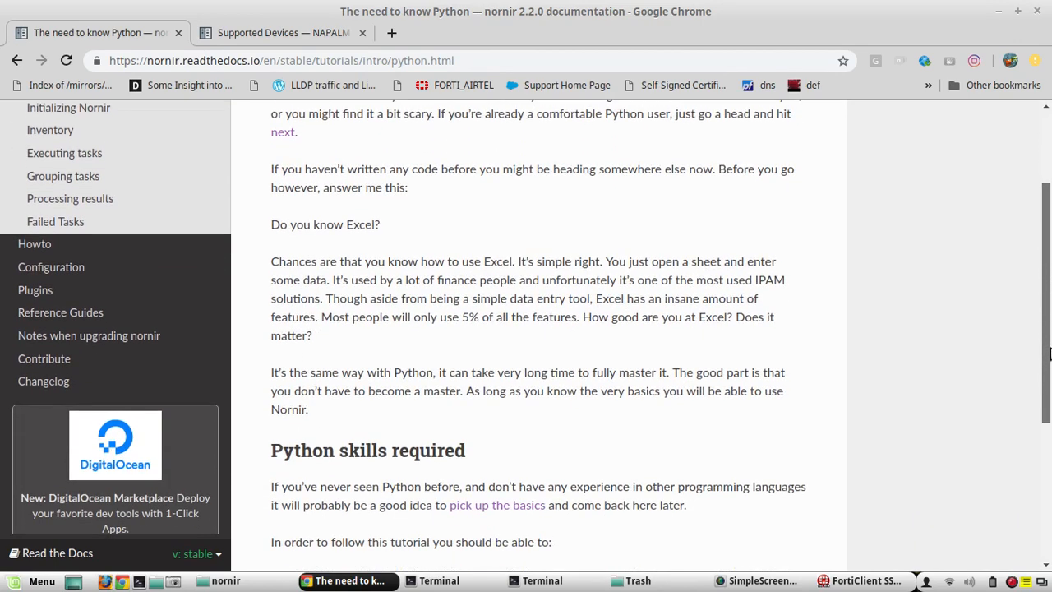
scroll(down, 3)
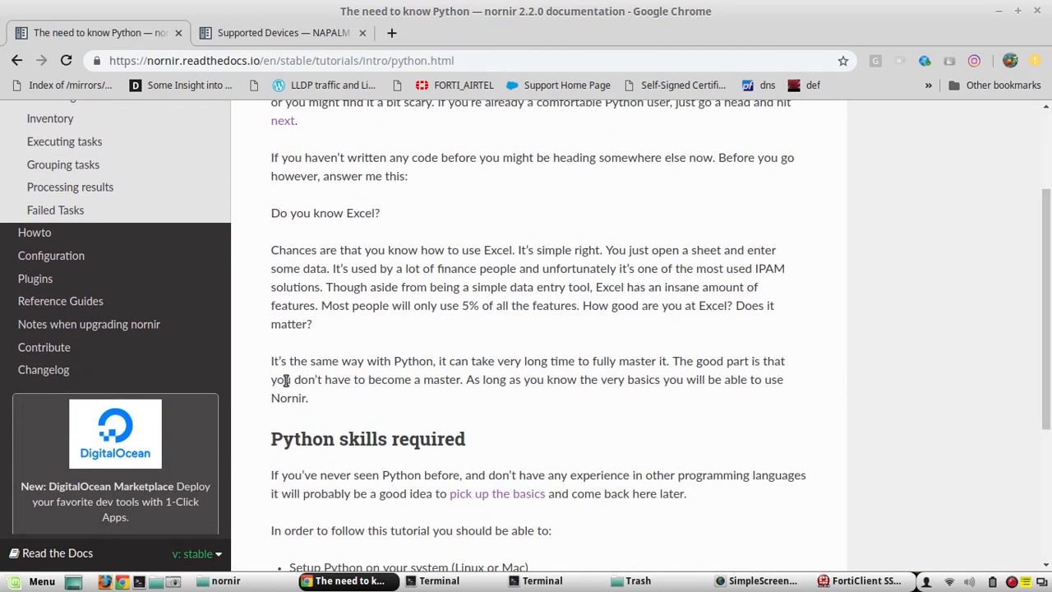
mouse_move(591, 421)
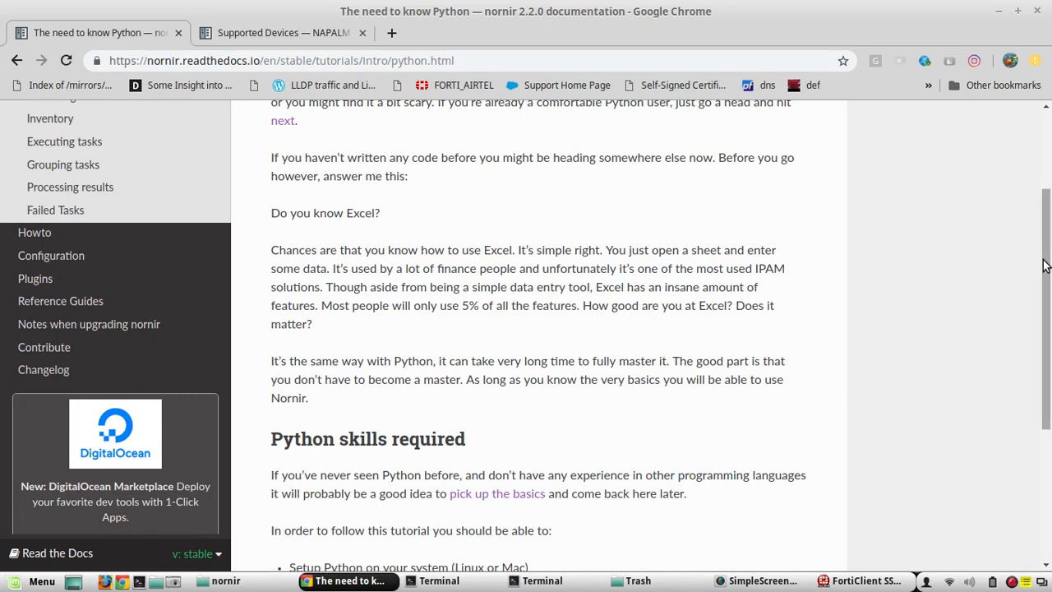
scroll(down, 3)
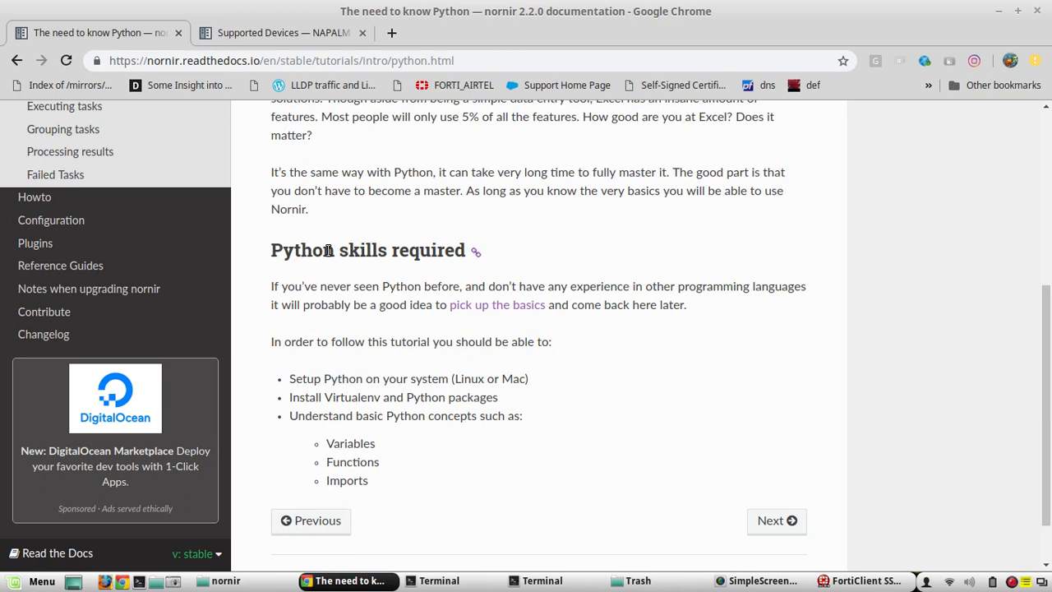
mouse_move(304, 375)
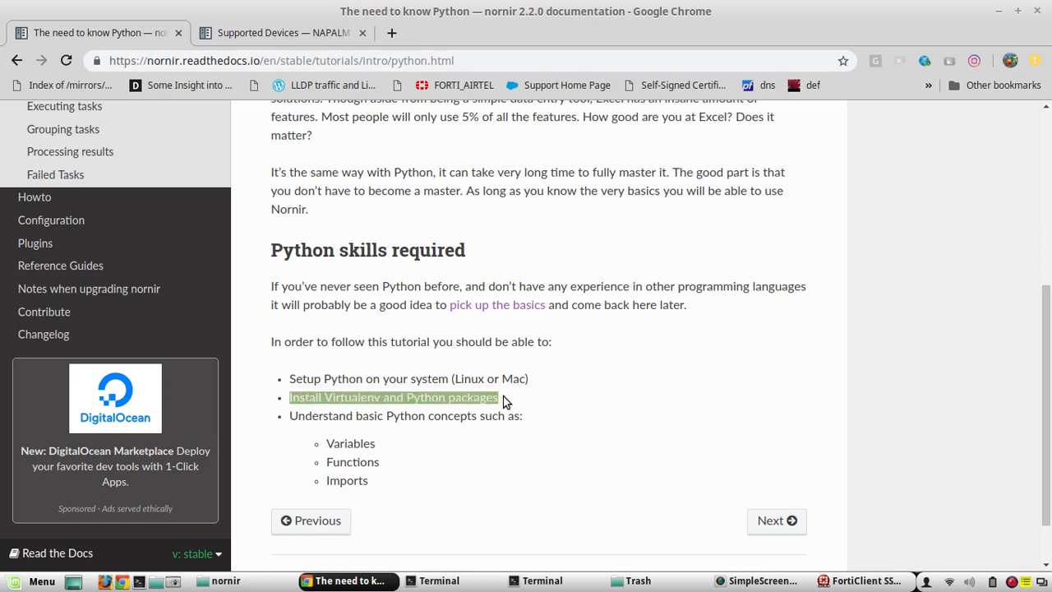
mouse_move(374, 378)
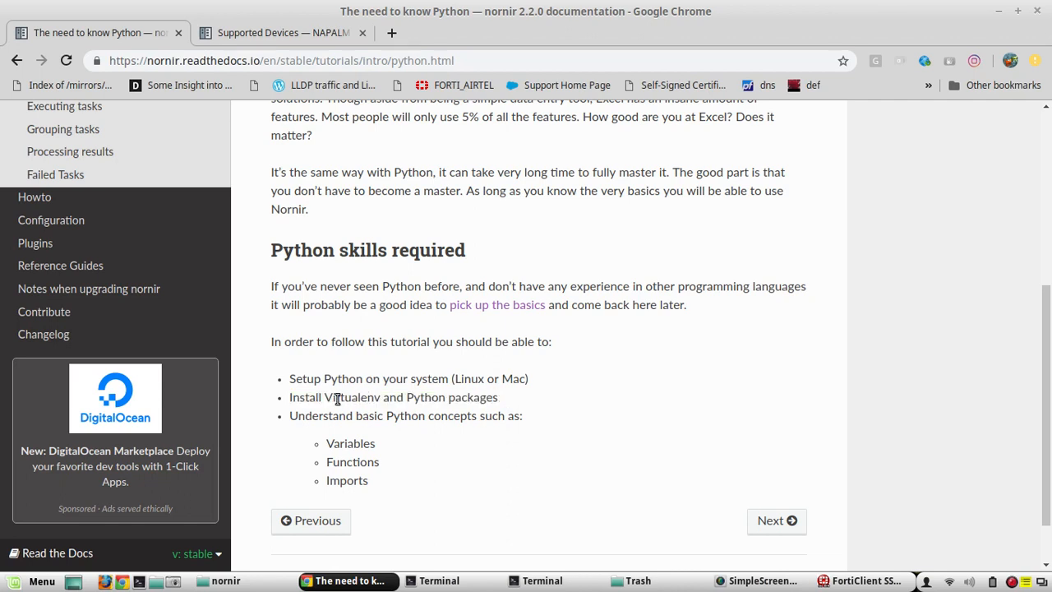
mouse_move(306, 417)
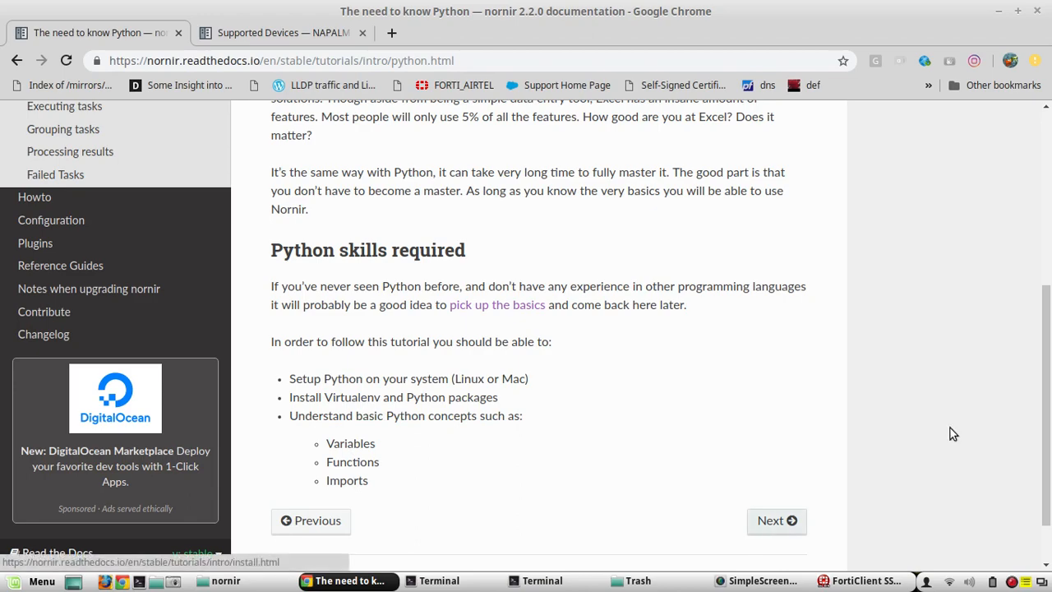
scroll(up, 3)
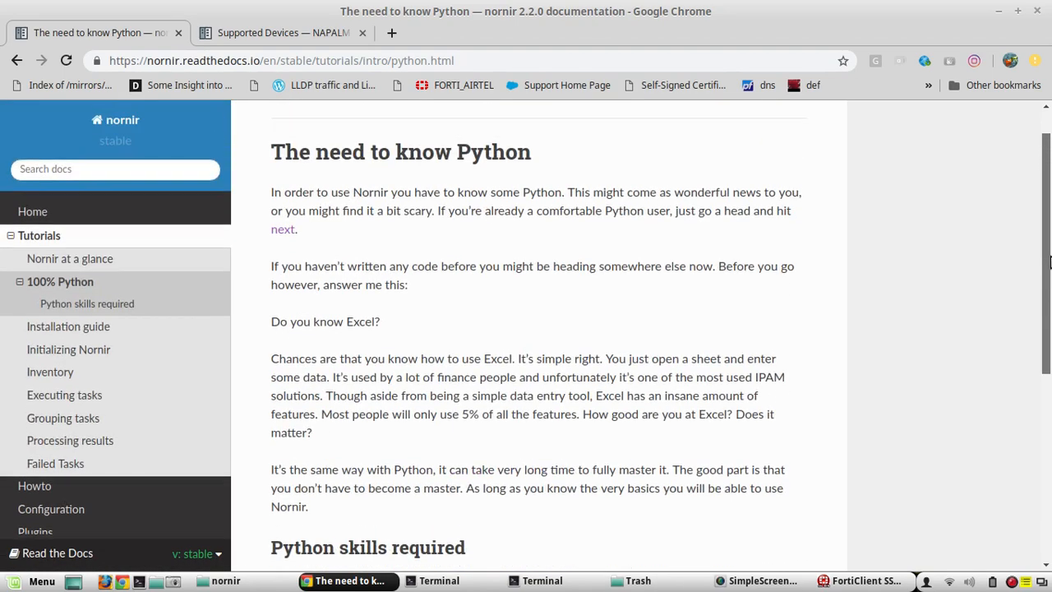
scroll(down, 3)
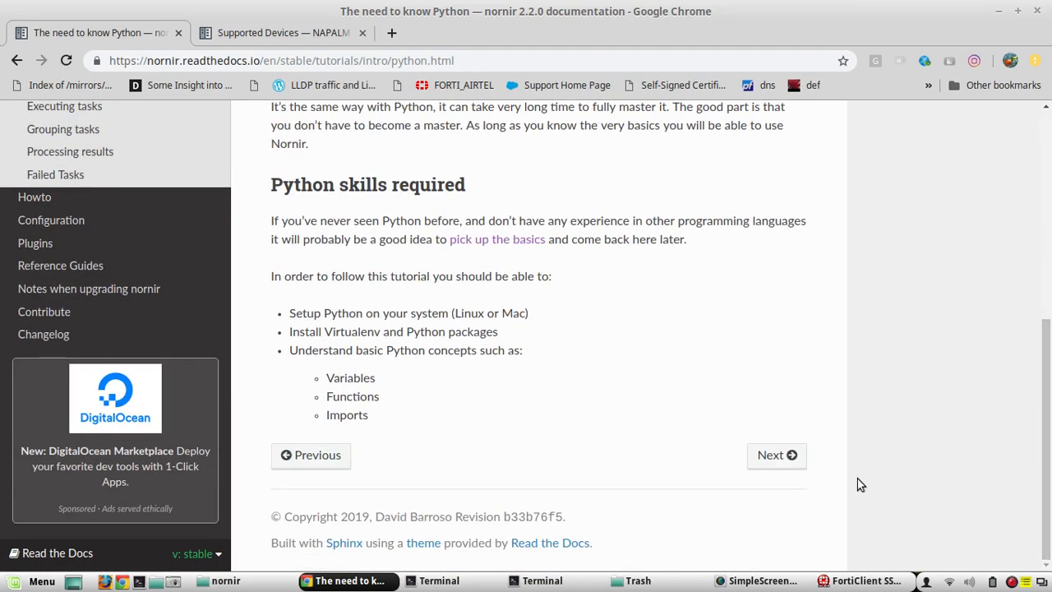
Reach the 'Installing Nornir' pip install example and bring up a terminal window
click(775, 453)
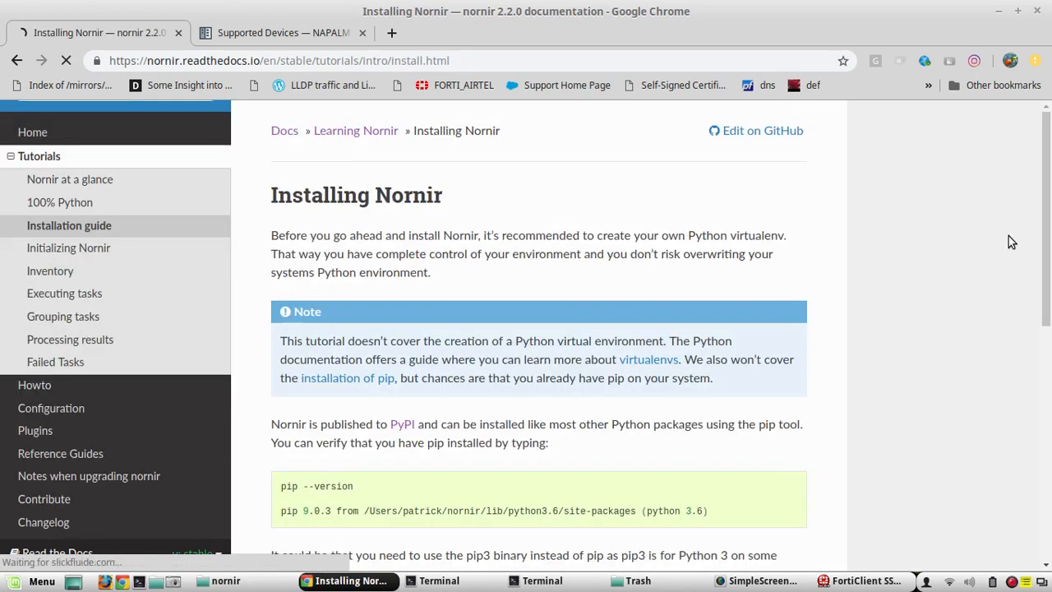
scroll(down, 3)
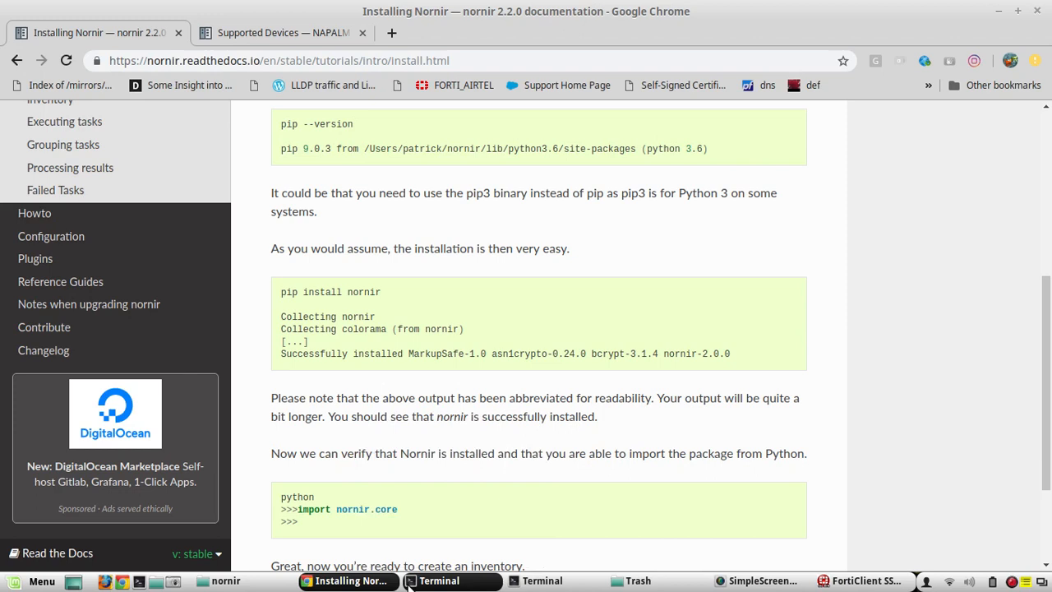
click(439, 580)
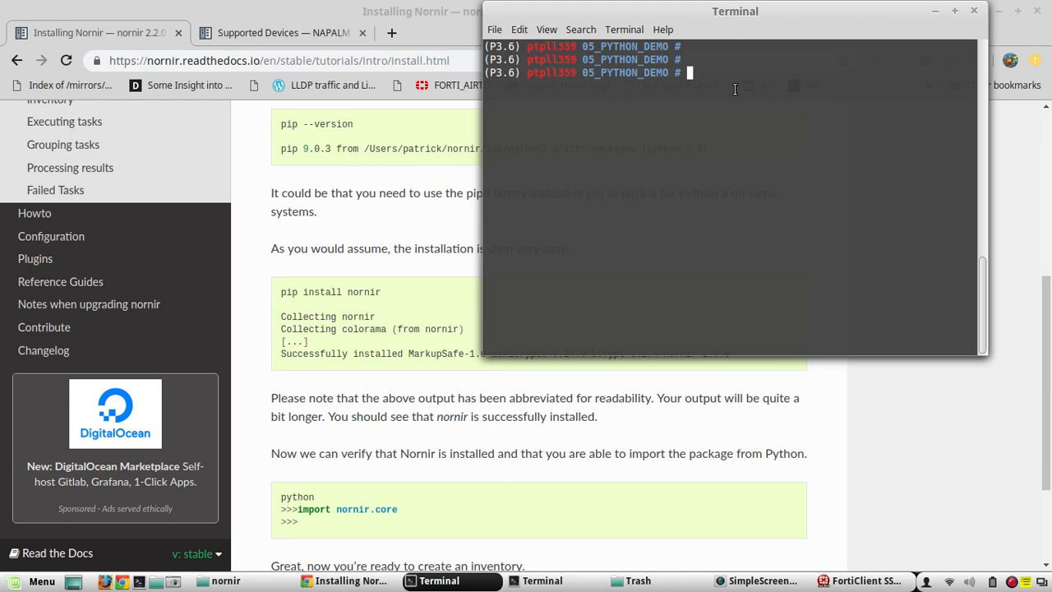
Run 'pip install nornir' in the terminal, then hide it to show the installation guide again
text(pip ins)
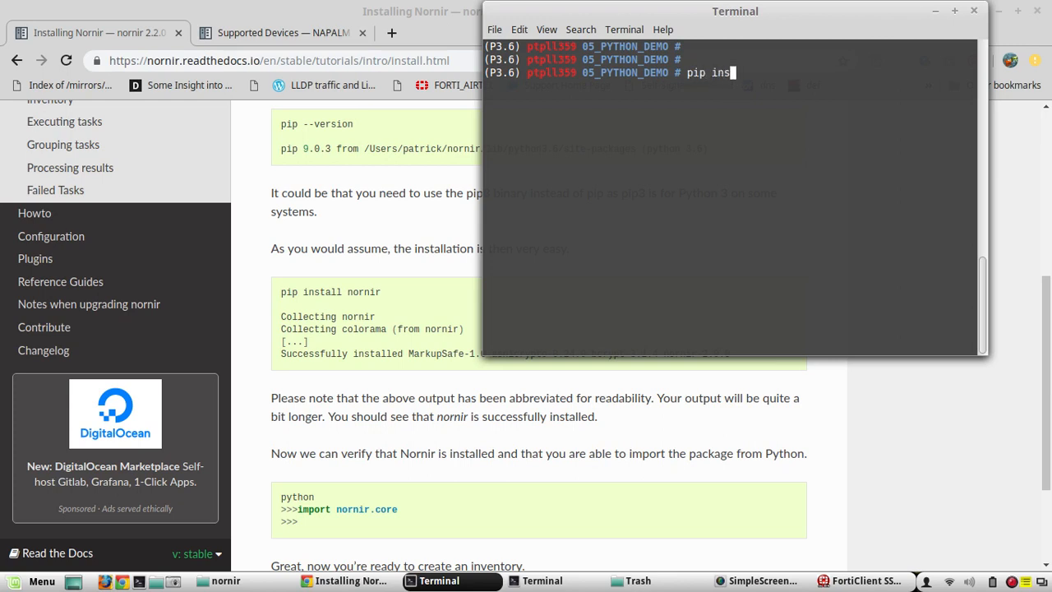
text(tall nornir)
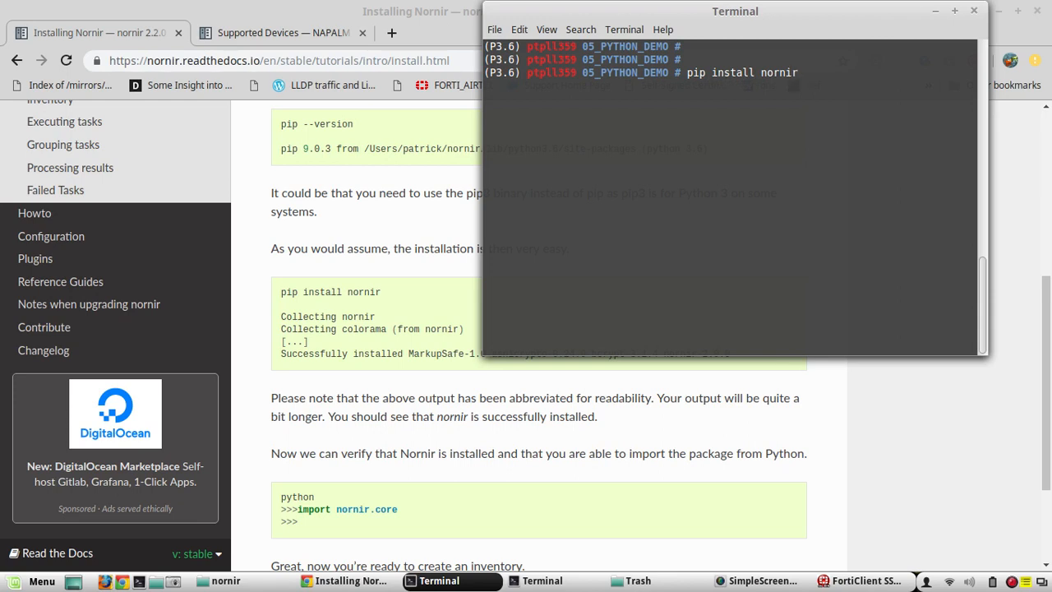
key(Return)
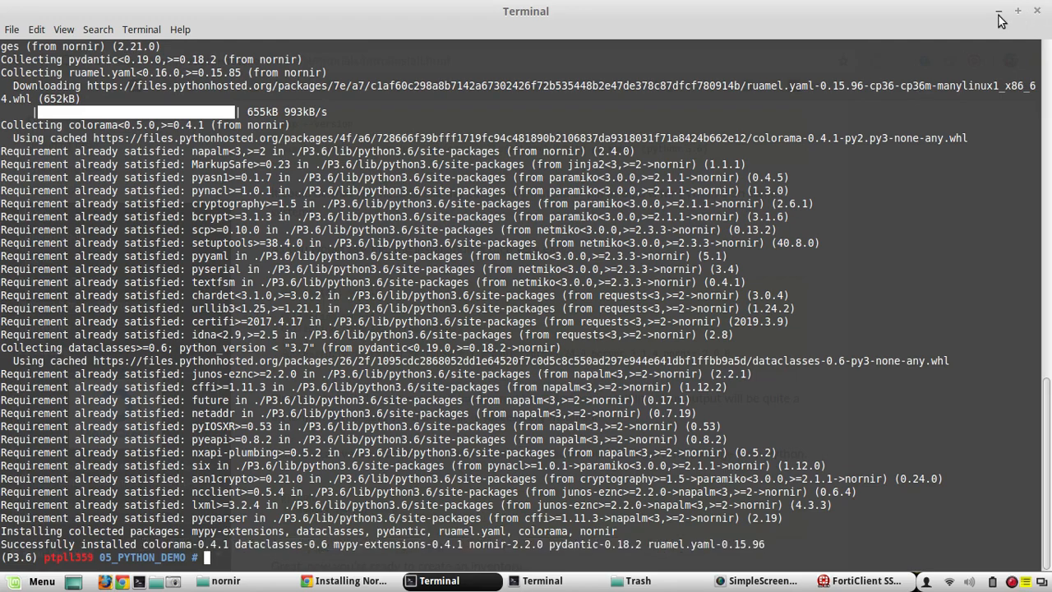
click(349, 580)
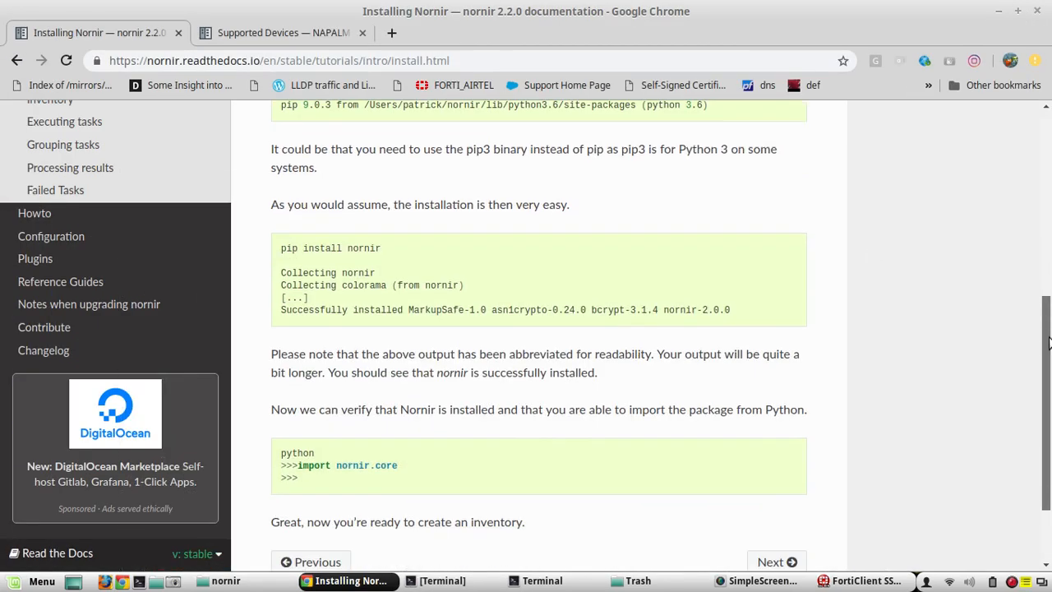
Move on to the 'Initializing Nornir' tutorial and highlight the config.yaml inventory options
scroll(down, 3)
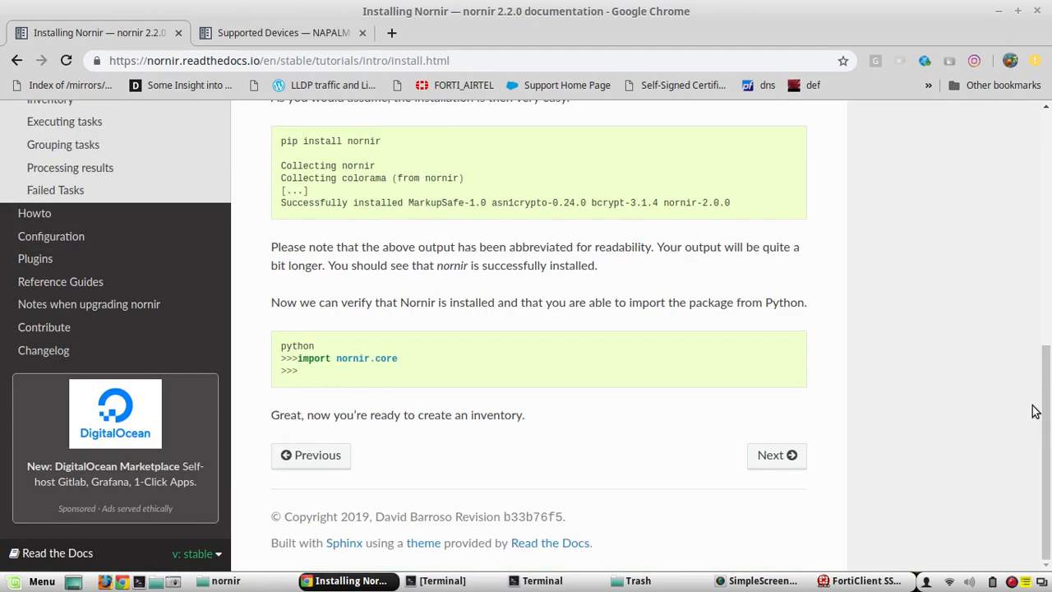
click(775, 453)
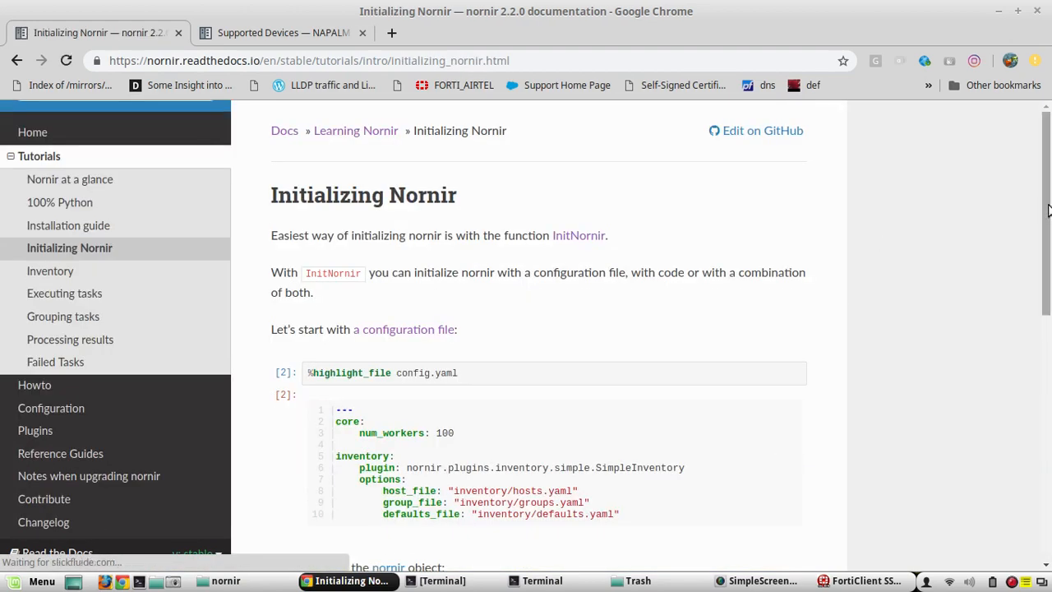
scroll(down, 3)
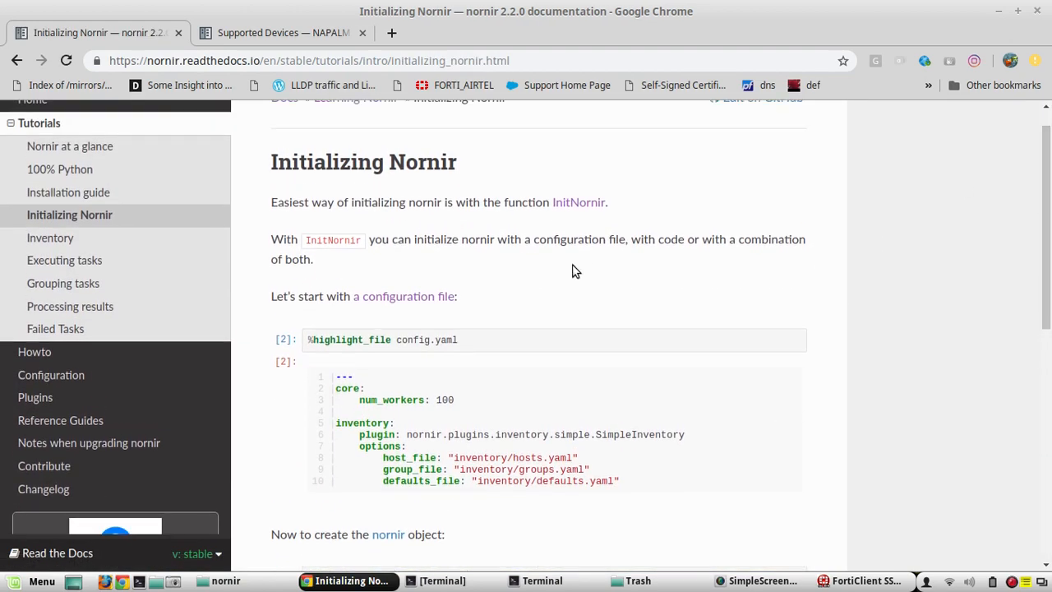
mouse_move(464, 345)
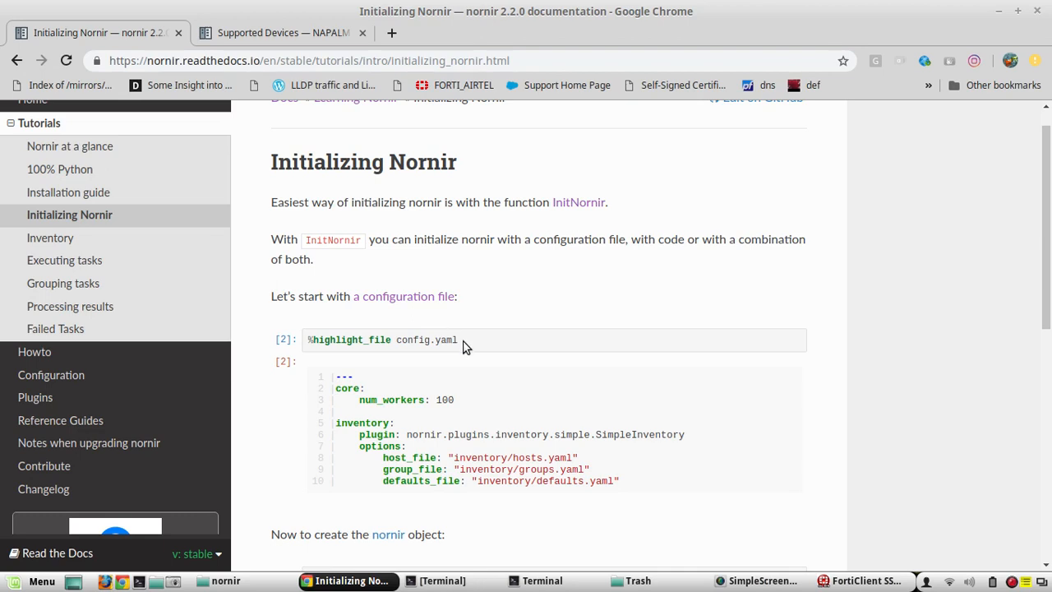
double_click(426, 339)
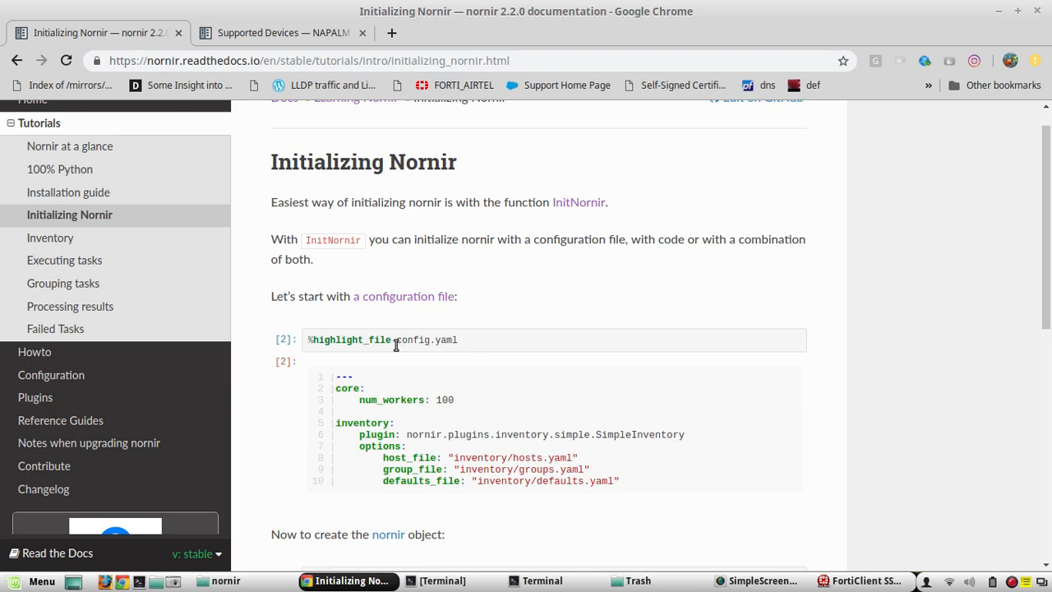
scroll(up, 3)
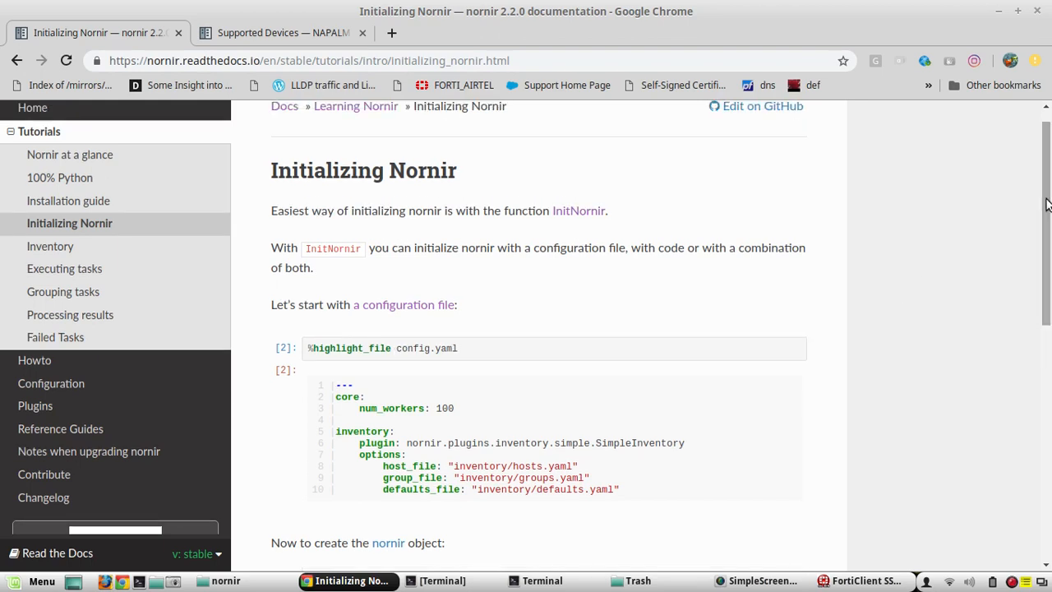
Read the InitNornir usage examples to the end, then return to the documentation welcome page
scroll(down, 3)
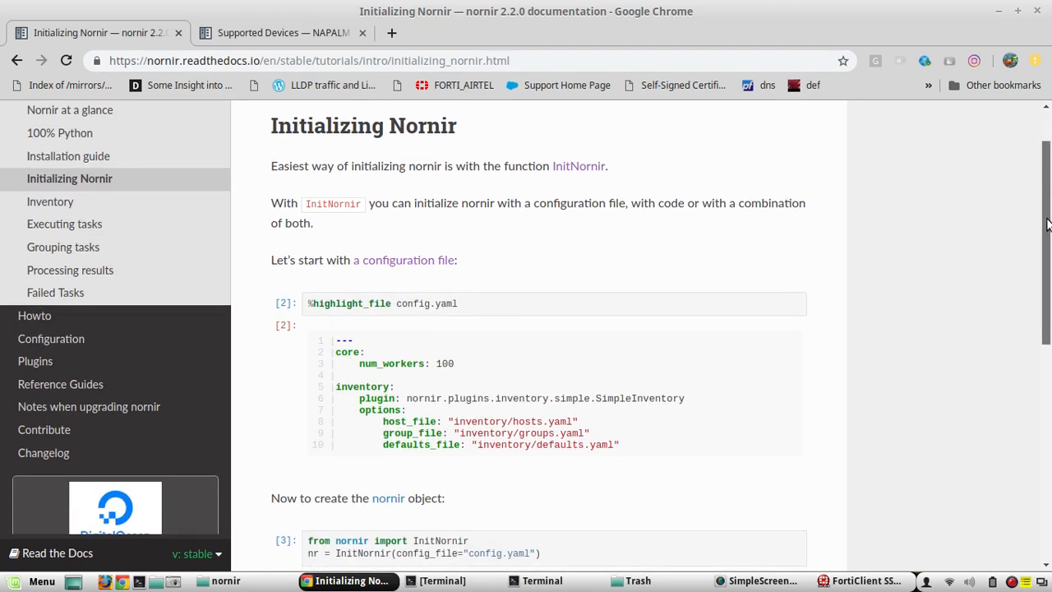
scroll(down, 3)
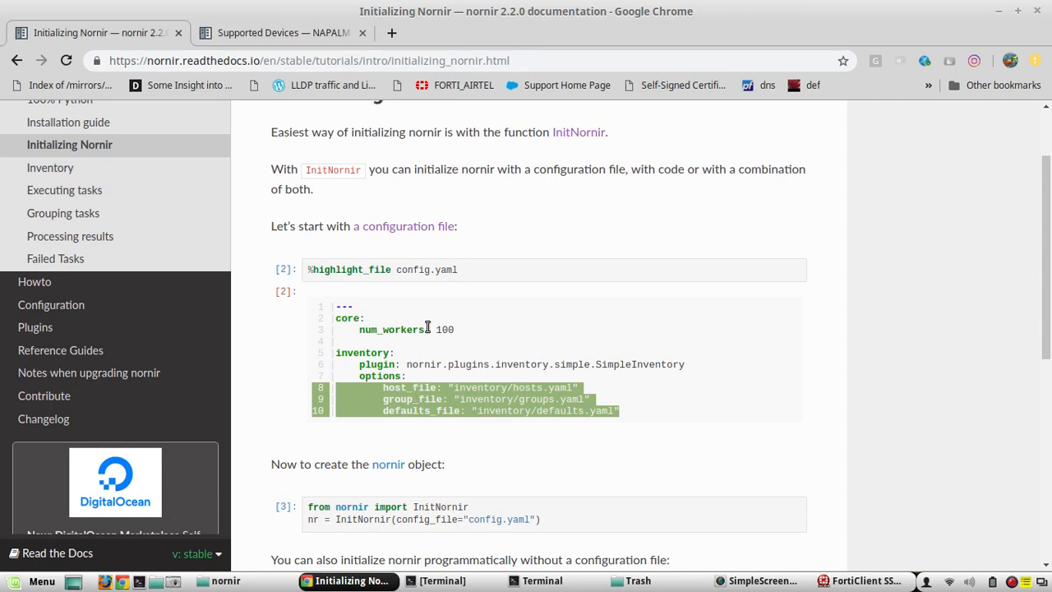
mouse_move(417, 369)
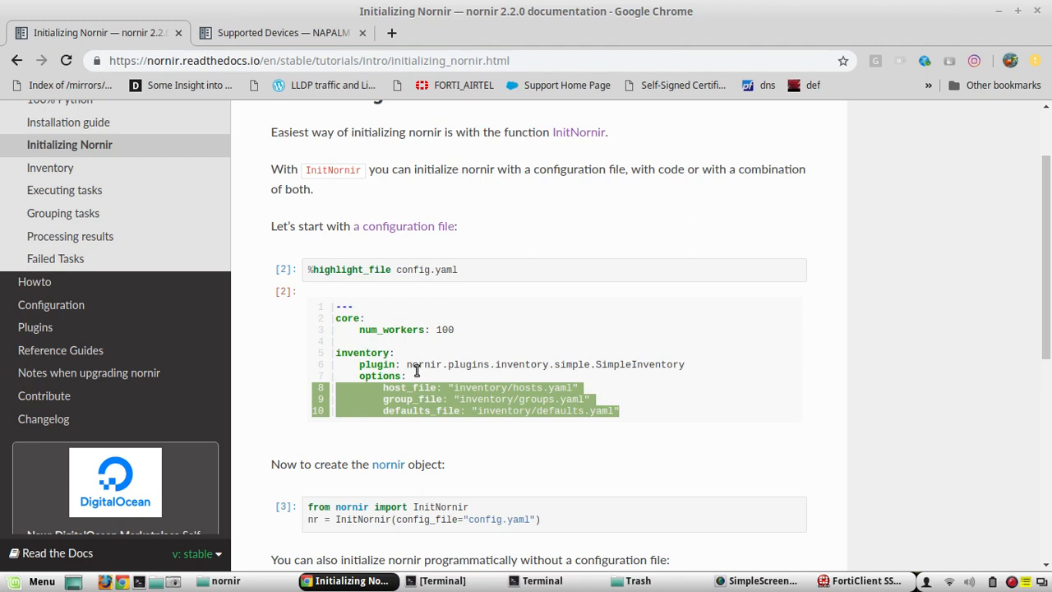
mouse_move(362, 320)
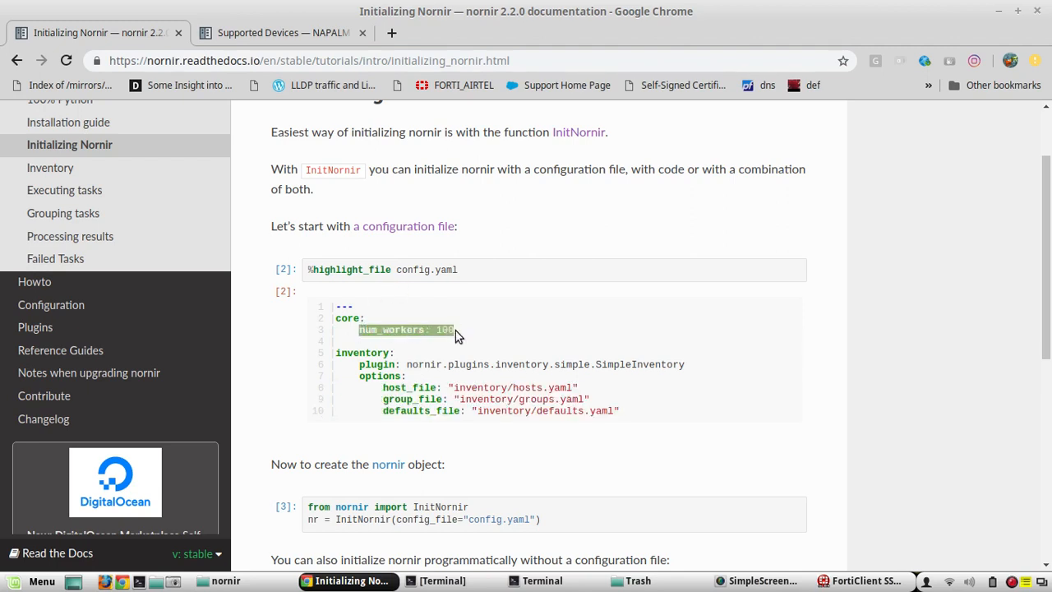
scroll(up, 3)
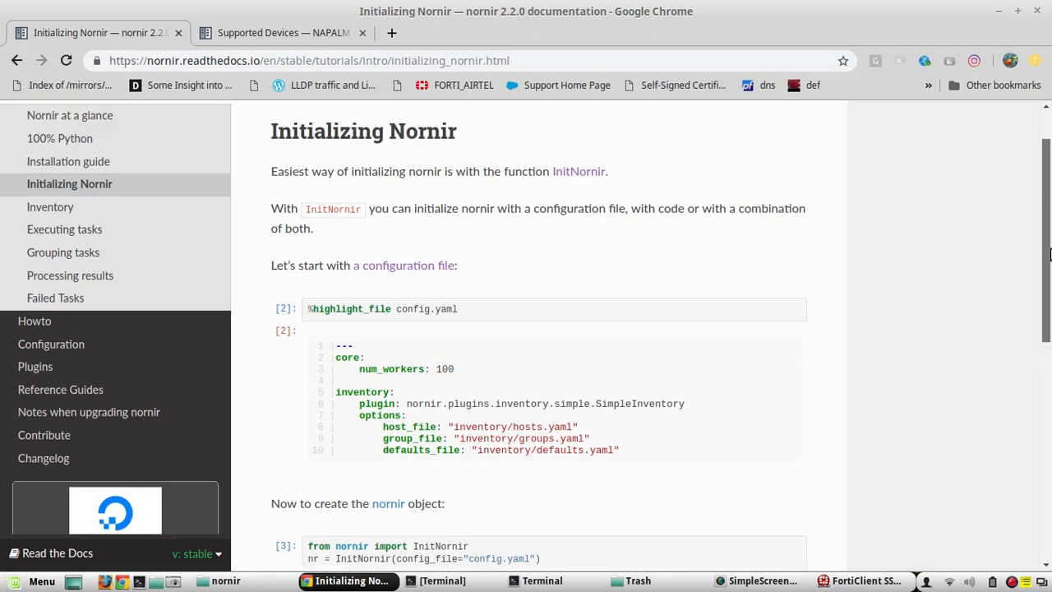
scroll(down, 3)
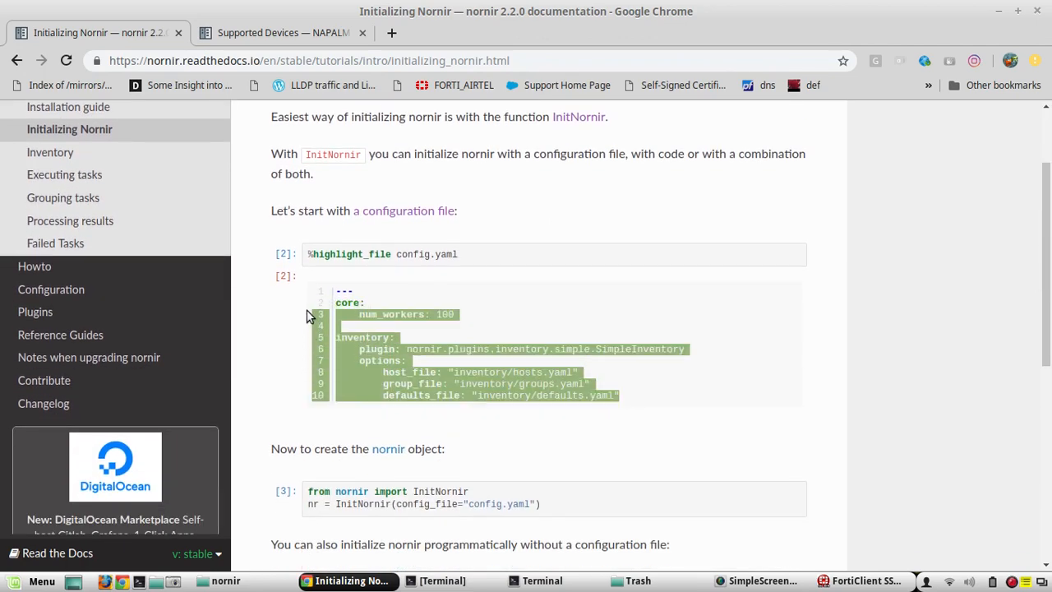
scroll(down, 3)
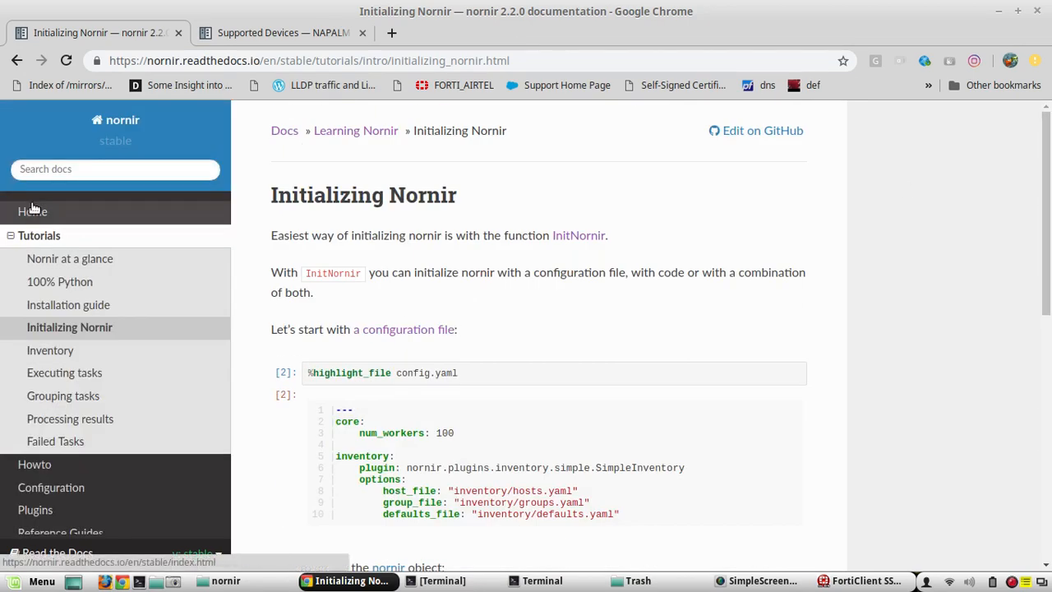
click(33, 210)
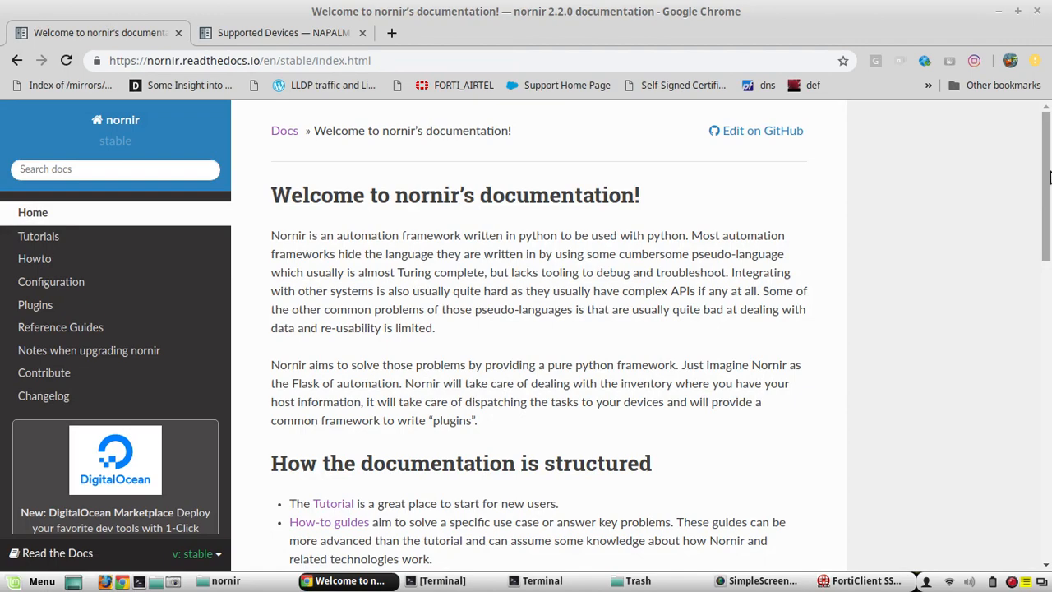
Scroll to the 'A first glance' script and bring up the nornir project folder
scroll(down, 3)
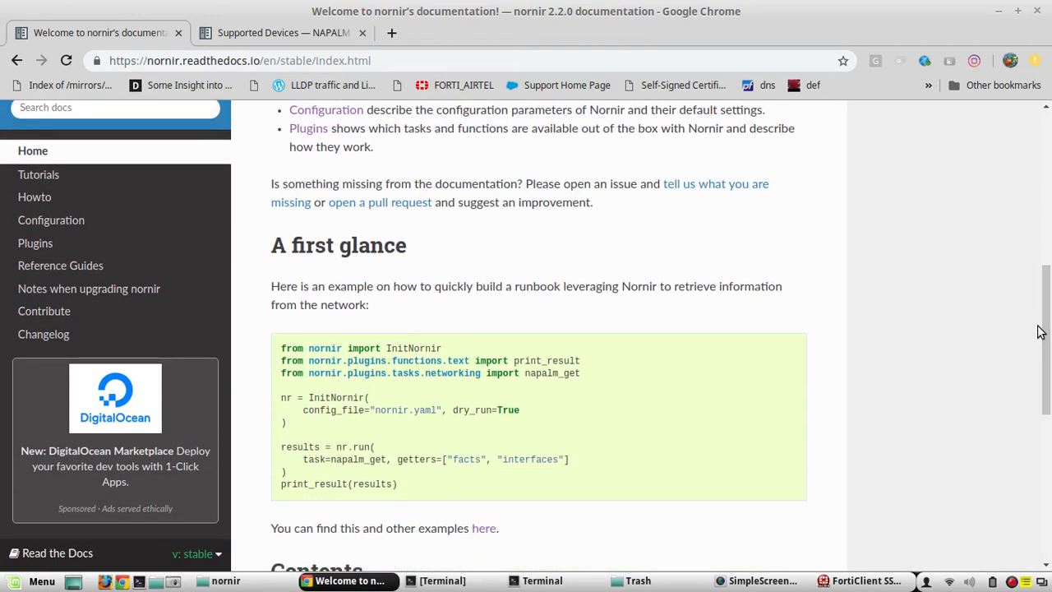
mouse_move(282, 349)
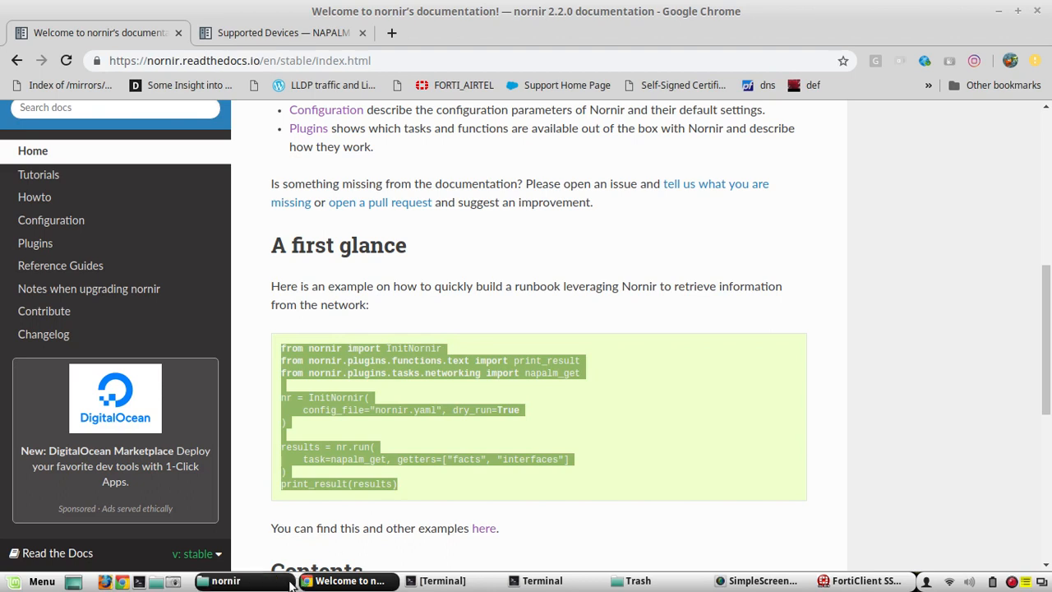
click(226, 580)
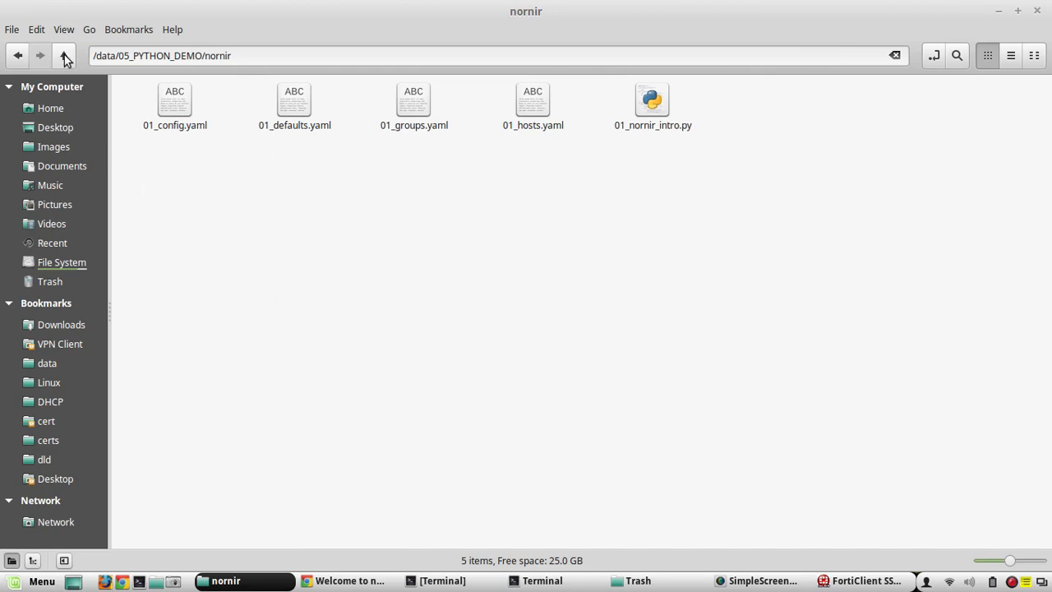
Re-enter the nornir folder and open 01_nornir_intro.py in the text editor
click(64, 56)
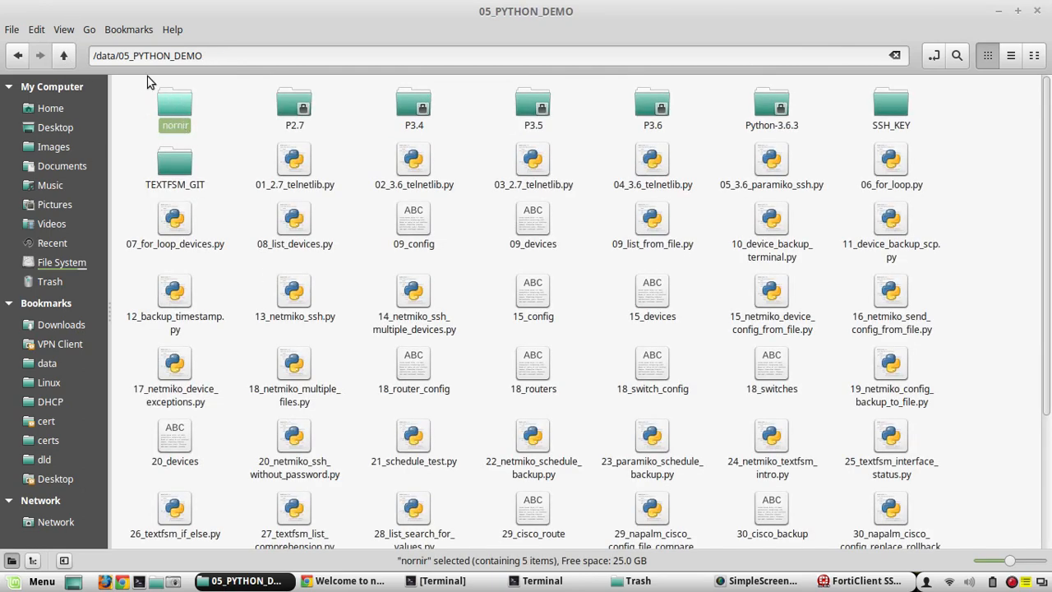
double_click(175, 107)
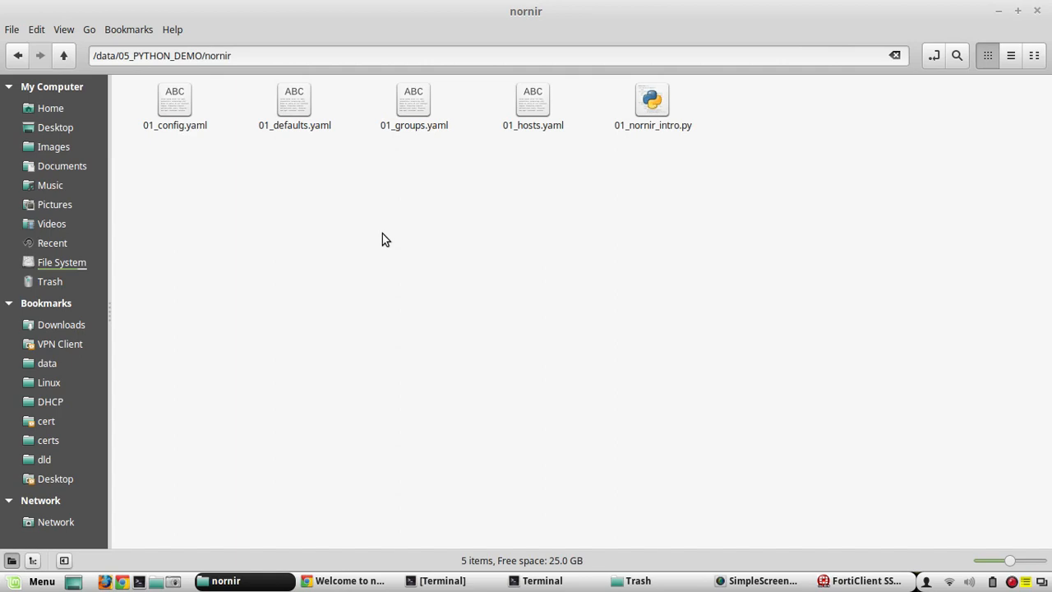
mouse_move(292, 179)
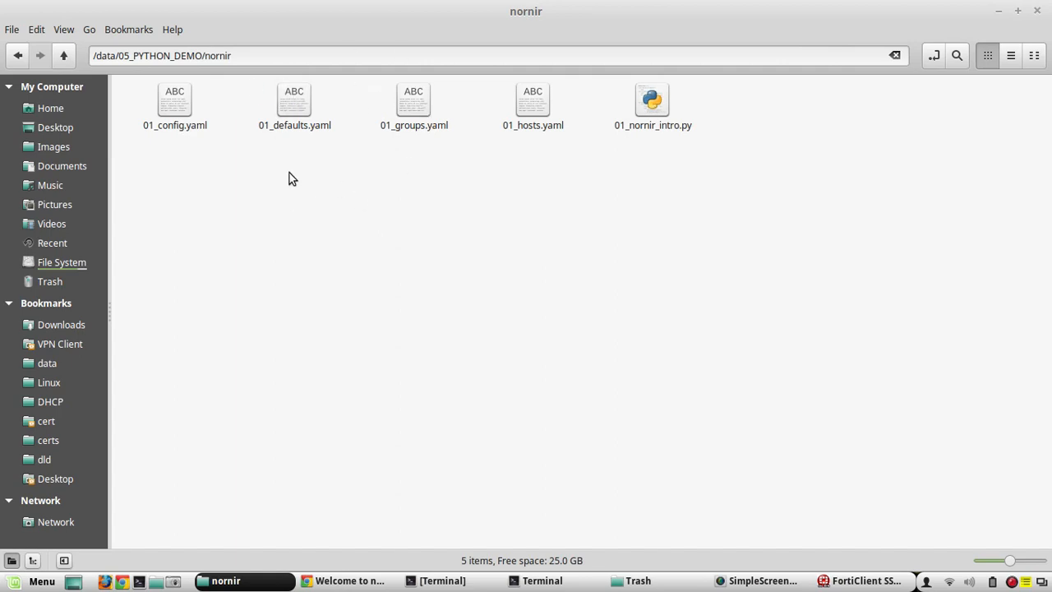
mouse_move(358, 178)
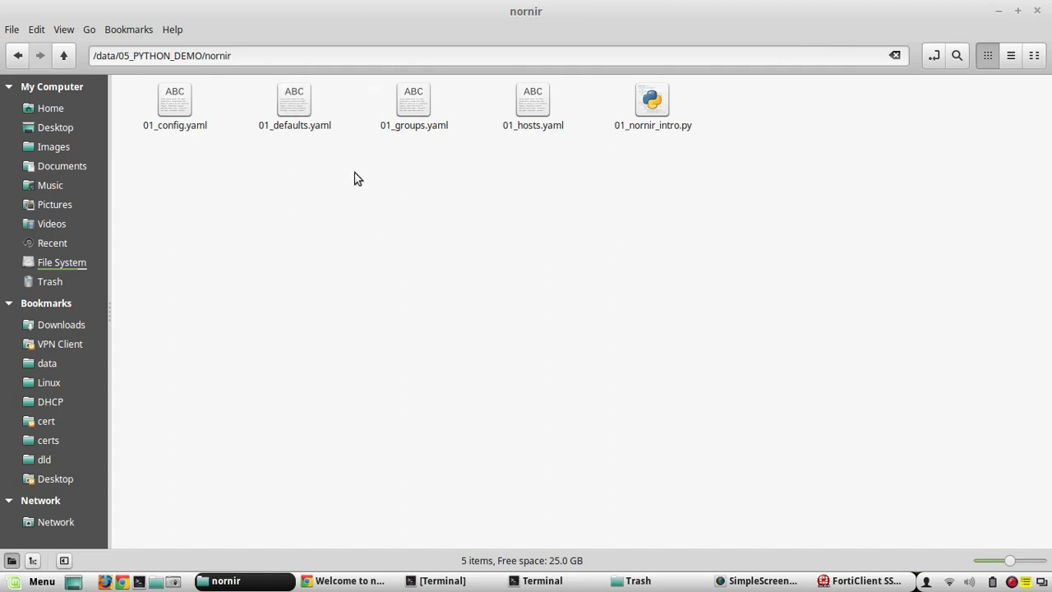
click(651, 99)
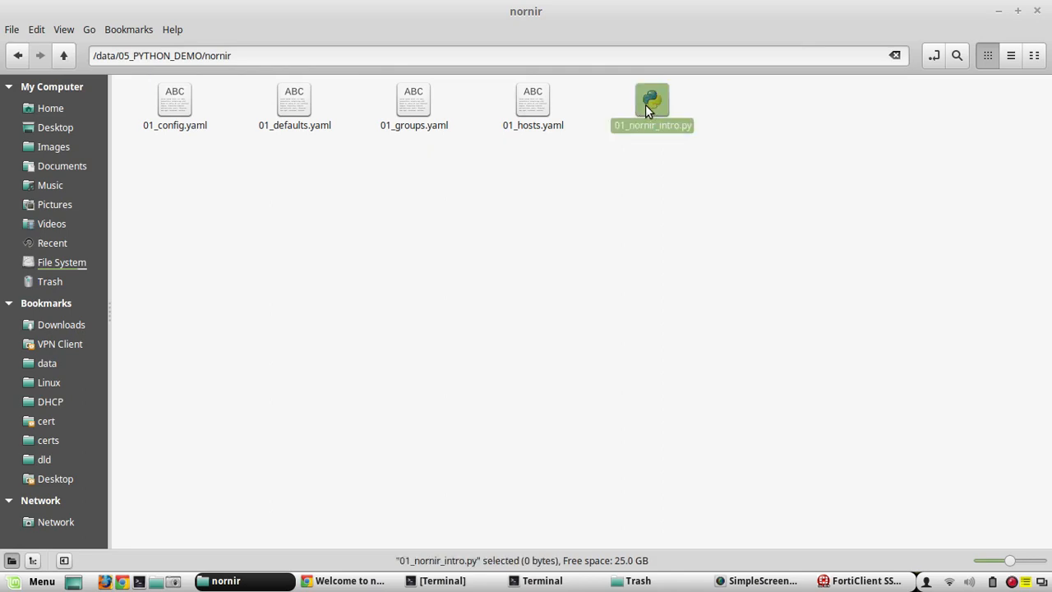
double_click(651, 100)
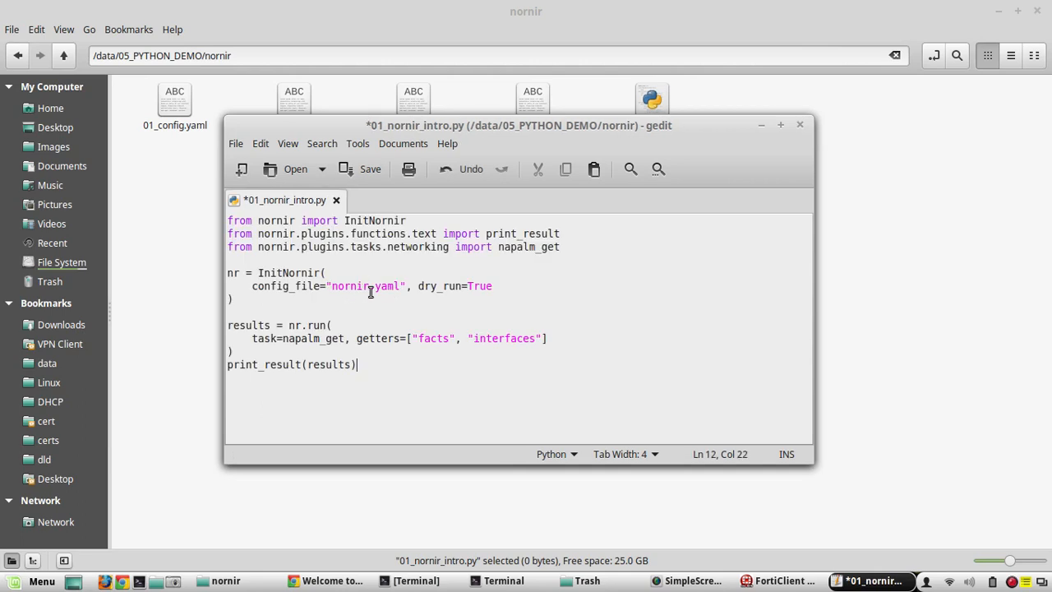
double_click(352, 286)
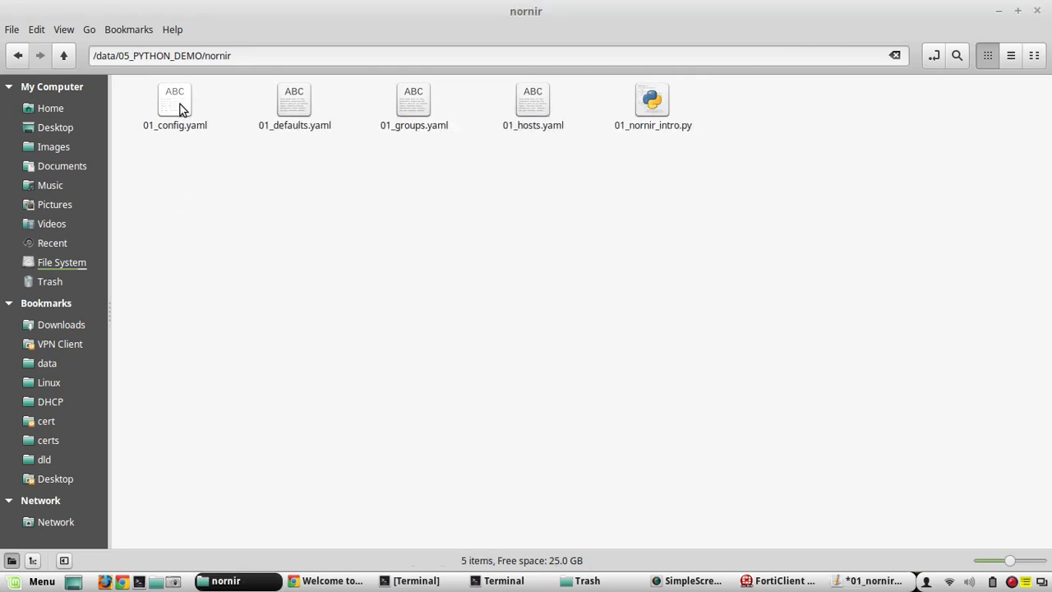
Open 01_config.yaml and 01_hosts.yaml in gedit, enlarging the editor to read the hosts
double_click(174, 99)
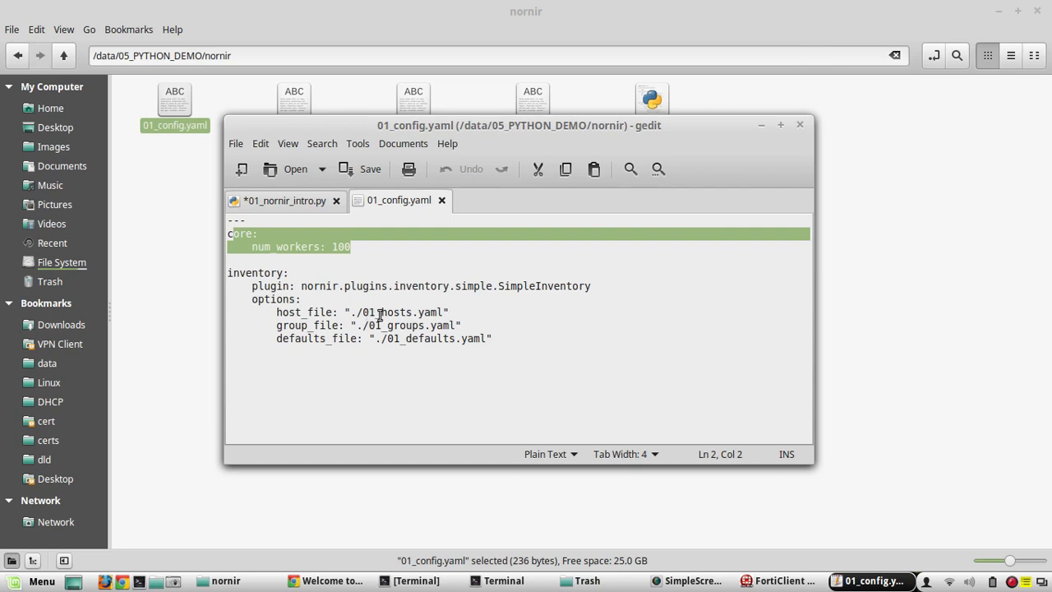
mouse_move(447, 129)
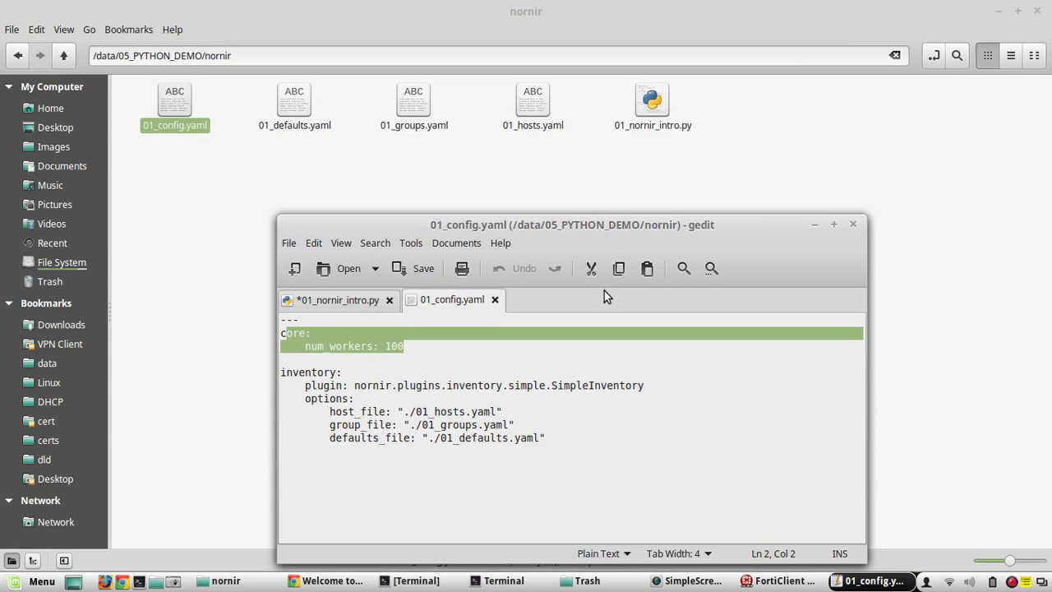
mouse_move(521, 424)
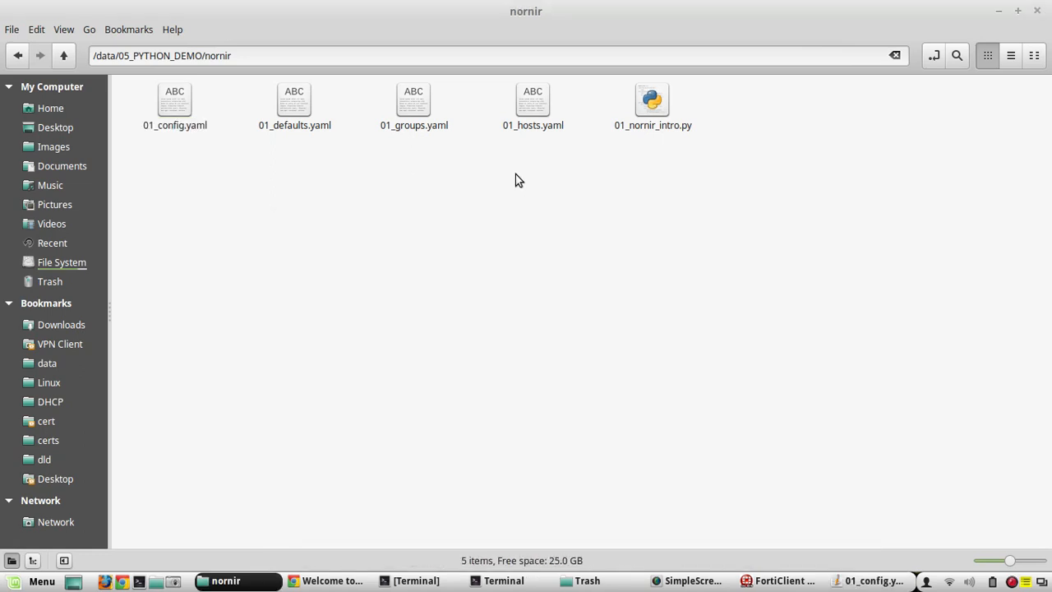
double_click(532, 99)
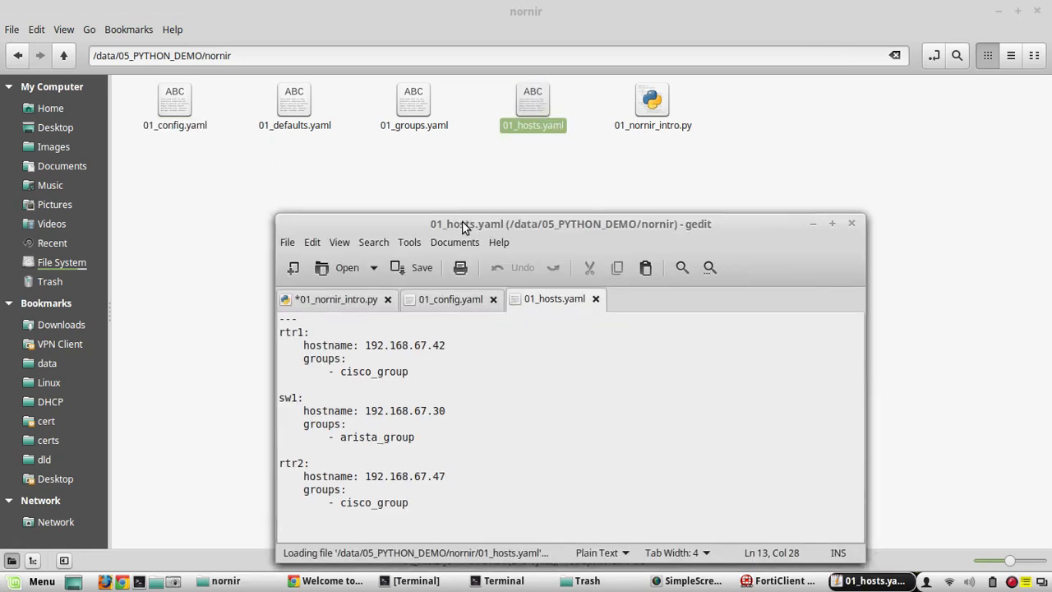
click(831, 223)
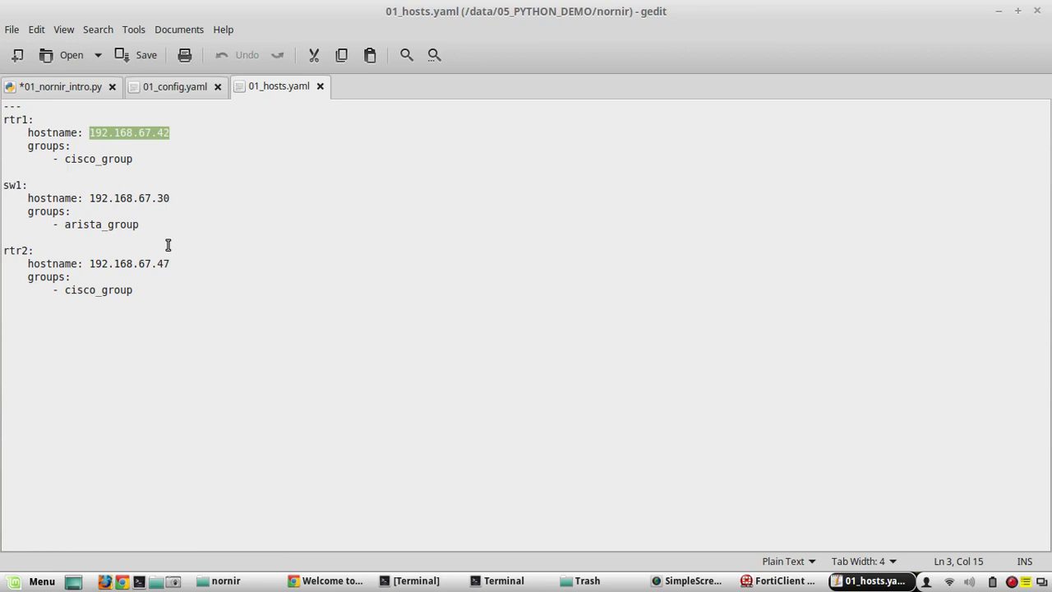
click(37, 250)
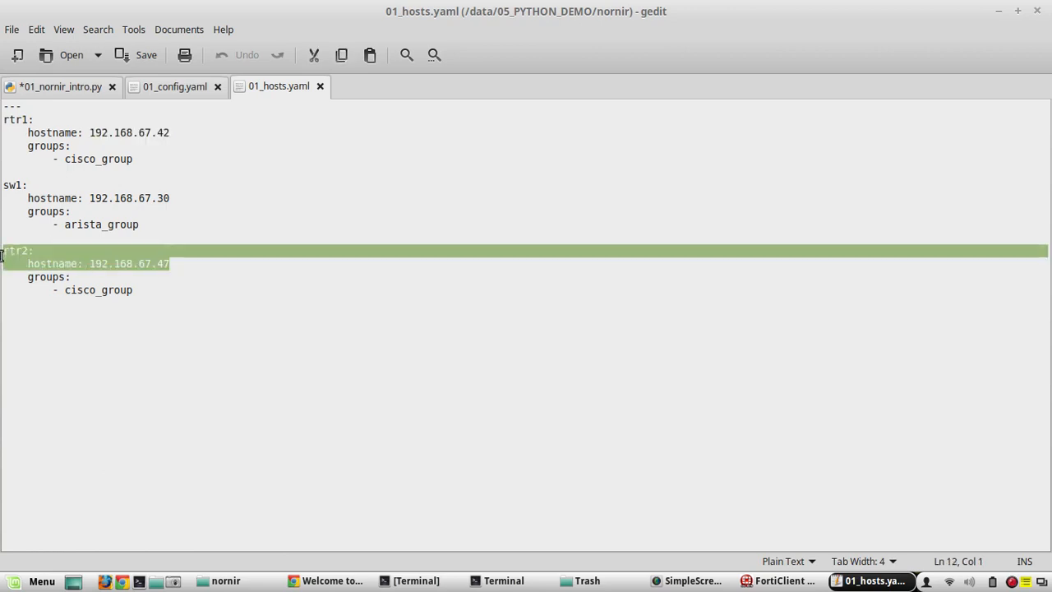
click(171, 197)
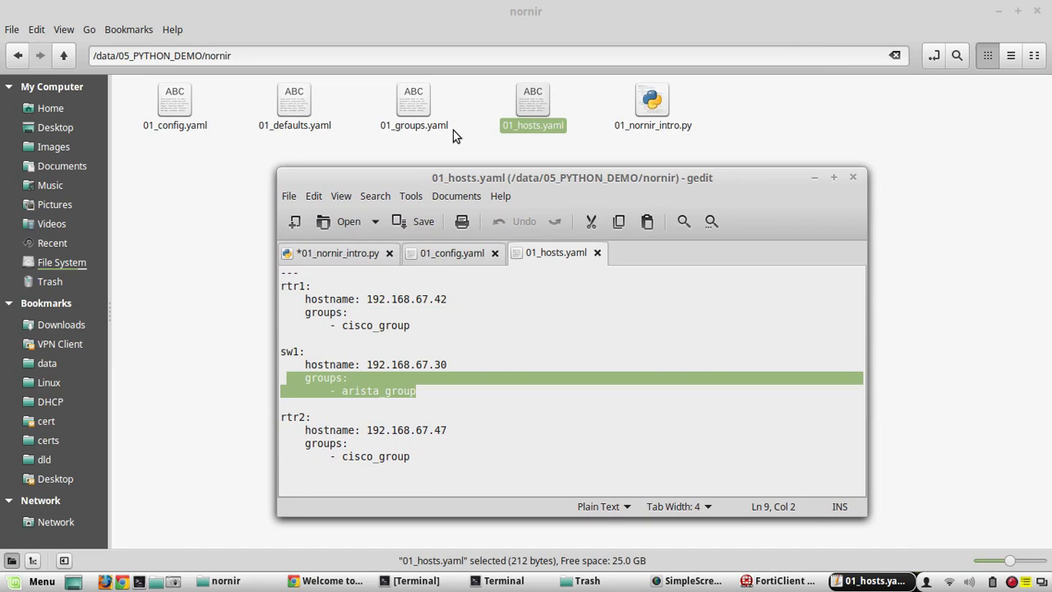
double_click(414, 99)
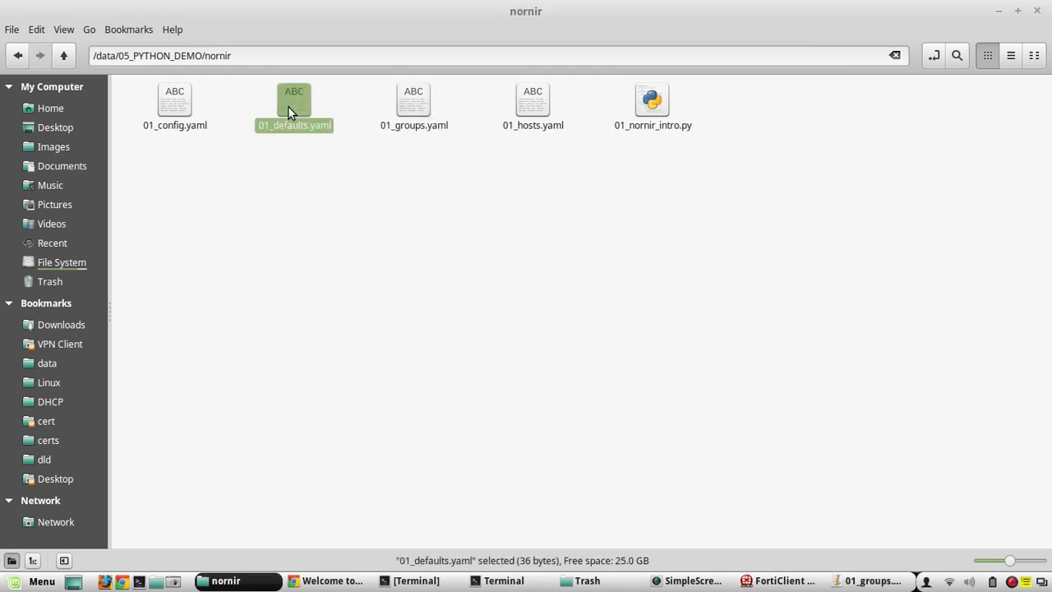
double_click(295, 100)
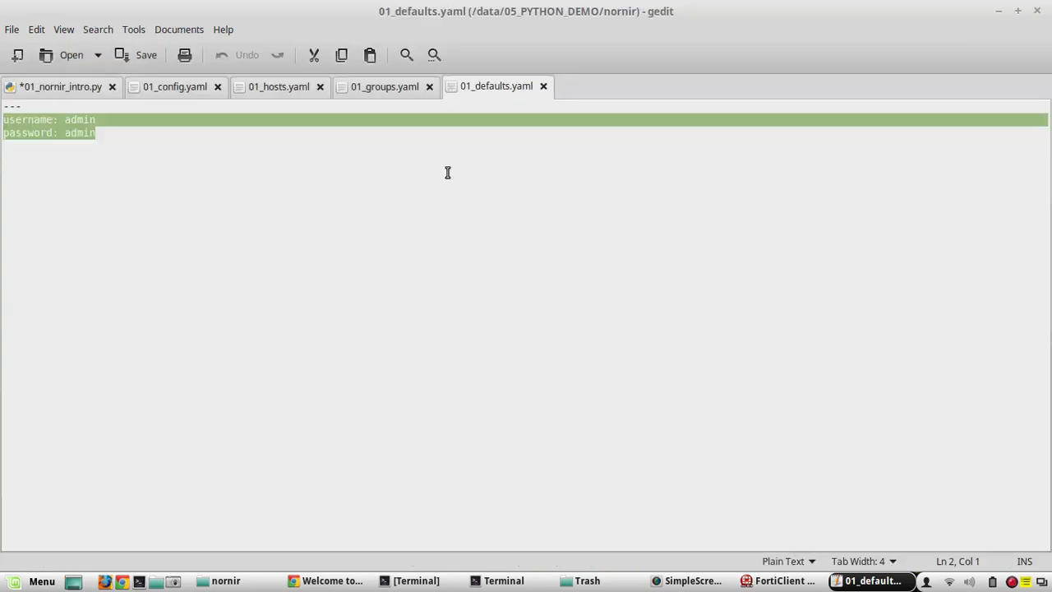
mouse_move(276, 118)
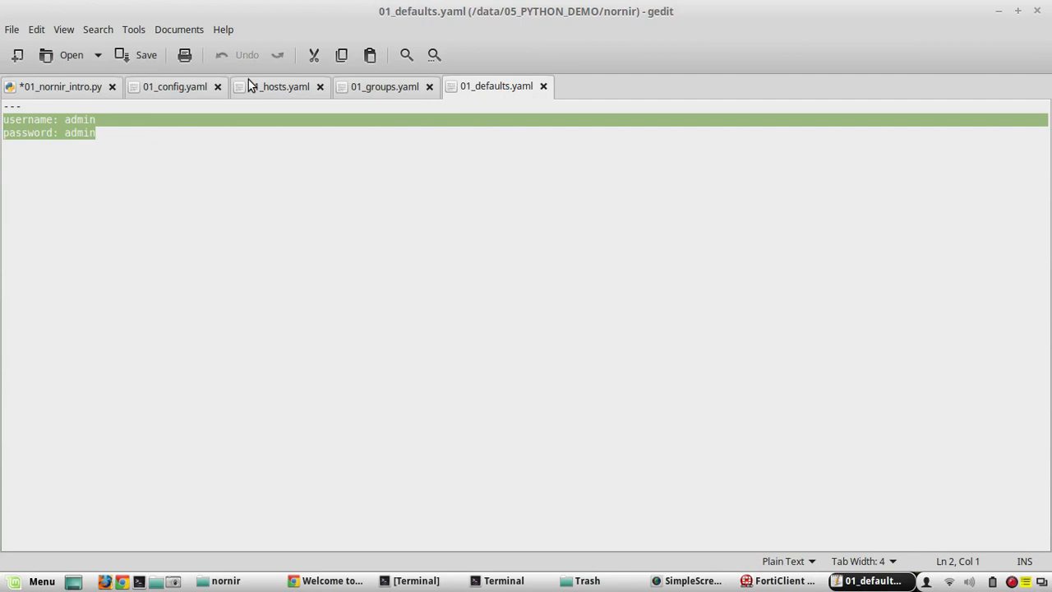
click(115, 133)
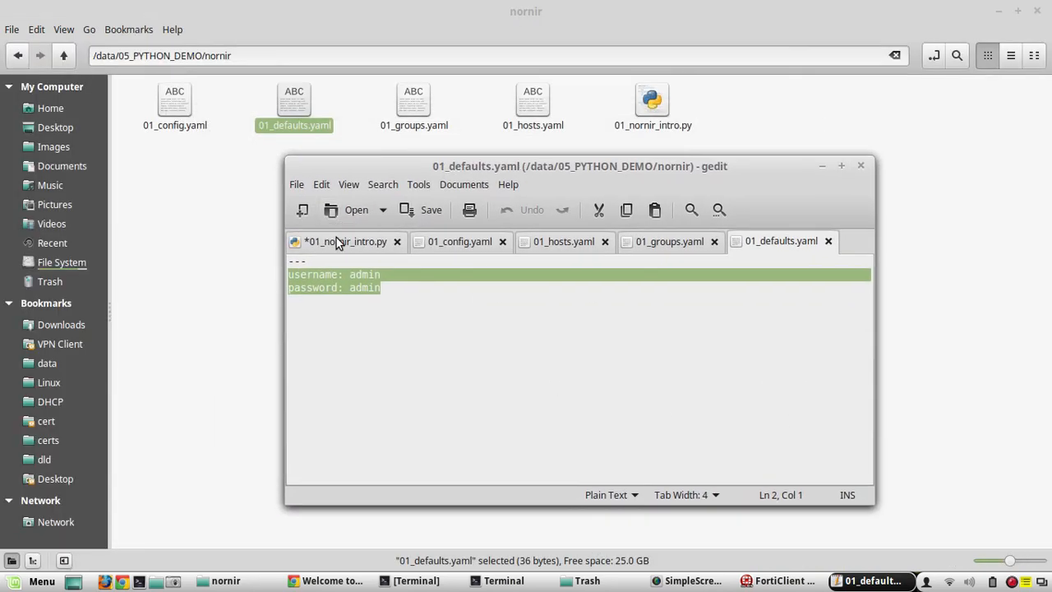
Change the script's config_file from nornir.yaml to 01_config.yaml and review its napalm_get interfaces getter
click(338, 239)
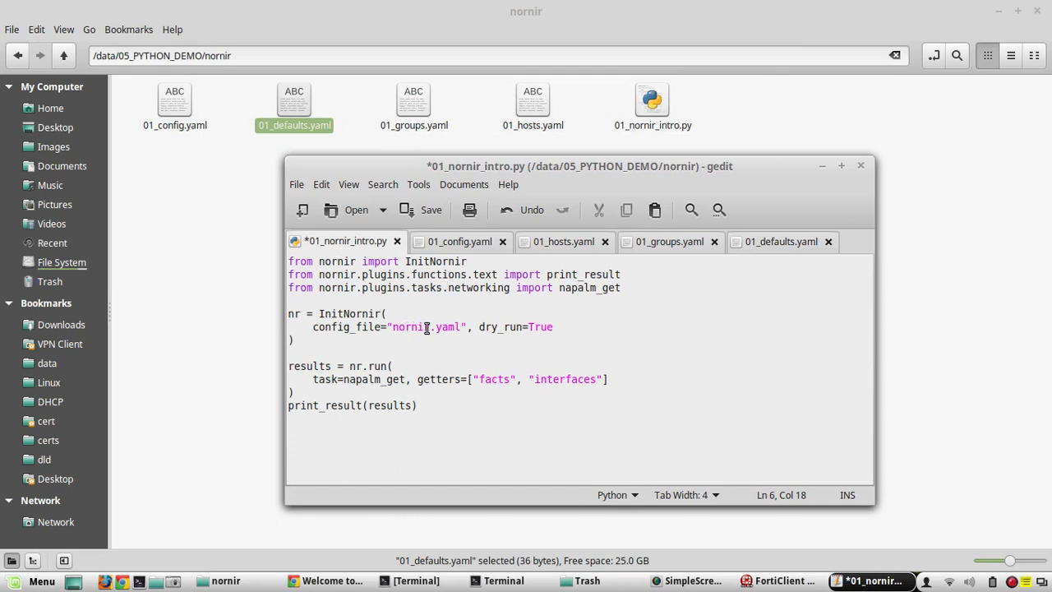
double_click(411, 327)
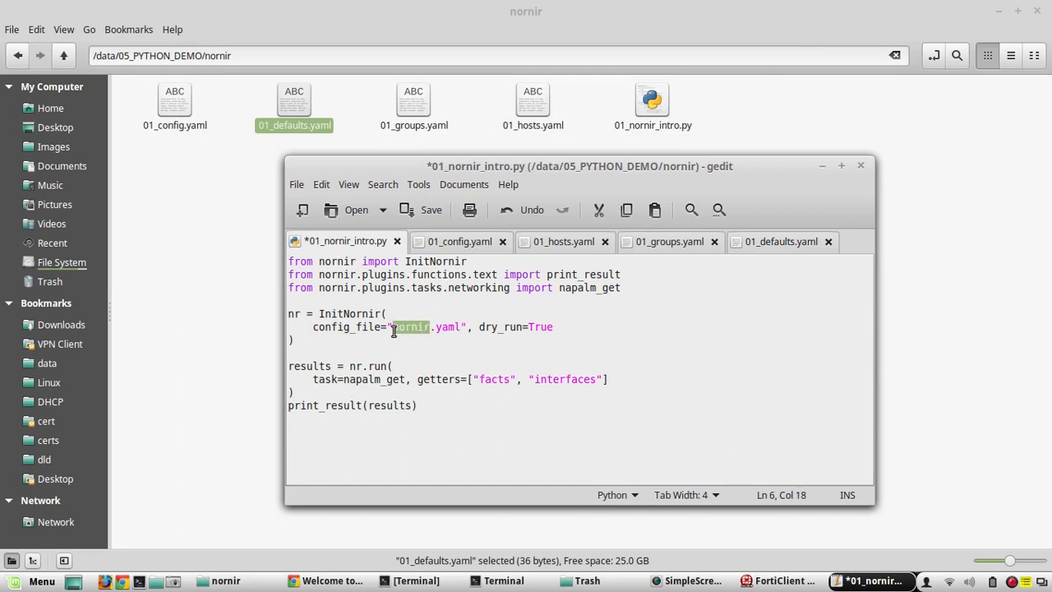
text(01)
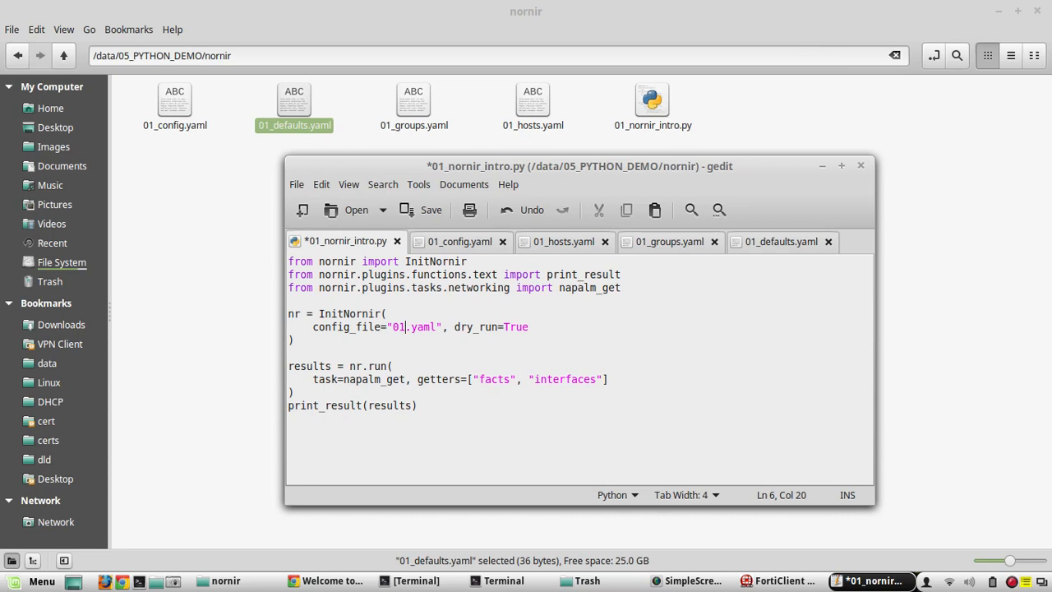
text(_config)
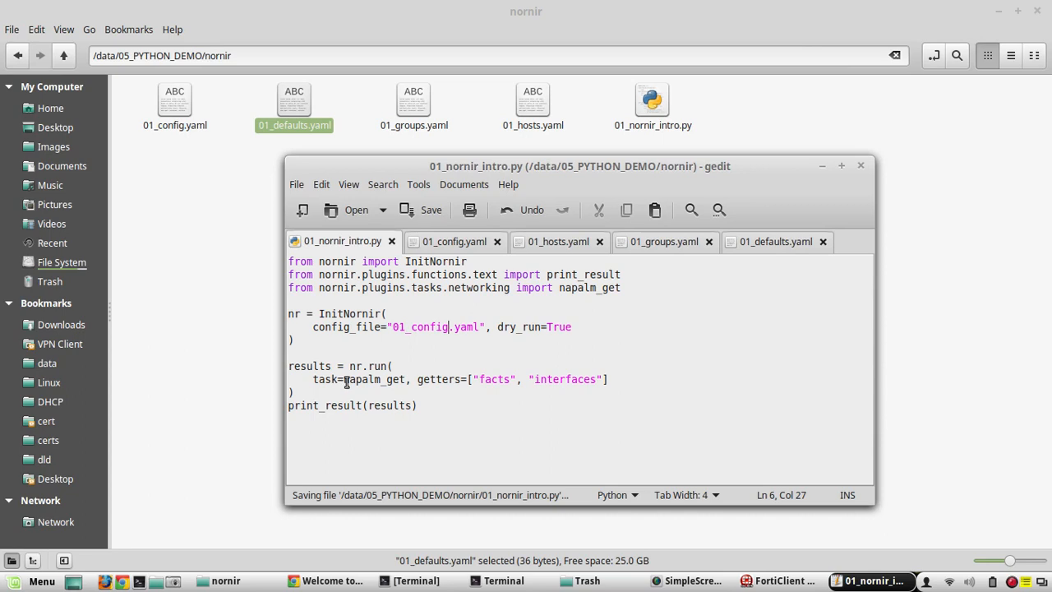
double_click(374, 378)
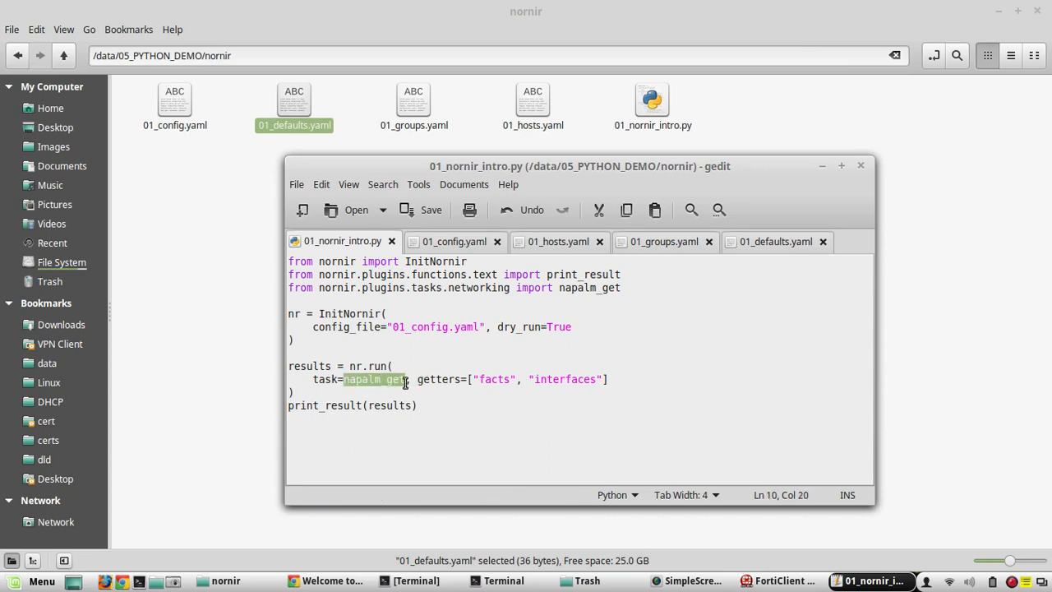
mouse_move(475, 378)
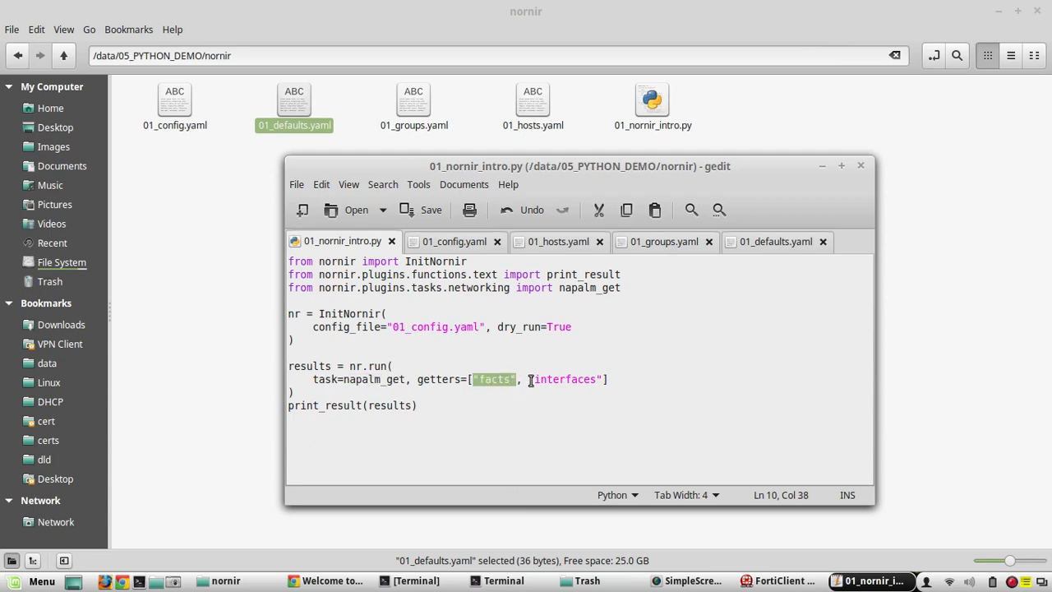
double_click(565, 378)
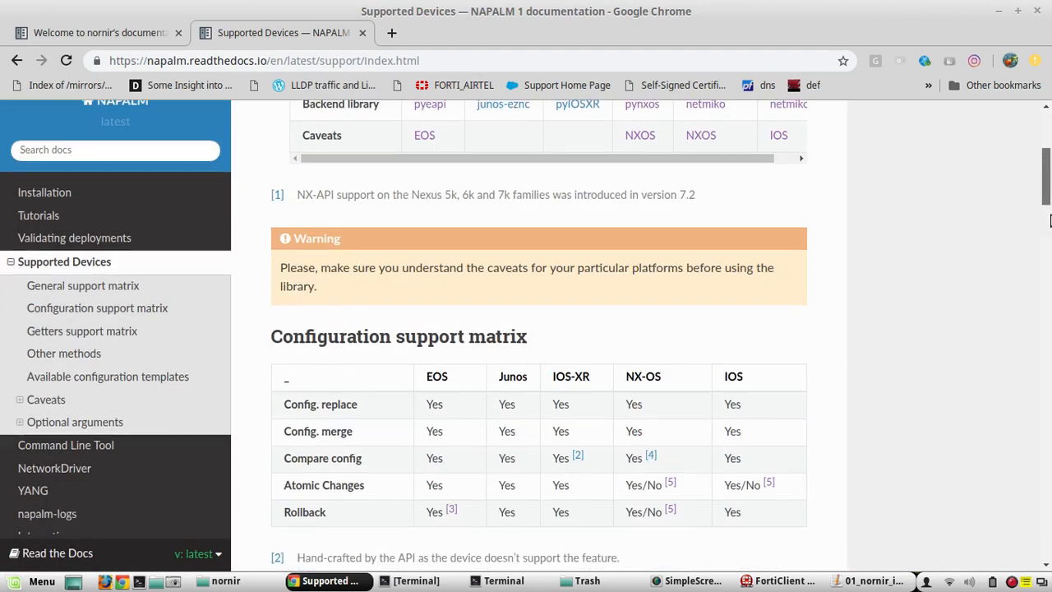
Read down through the getters and configuration support matrices, highlighting get_facts
scroll(down, 3)
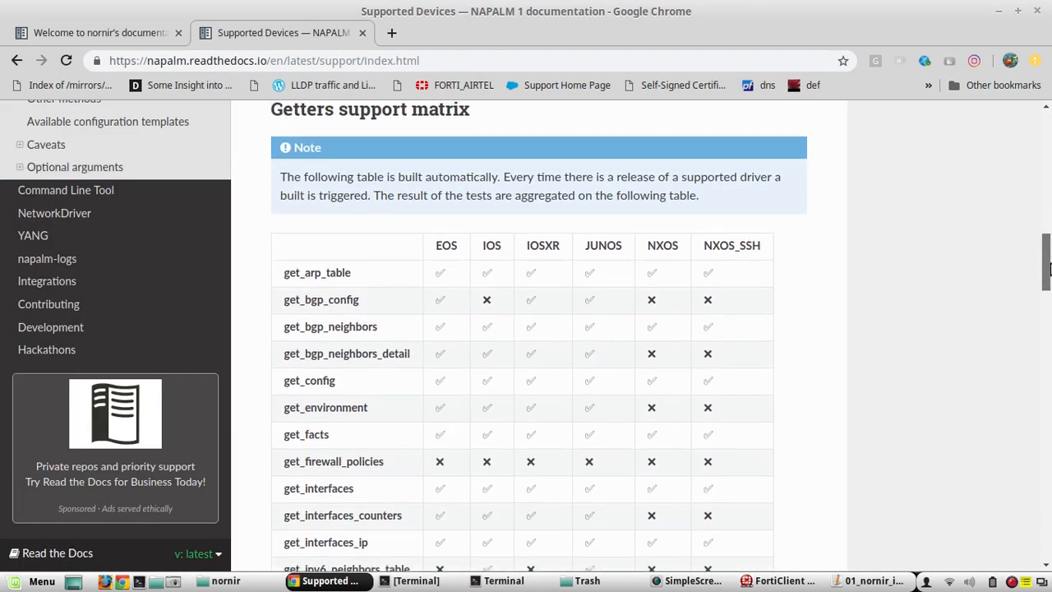
scroll(down, 3)
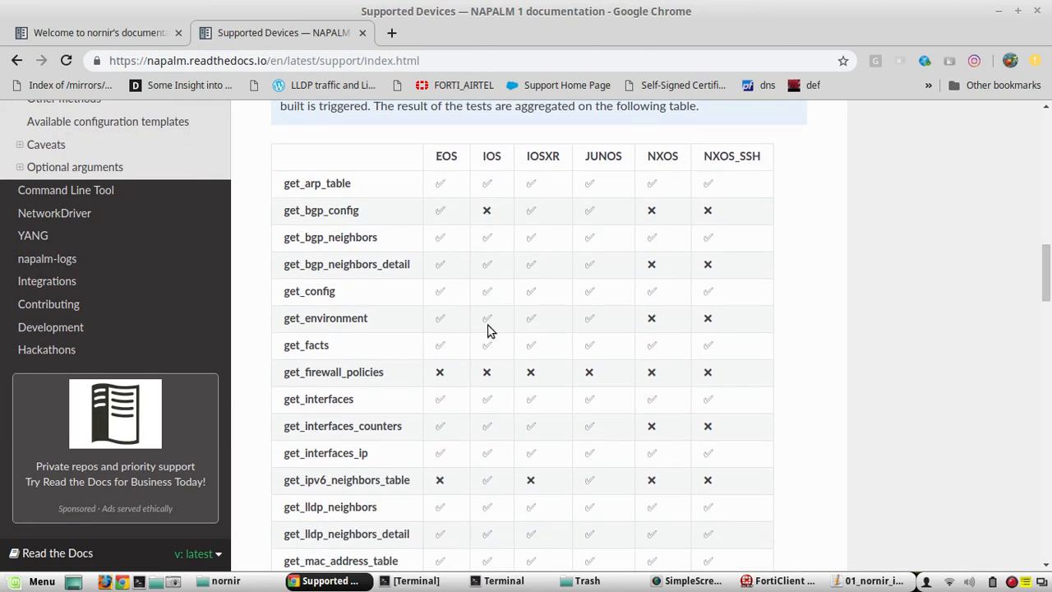
double_click(315, 345)
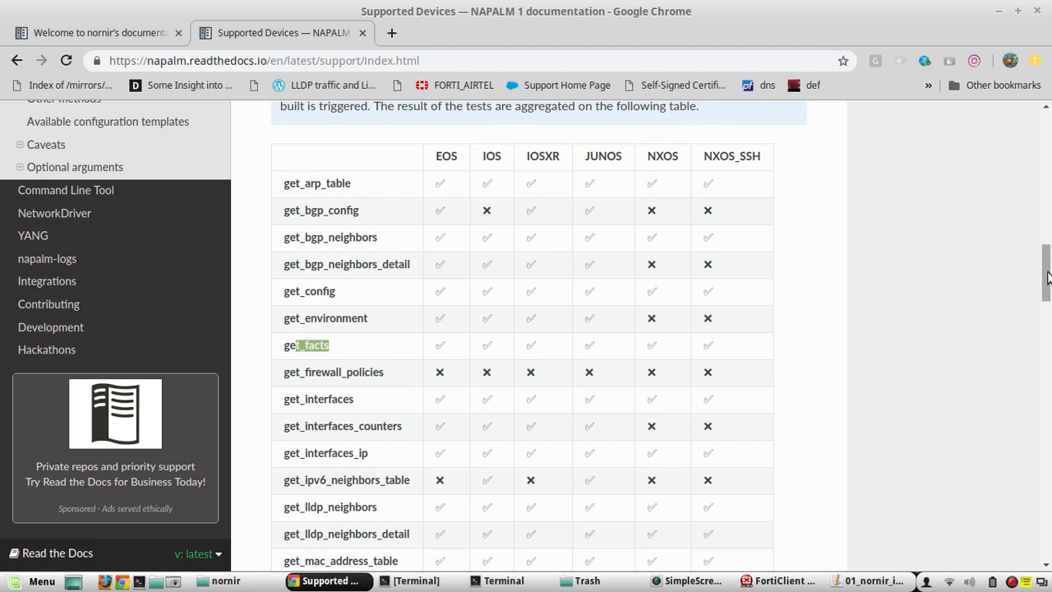
scroll(down, 3)
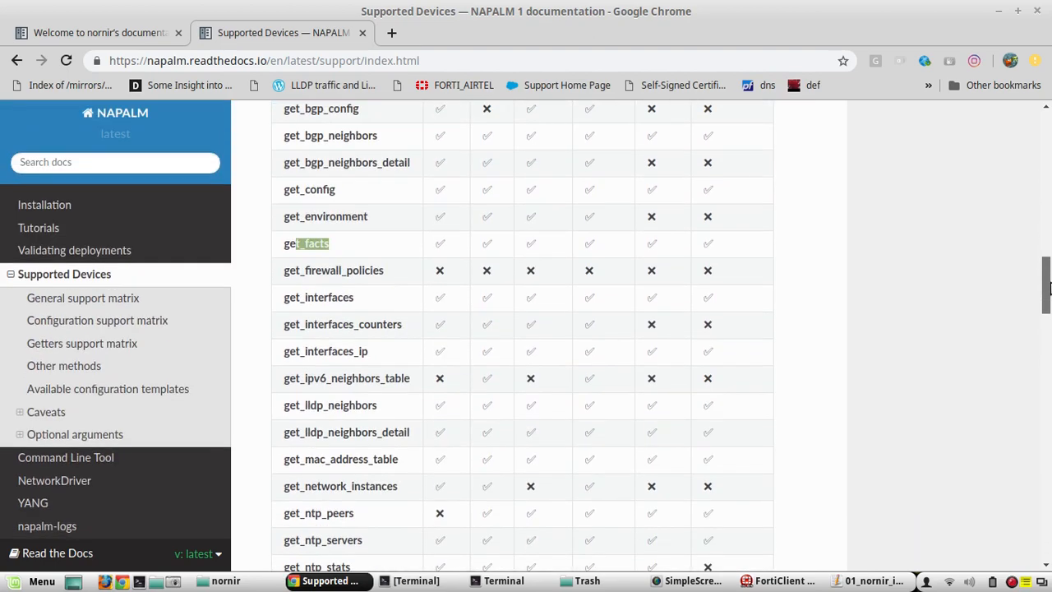
scroll(down, 3)
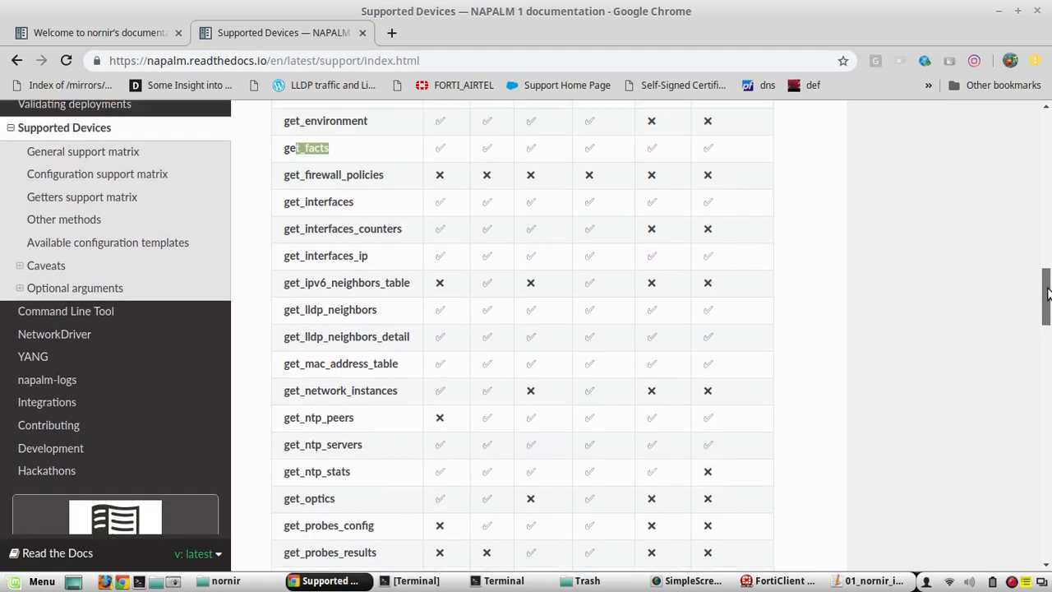
Return to the general support matrix and pick out the eos and nxos driver names
scroll(up, 3)
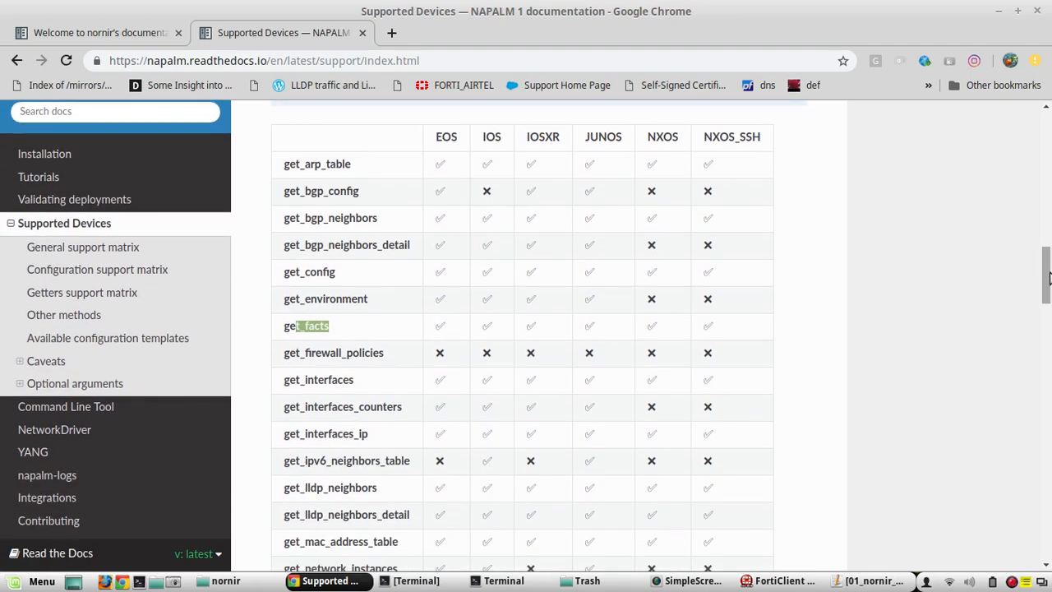
scroll(up, 3)
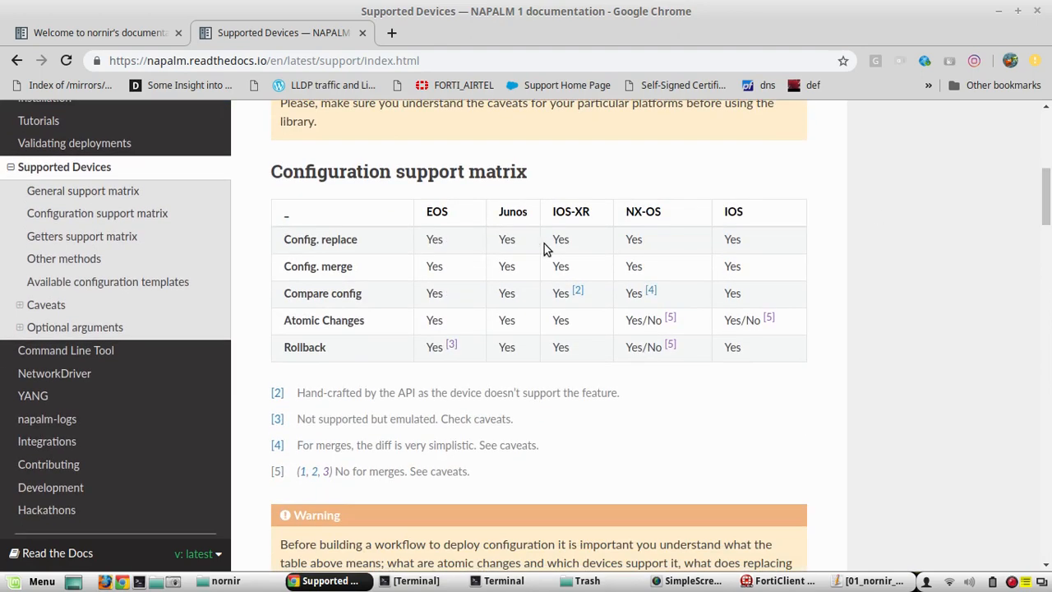
scroll(up, 3)
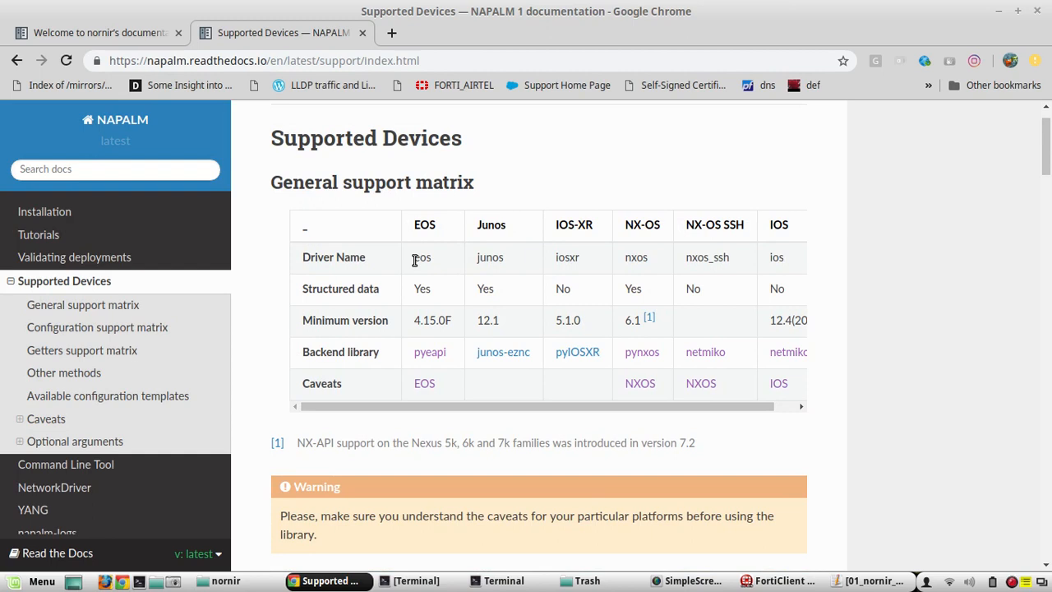
double_click(421, 256)
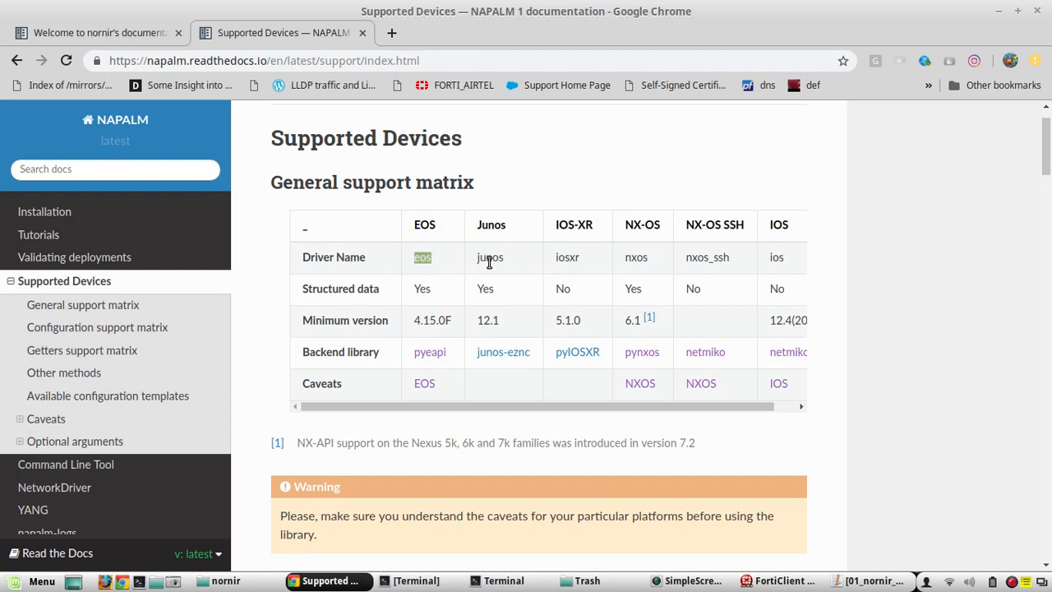
mouse_move(647, 256)
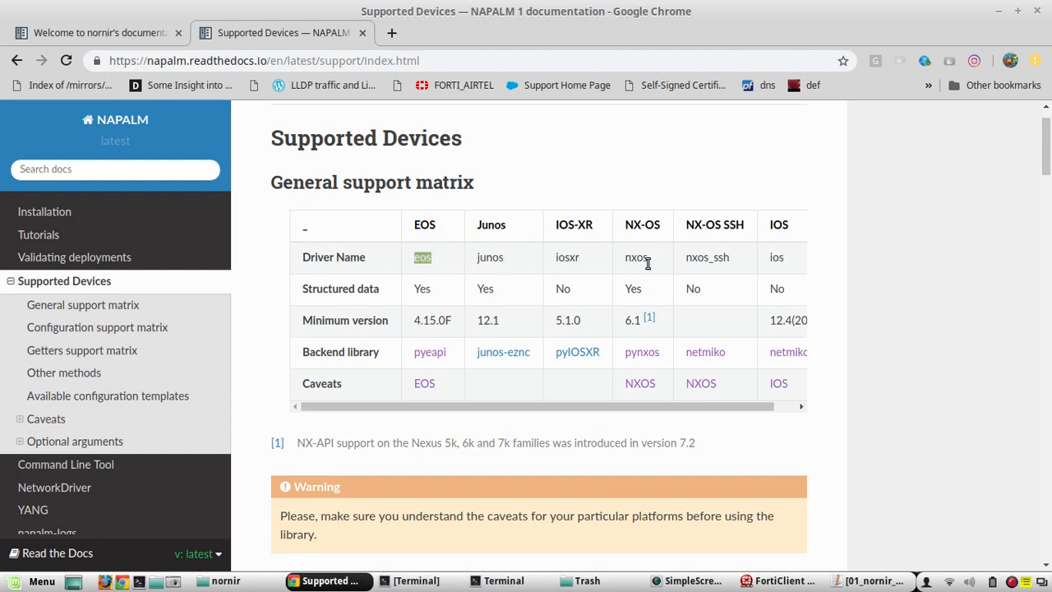
double_click(637, 256)
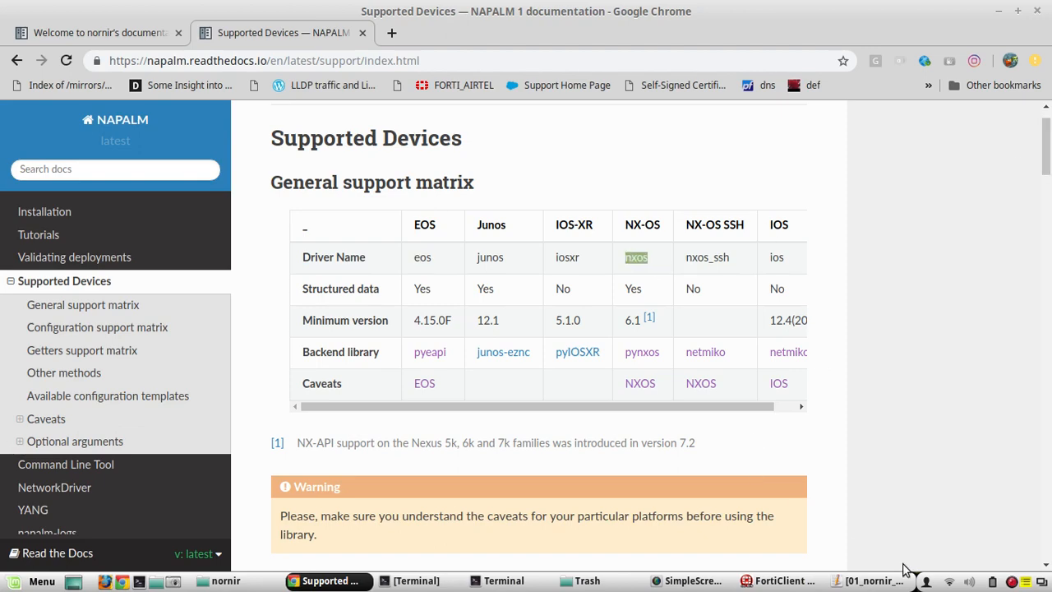
Bring gedit forward to review 01_nornir_intro.py with its napalm_get facts and interfaces task
click(871, 580)
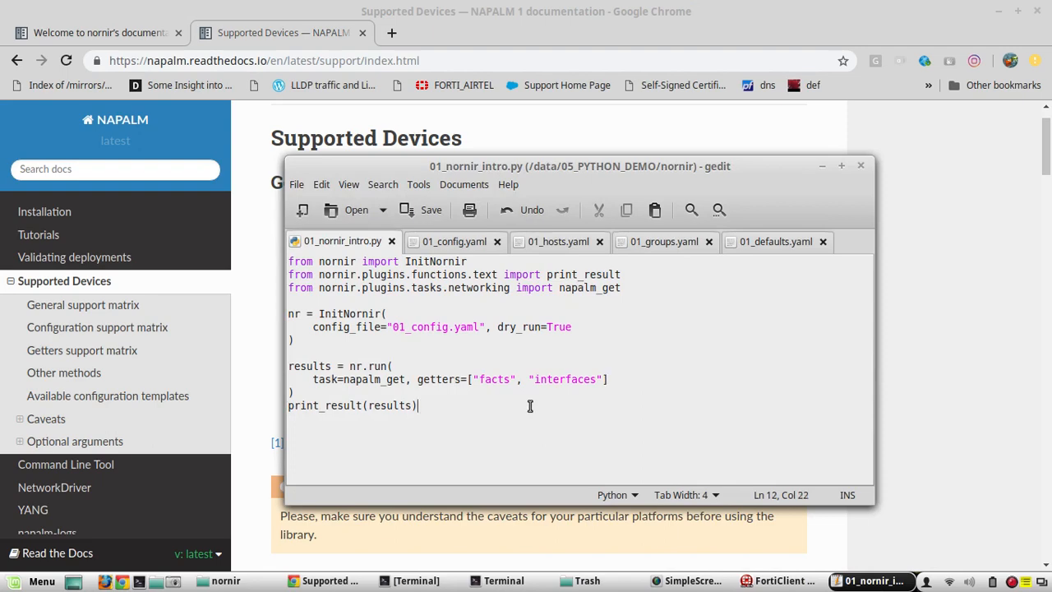
mouse_move(418, 580)
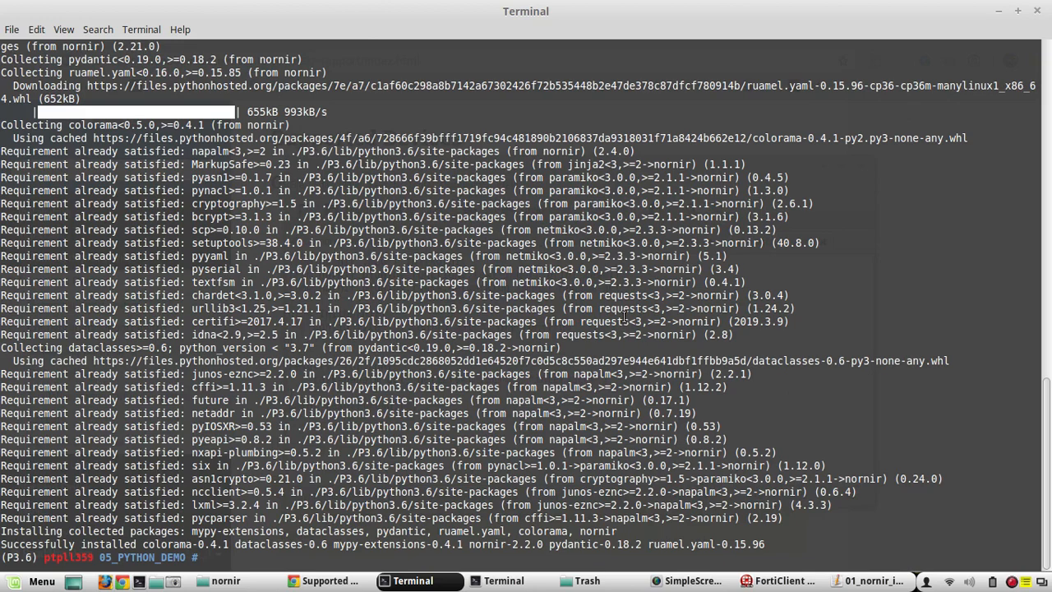
Change into nornir/ and run python 01_nornir_intro.py
text(cd nornir/)
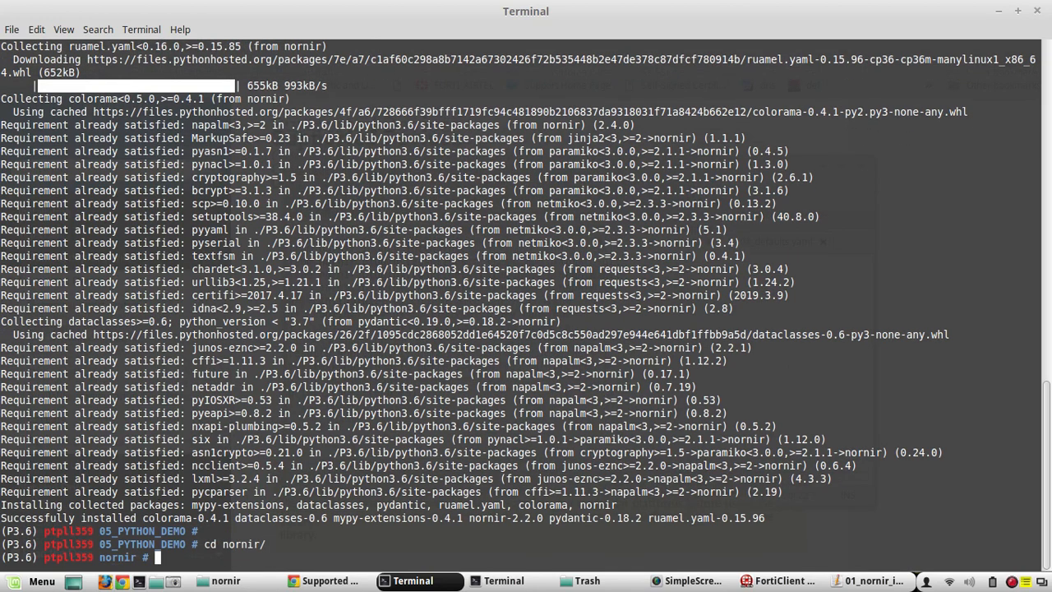
text(py)
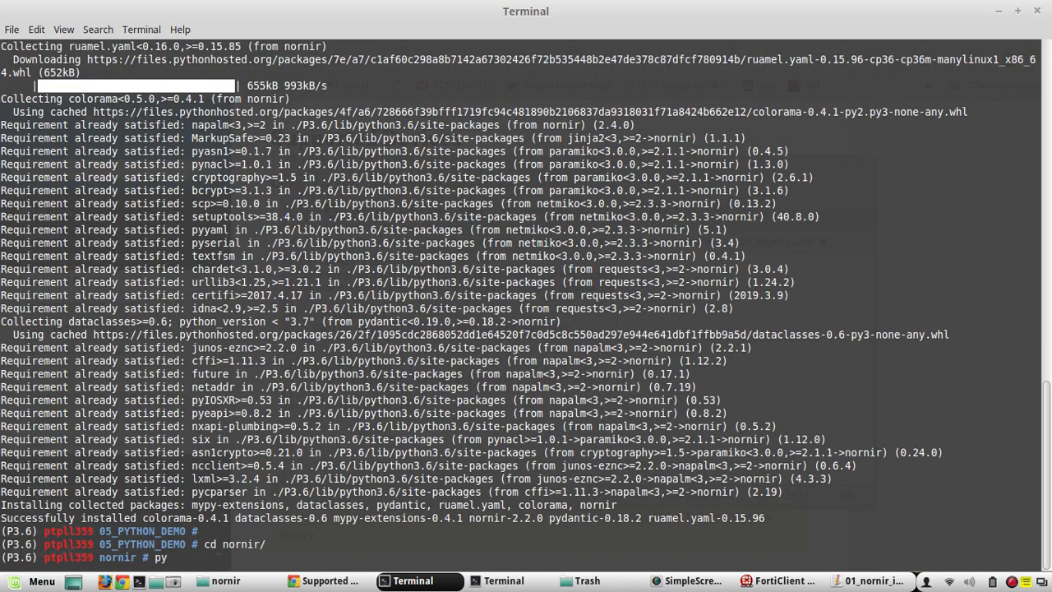
text(thon 01)
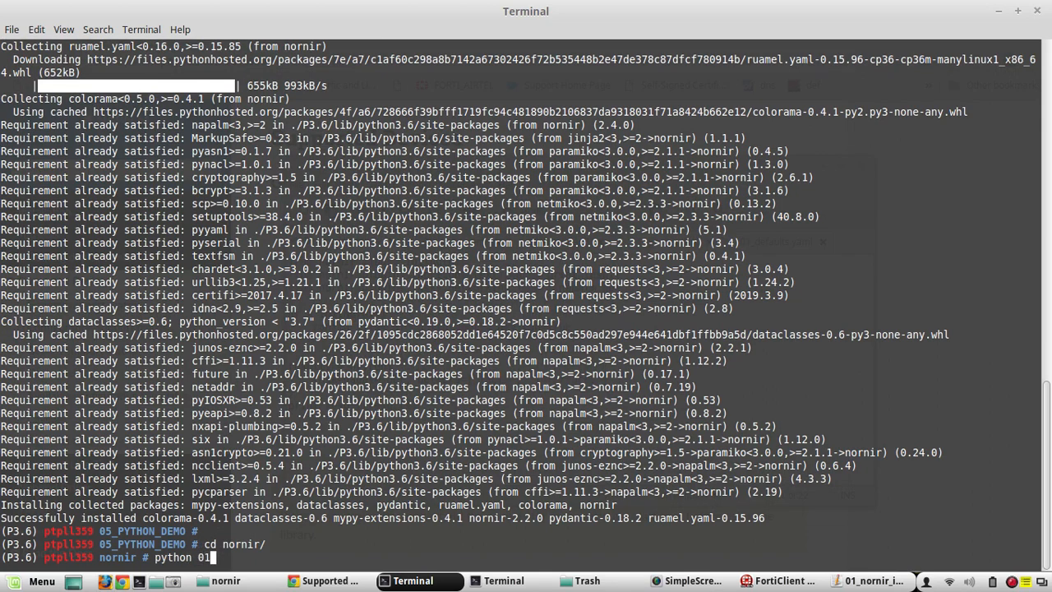
text(_nornir_intro.py)
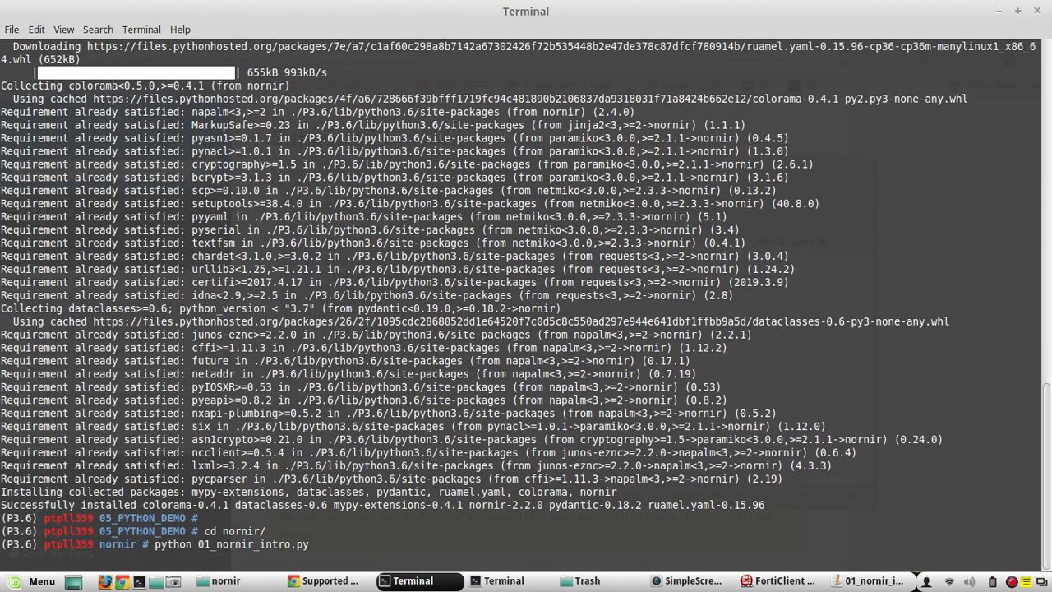
key(Return)
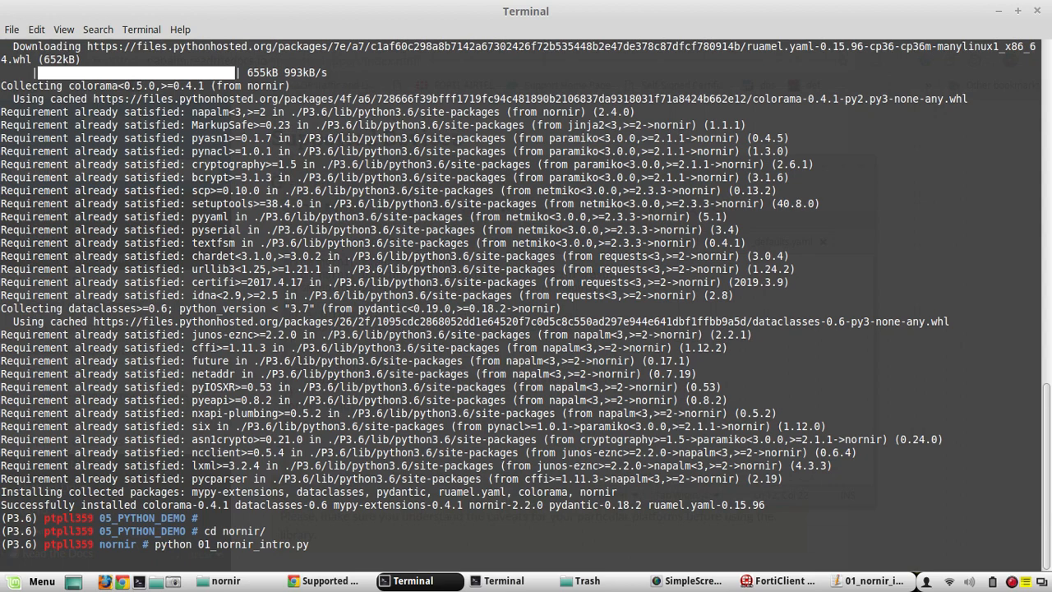
key(Return)
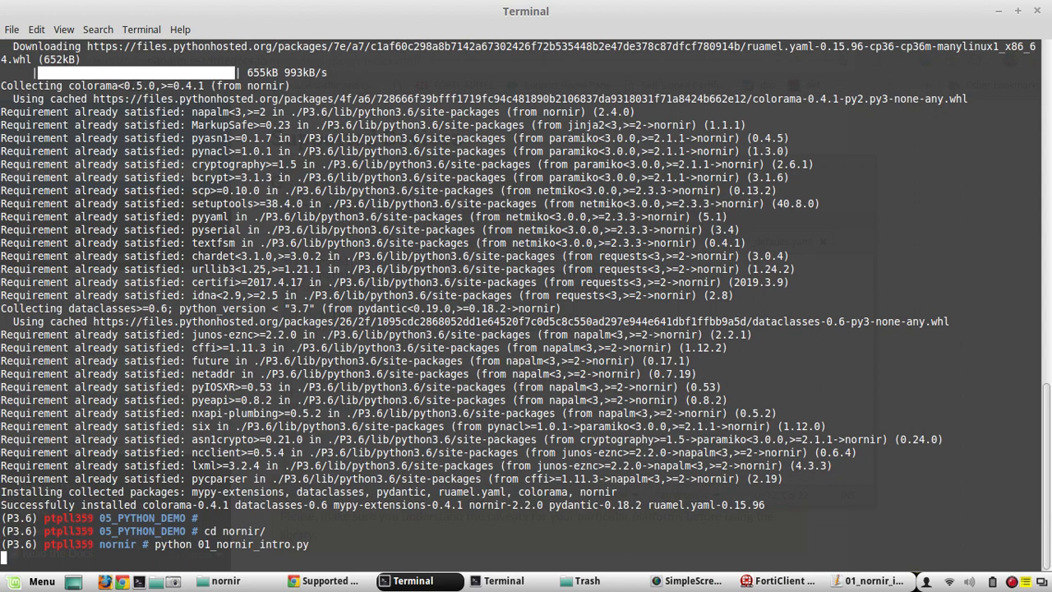
key(Return)
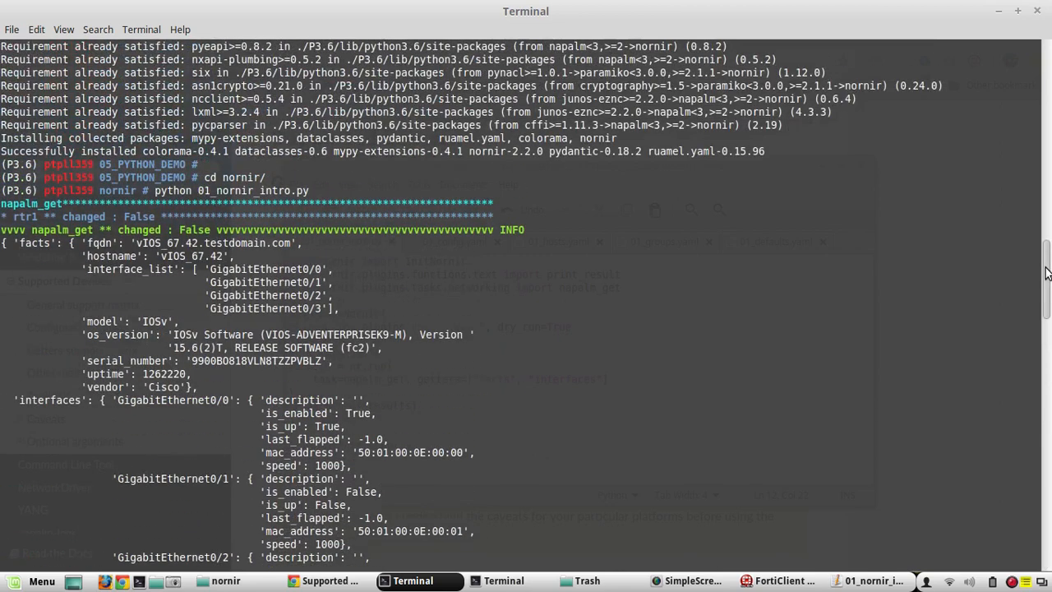
Read through the printed napalm_get facts and interfaces output for rtr1, rtr2 and sw1
scroll(down, 3)
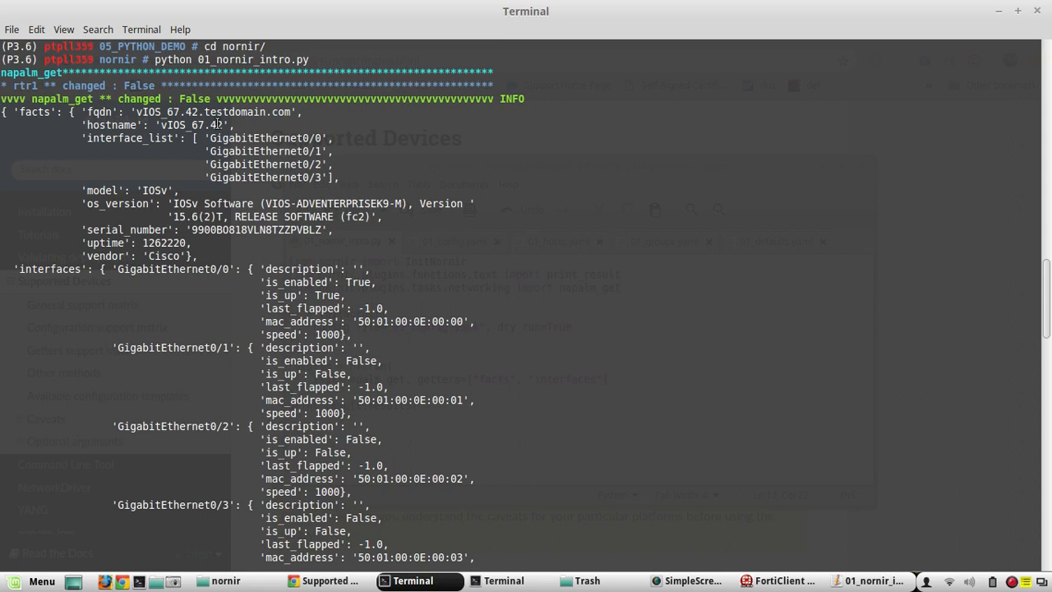
double_click(164, 111)
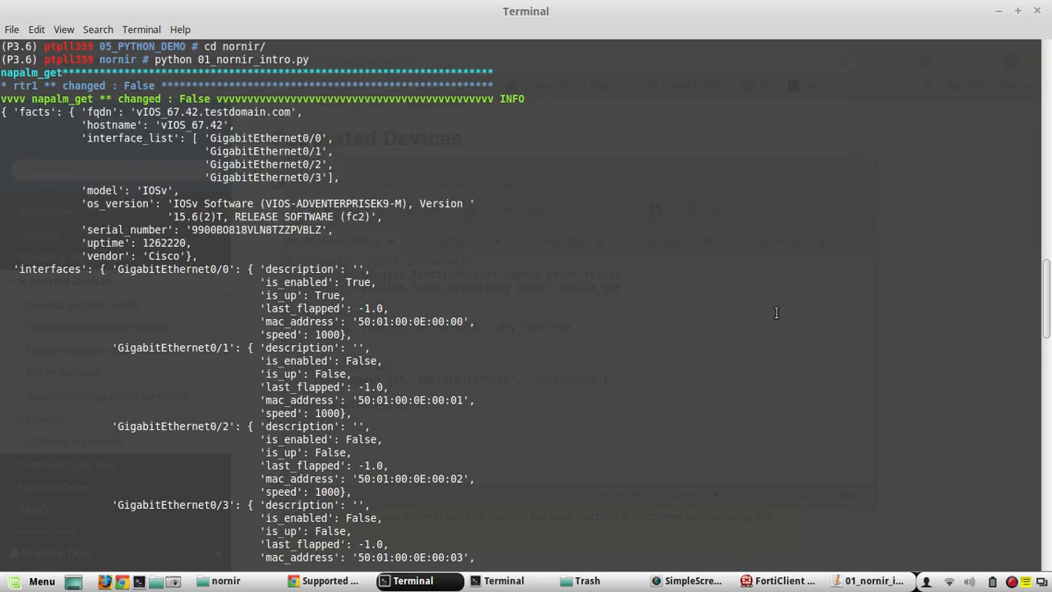
scroll(down, 3)
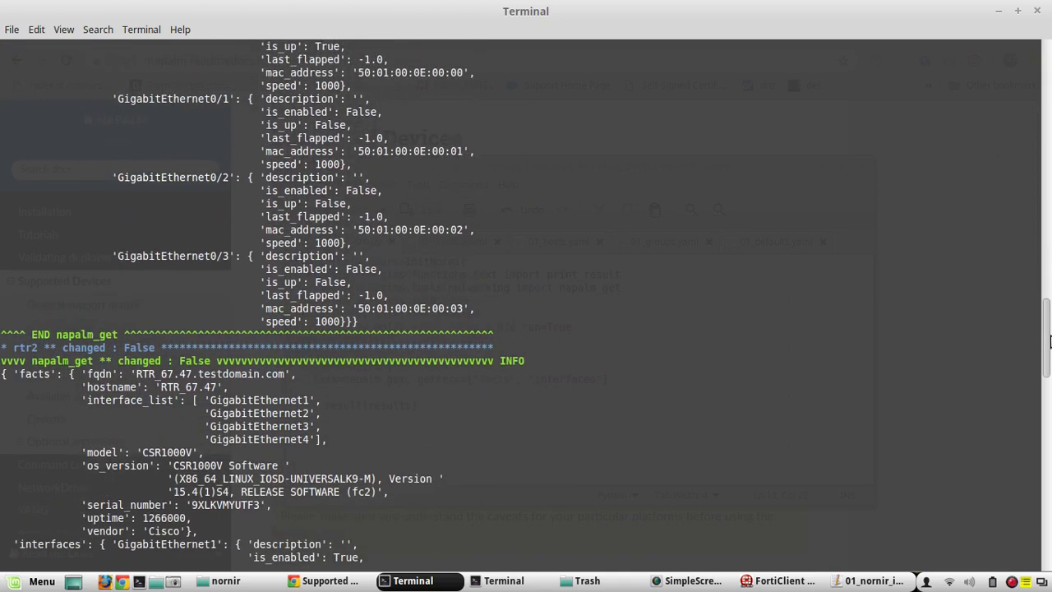
scroll(down, 3)
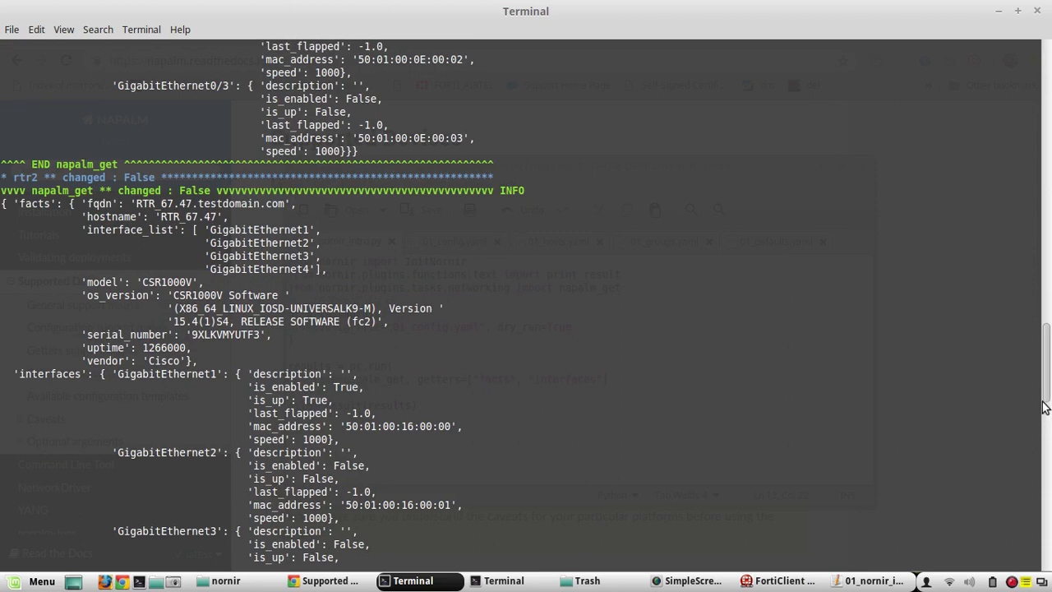
scroll(down, 3)
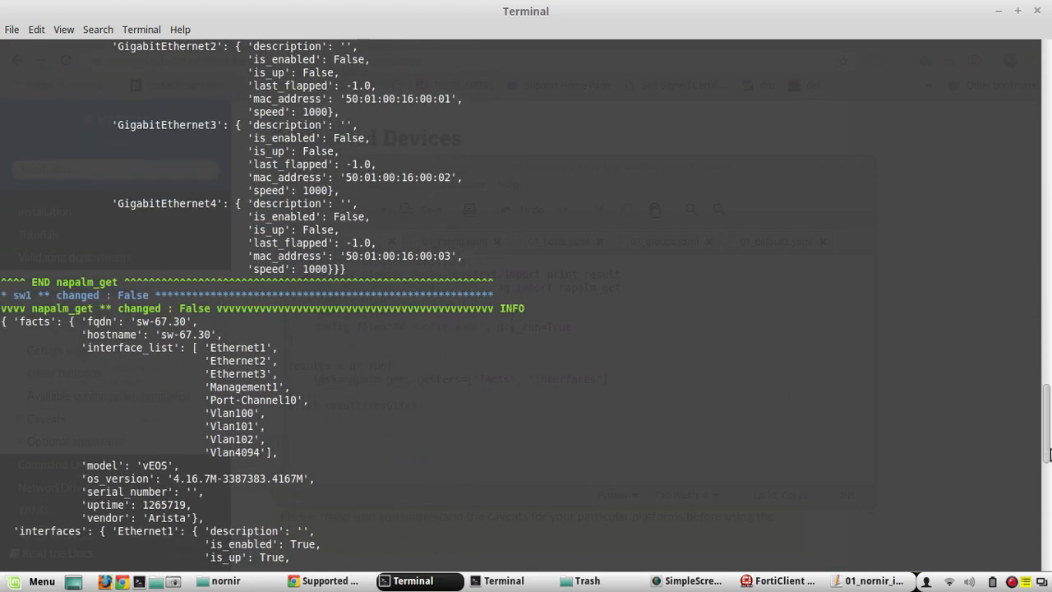
scroll(down, 3)
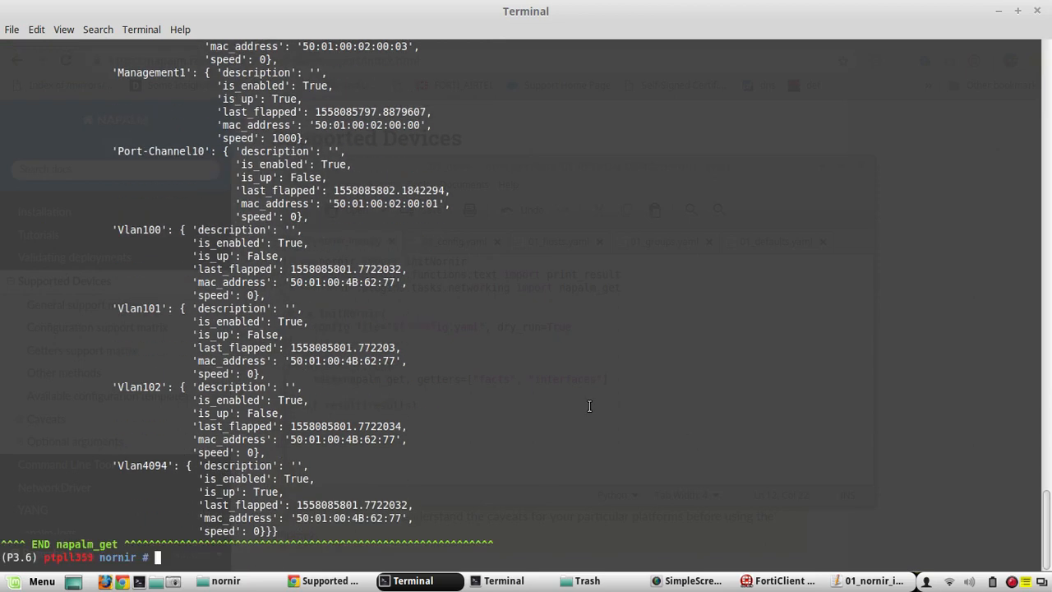
mouse_move(335, 508)
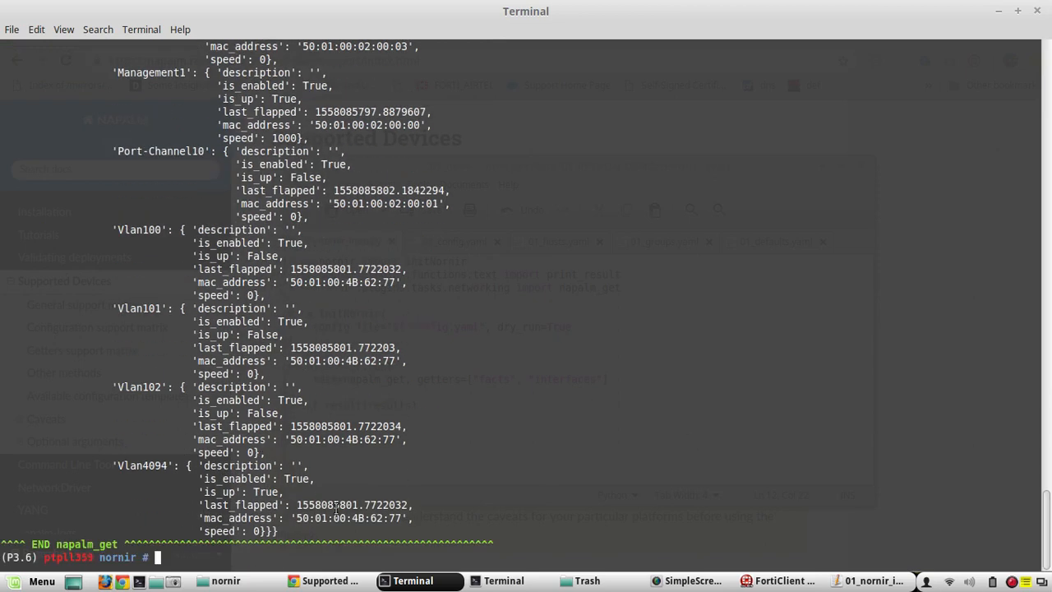
Extend the getters list in 01_nornir_intro.py with "environment" and "interfaces_ip"
click(867, 580)
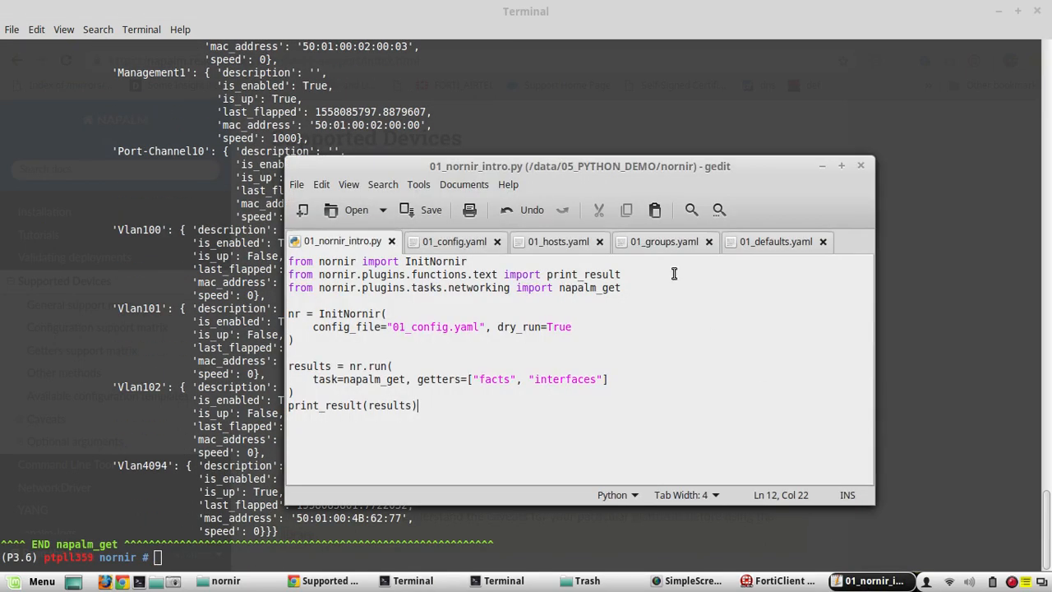
click(602, 378)
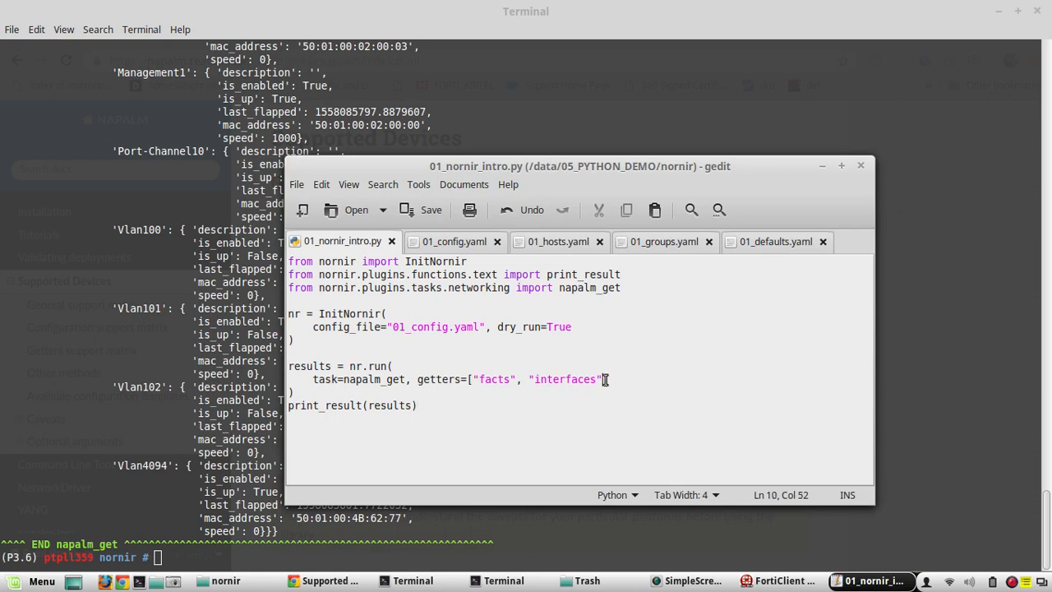
text(,)
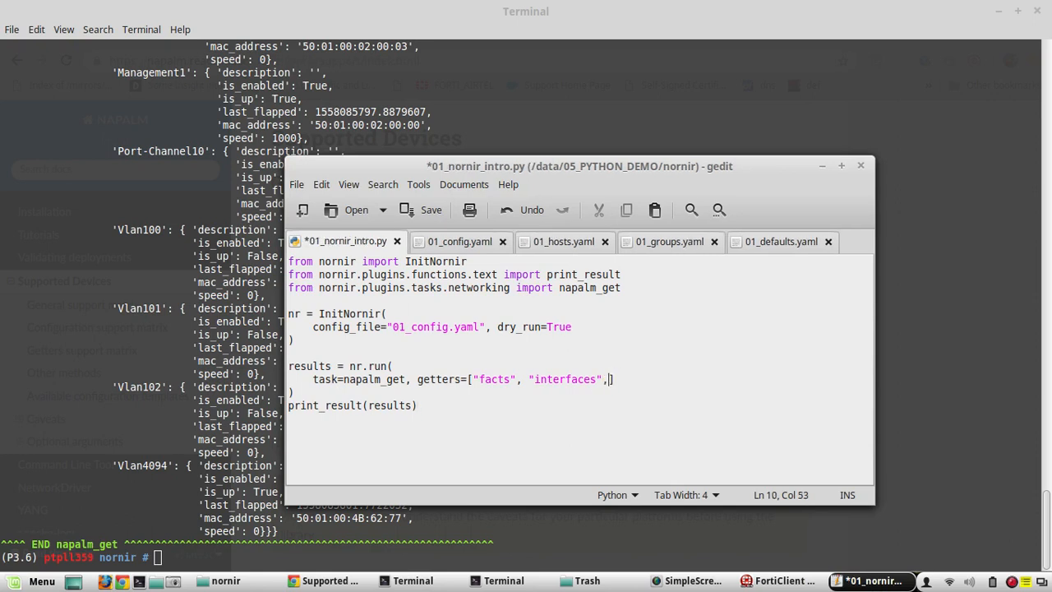
text(")
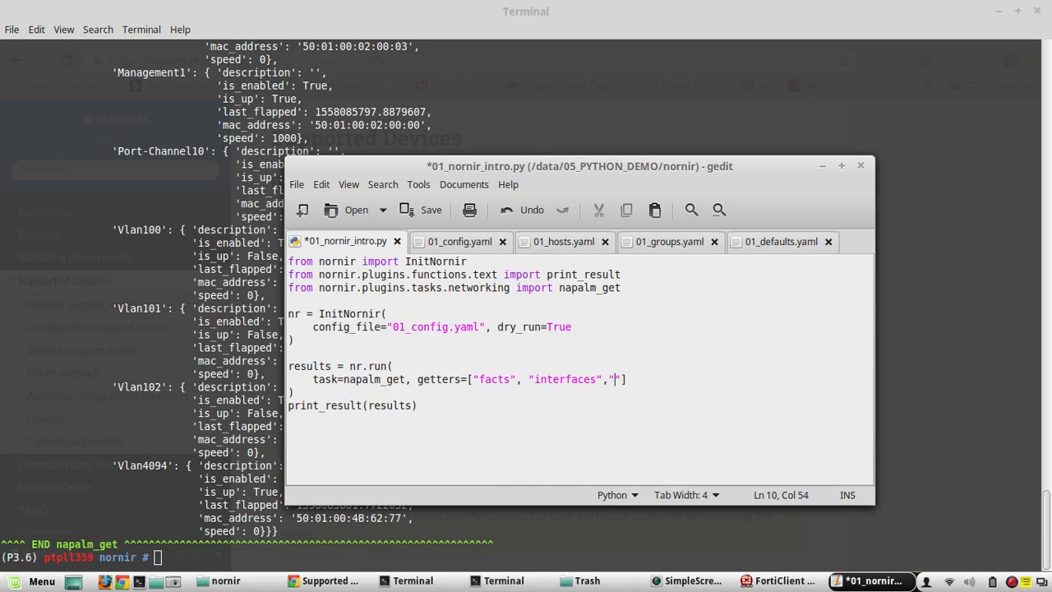
text(environ)
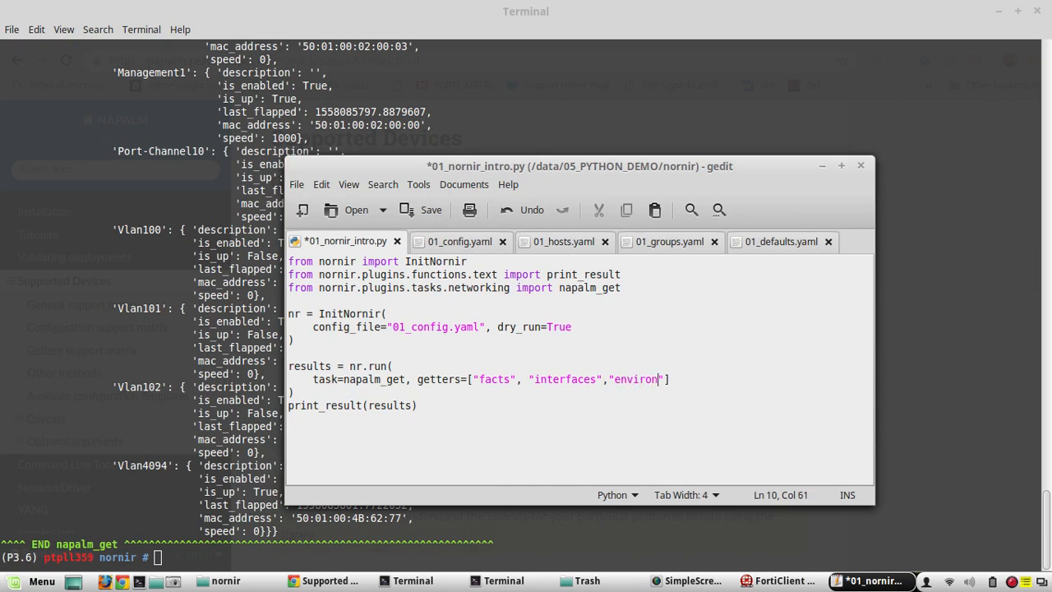
text(ment)
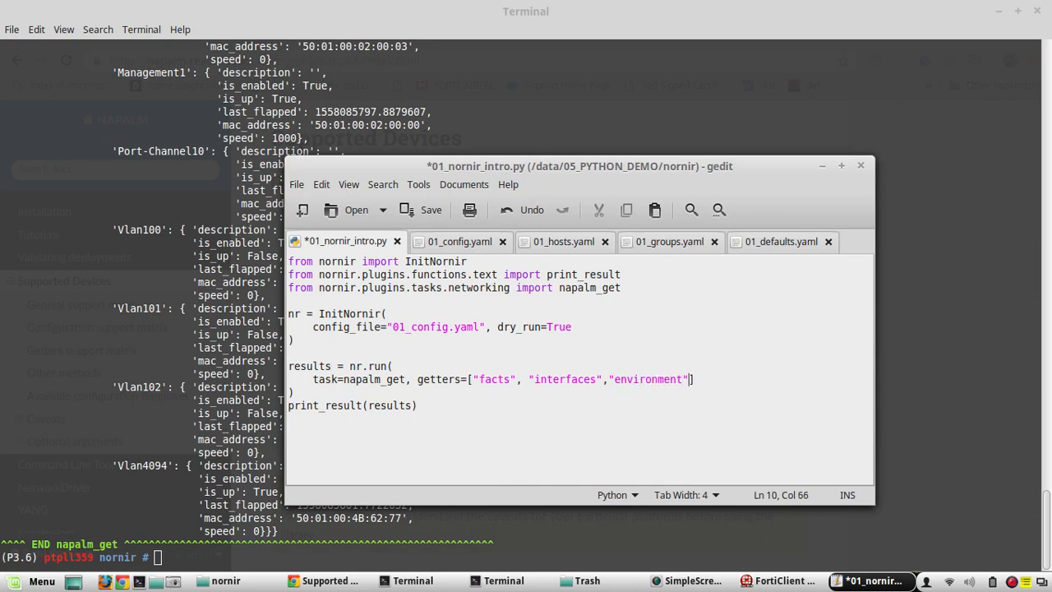
text(,")
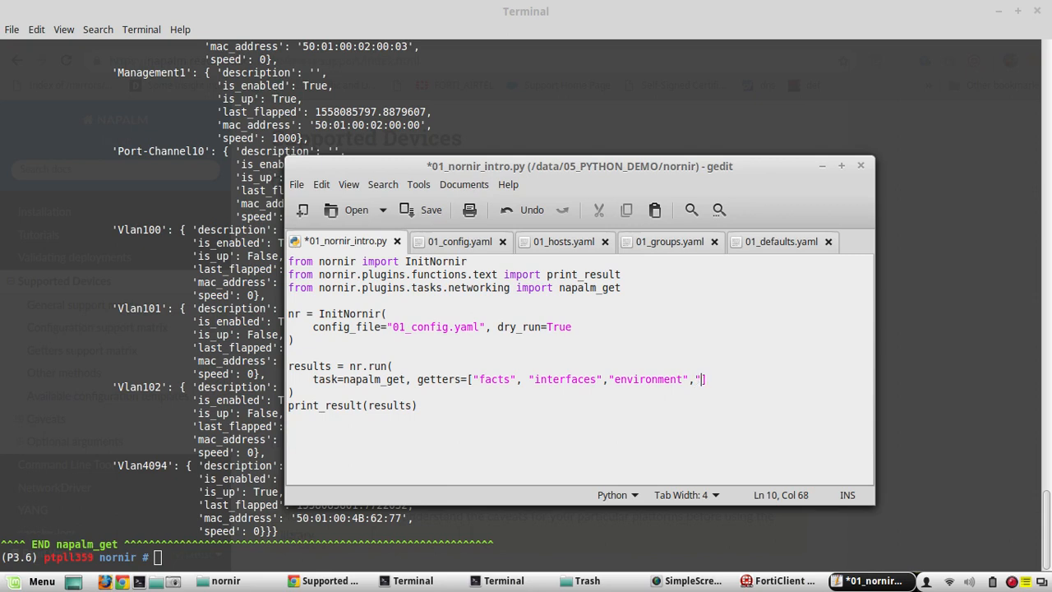
text(inter)
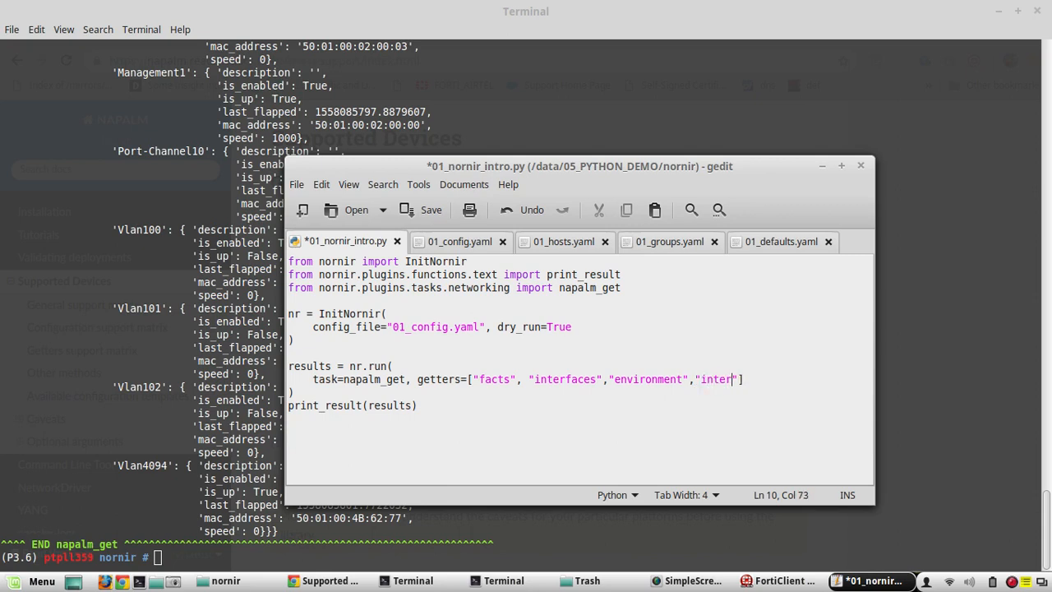
text(faces)
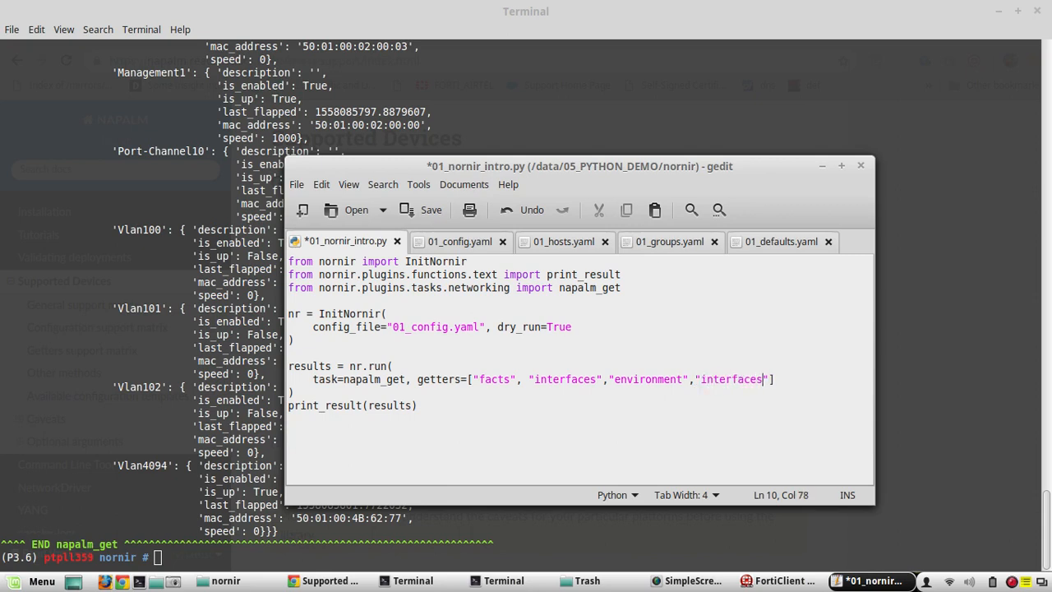
text(_i)
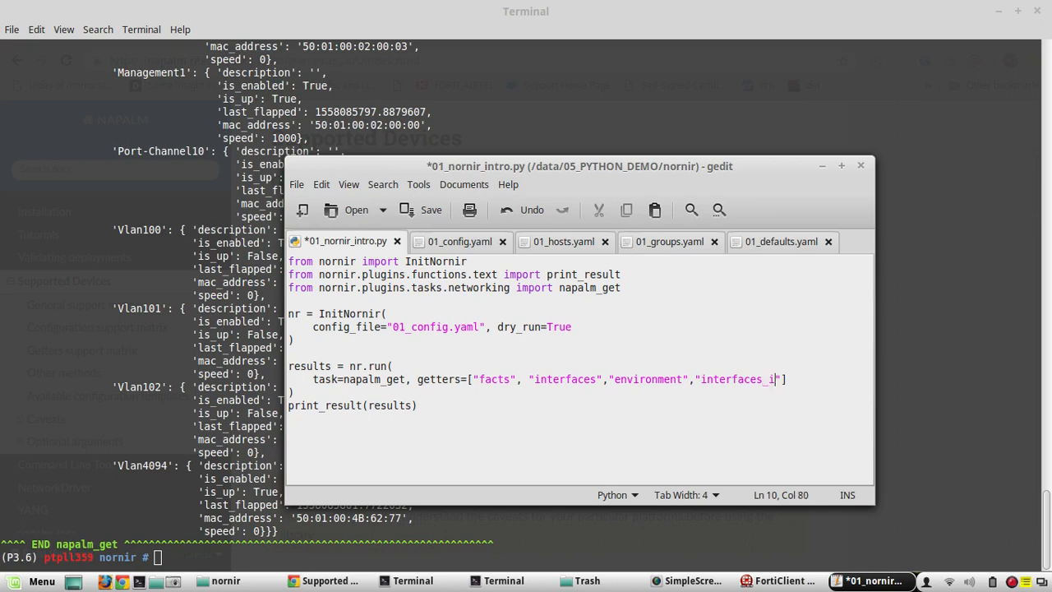
text(p)
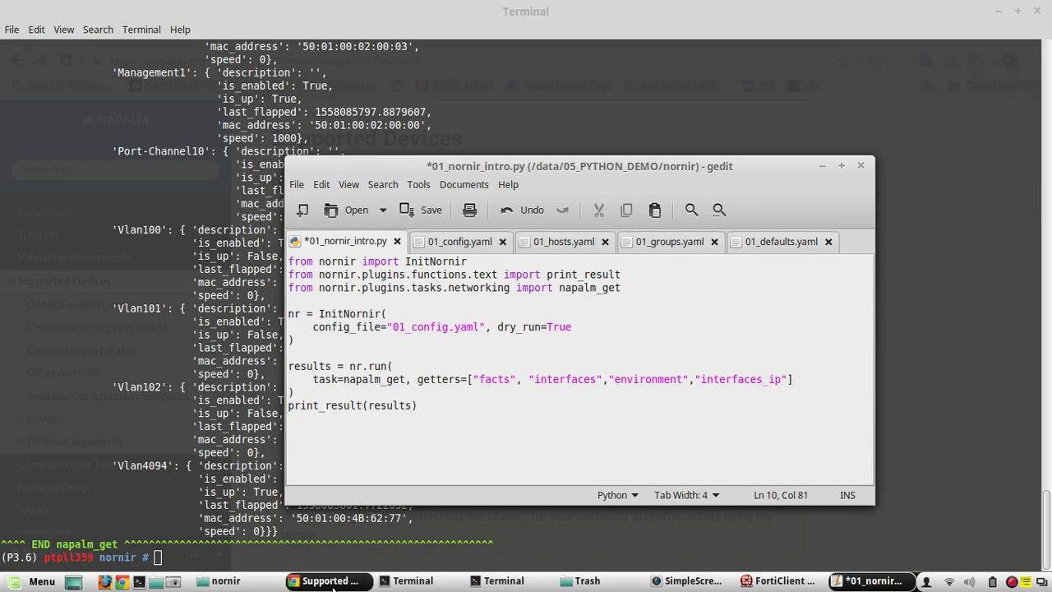
Check get_environment in the NAPALM getters support matrix
click(327, 580)
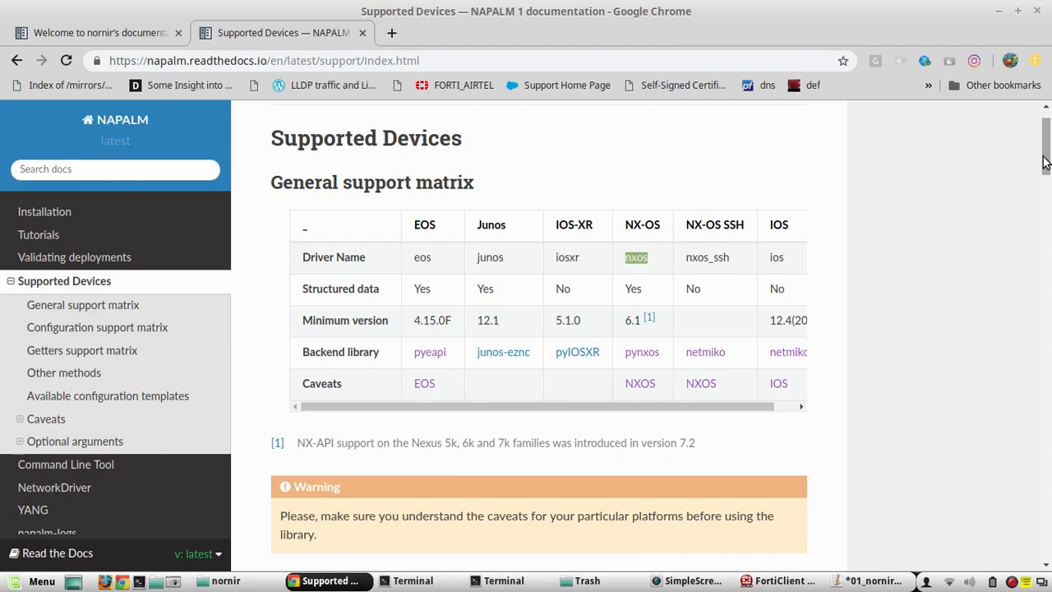
scroll(down, 3)
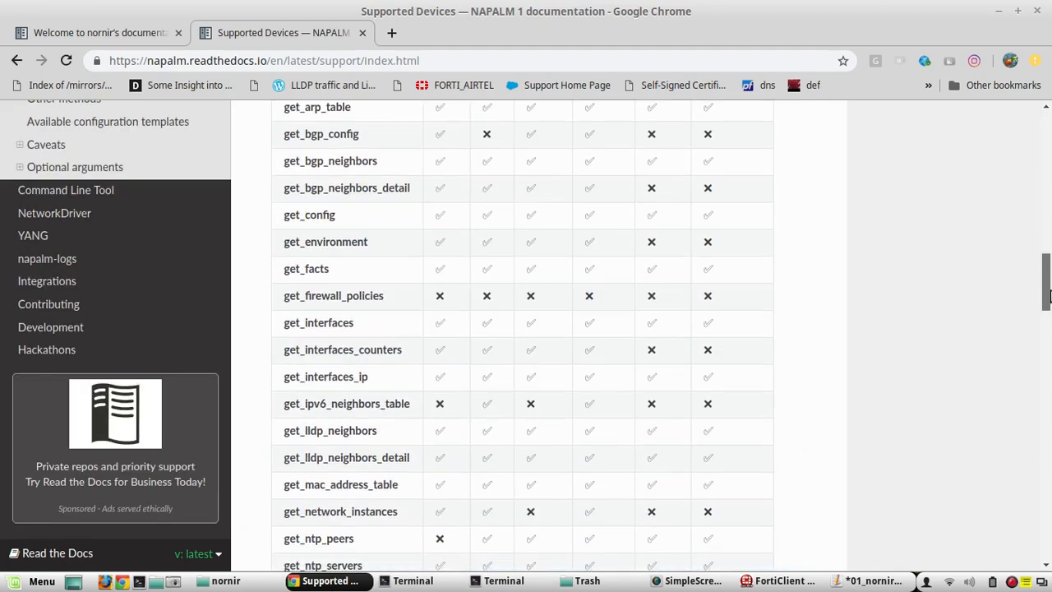
scroll(up, 3)
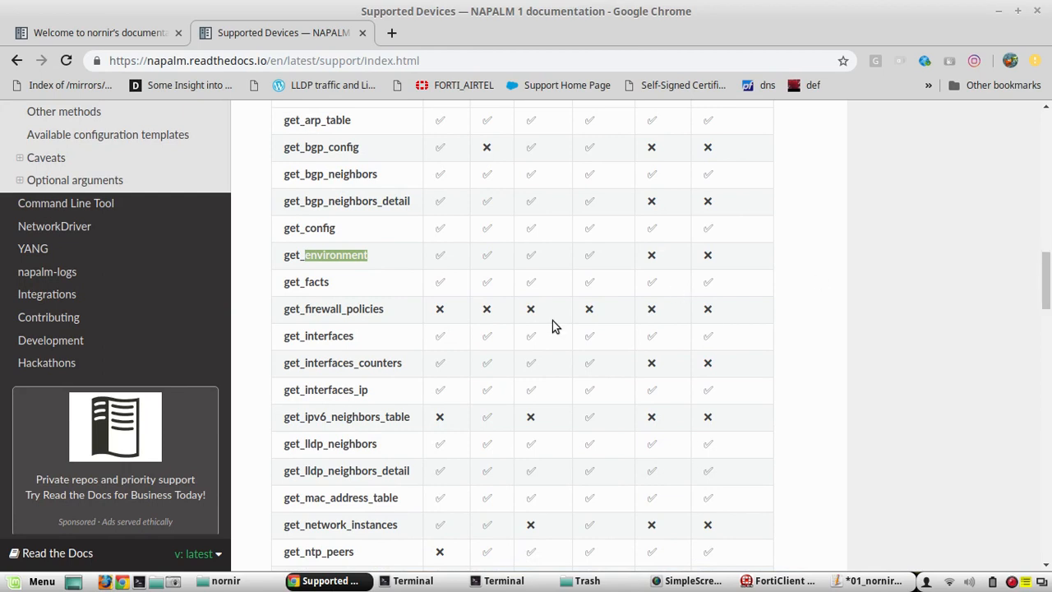
double_click(337, 389)
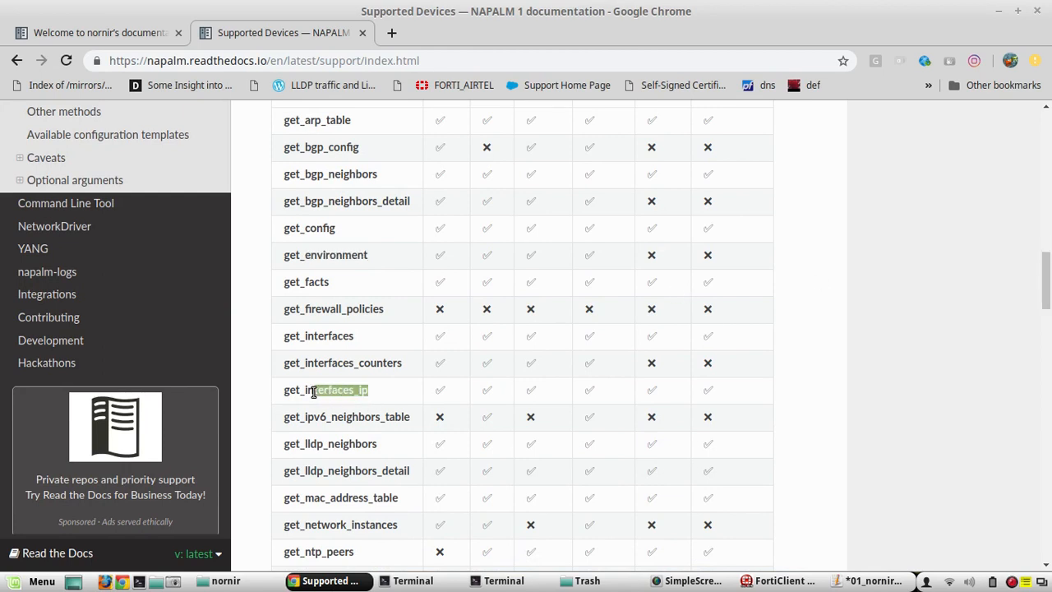
Save the edited intro script in gedit and return to the terminal
click(869, 582)
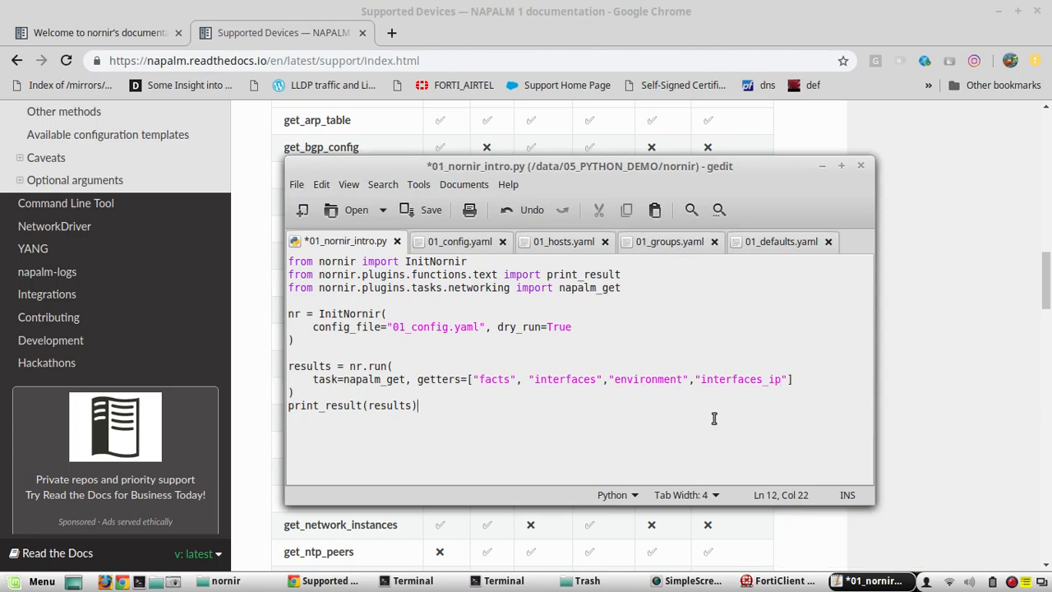
click(421, 210)
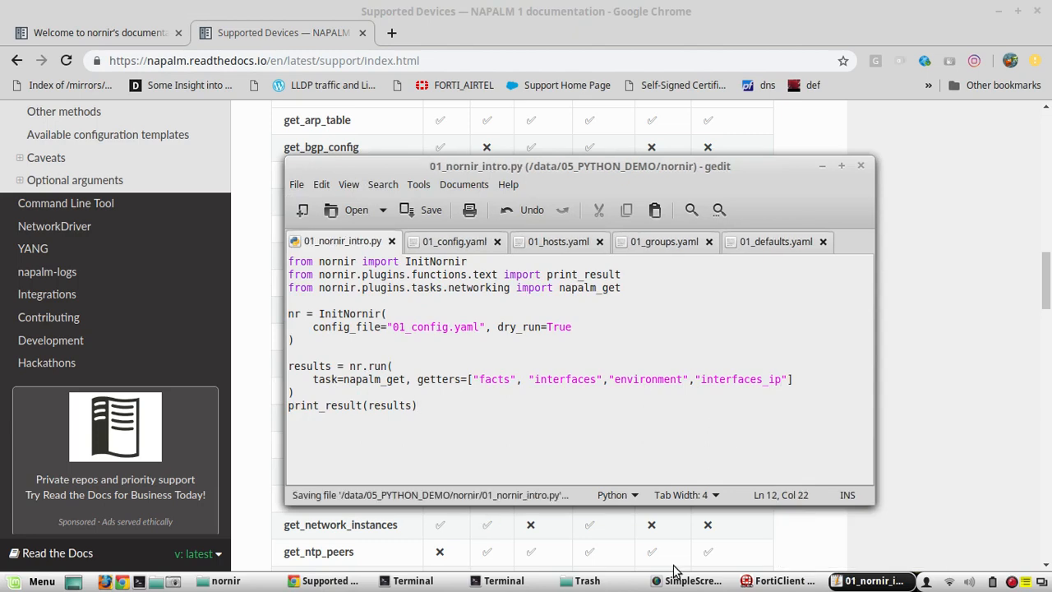
click(412, 580)
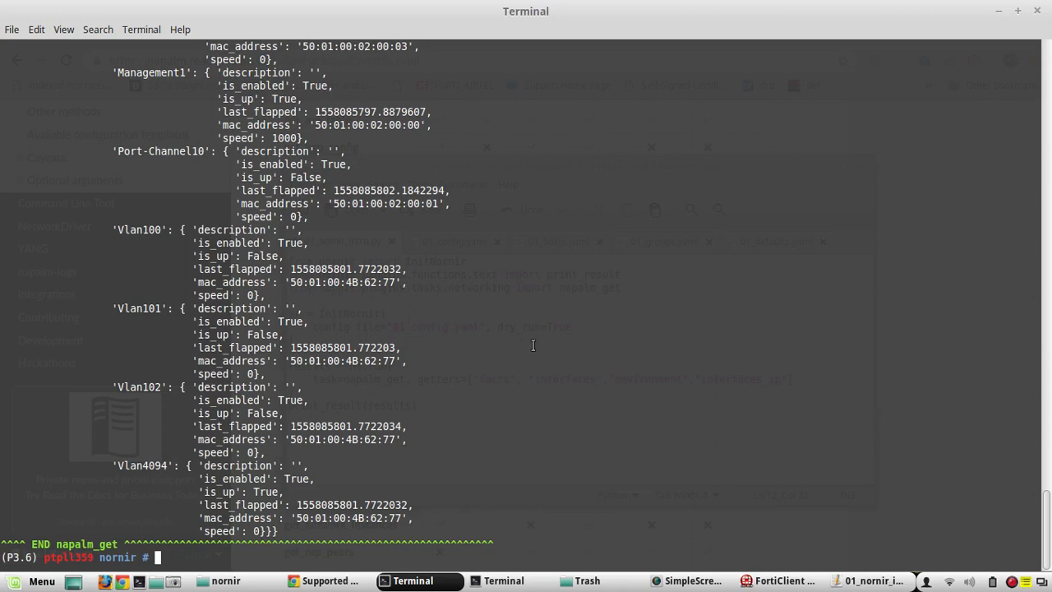
Rerun python 01_nornir_intro.py and read the environment and interfaces_ip output for each device
text(python 01_nornir_intro.py)
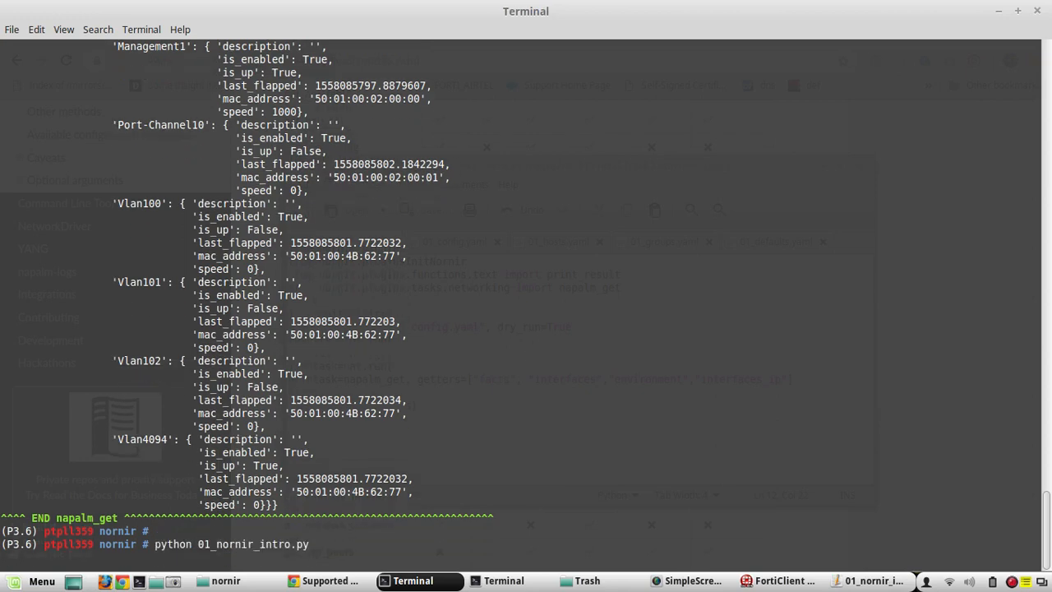
key(Return)
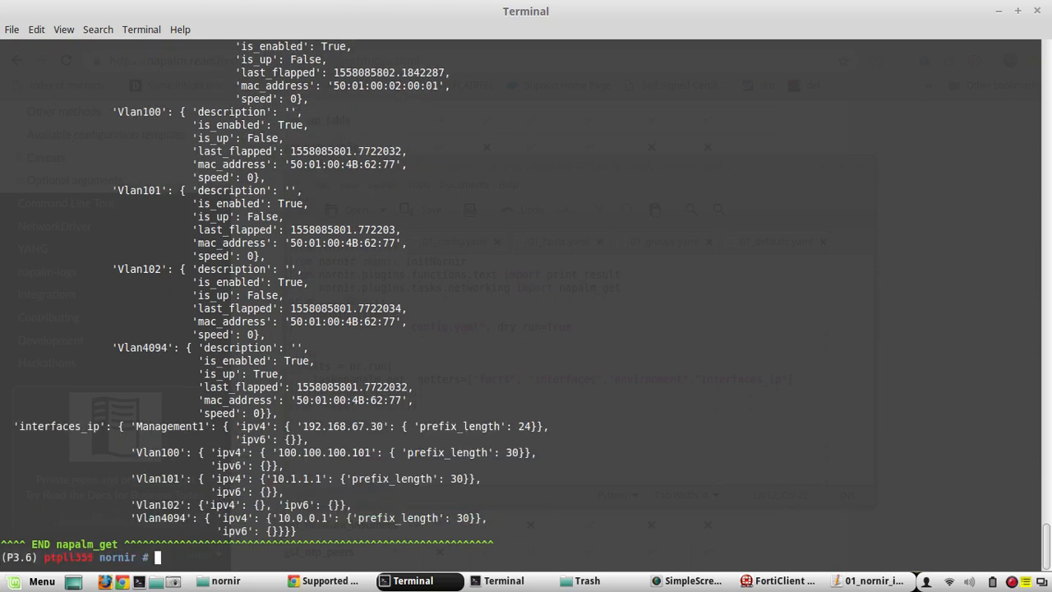
mouse_move(1020, 360)
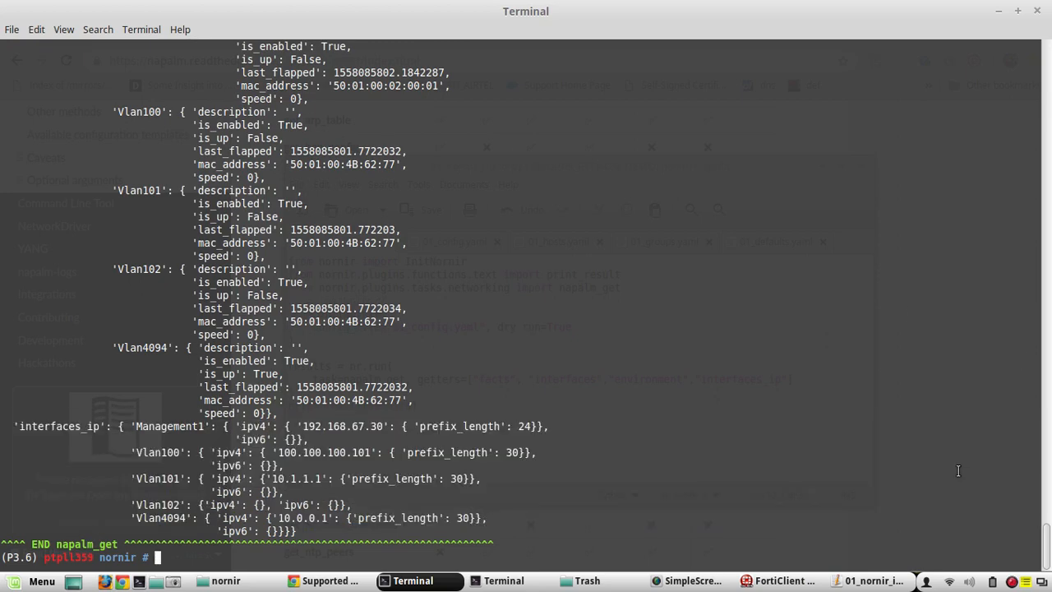
scroll(up, 3)
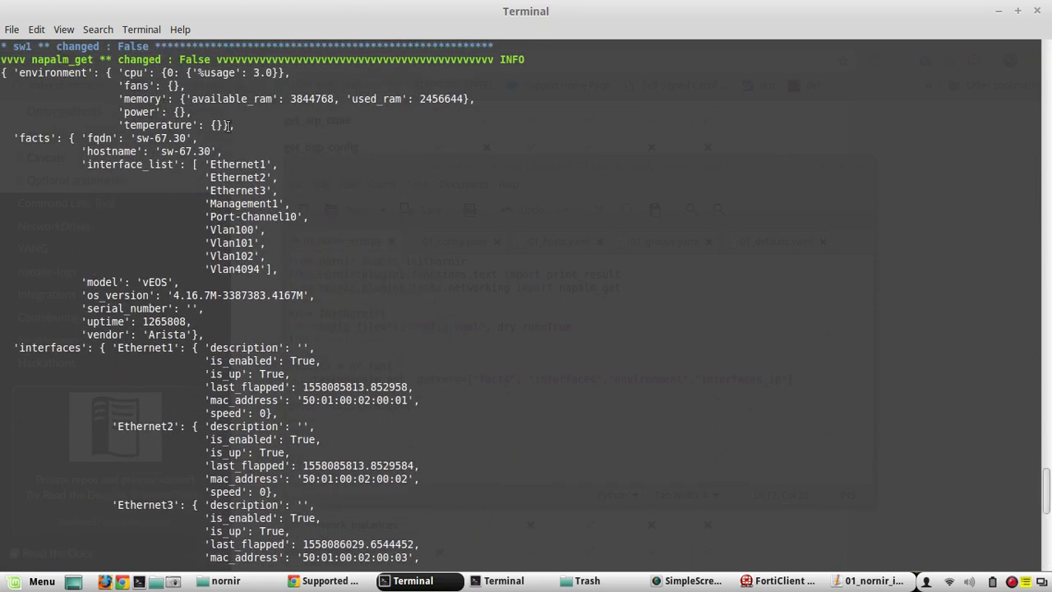
mouse_move(1049, 476)
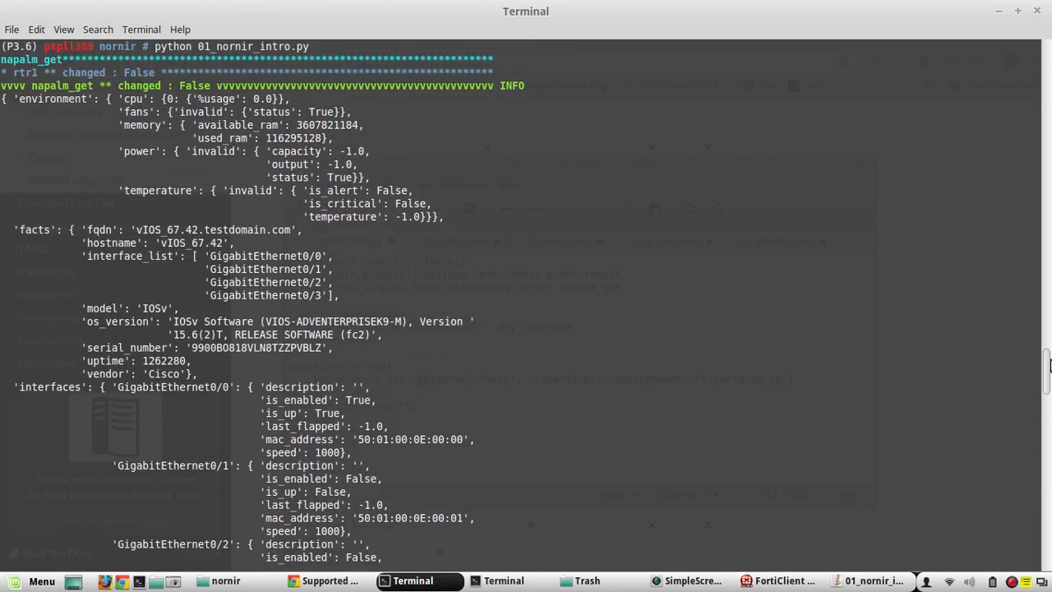
scroll(down, 3)
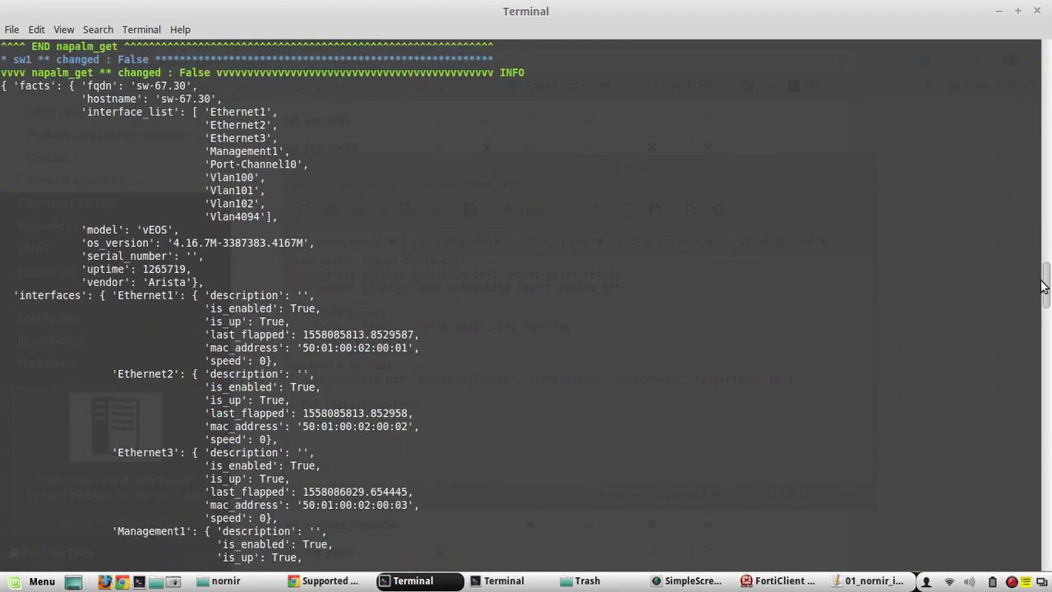
scroll(down, 3)
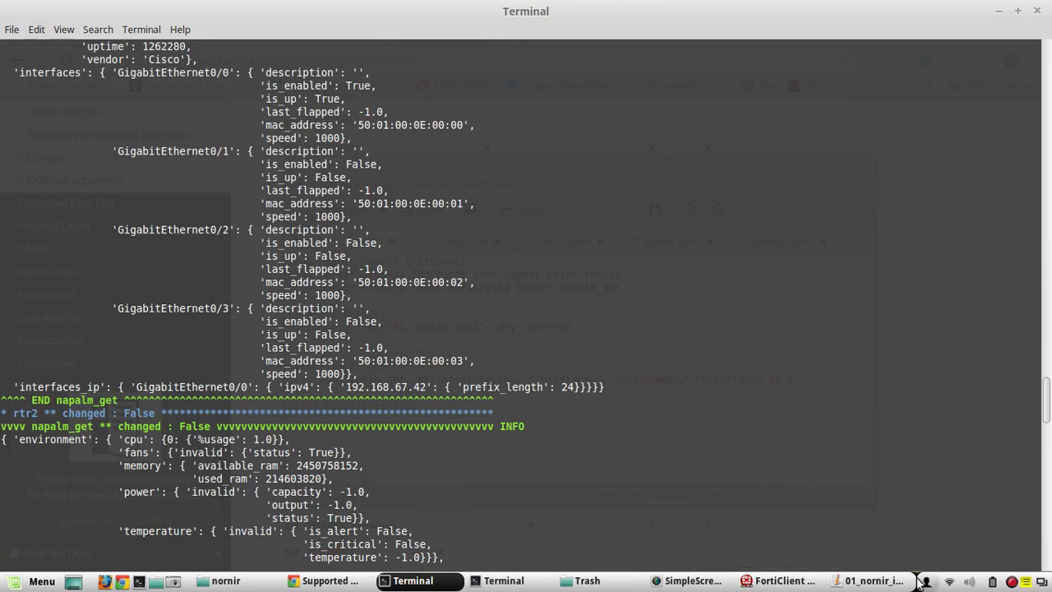
Switch over to the nornir folder in the file manager
click(871, 580)
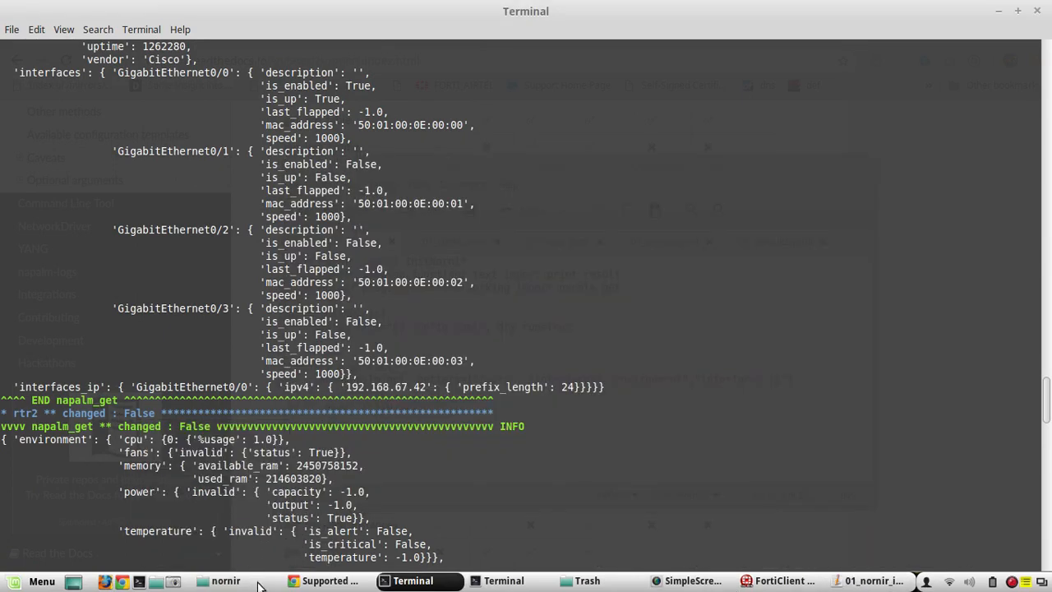
click(225, 580)
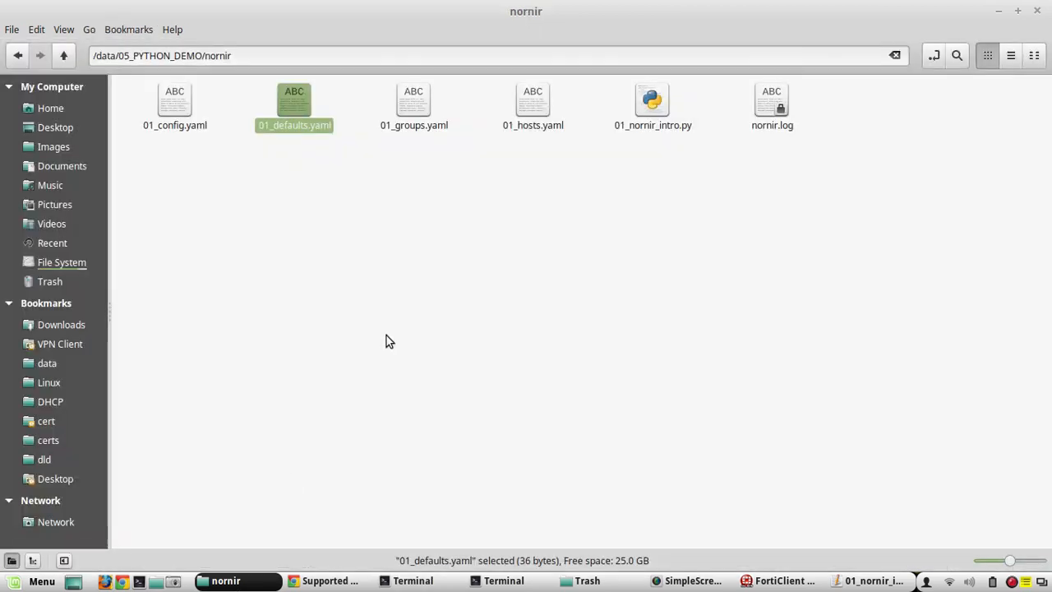
Move the four 01_*.yaml files out of nornir into a new Untitled Folder
click(390, 340)
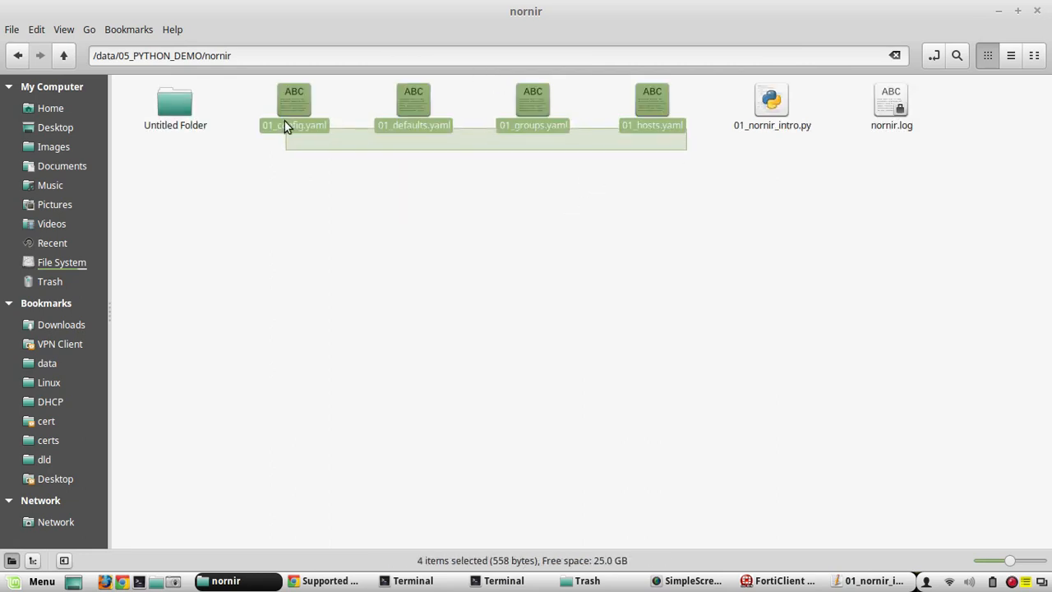
key(Delete)
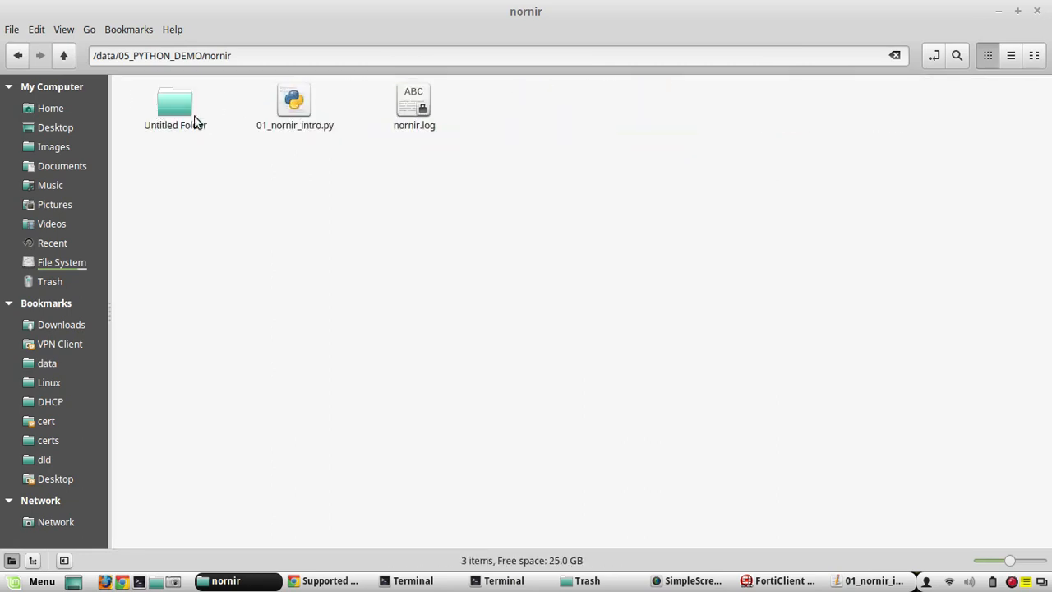
mouse_move(512, 329)
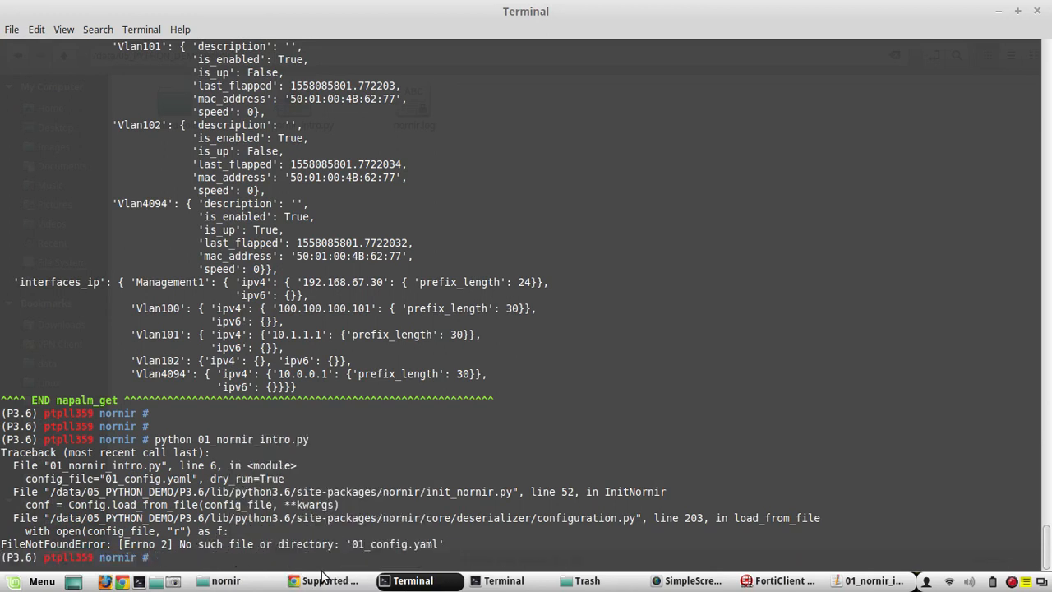
mouse_move(753, 465)
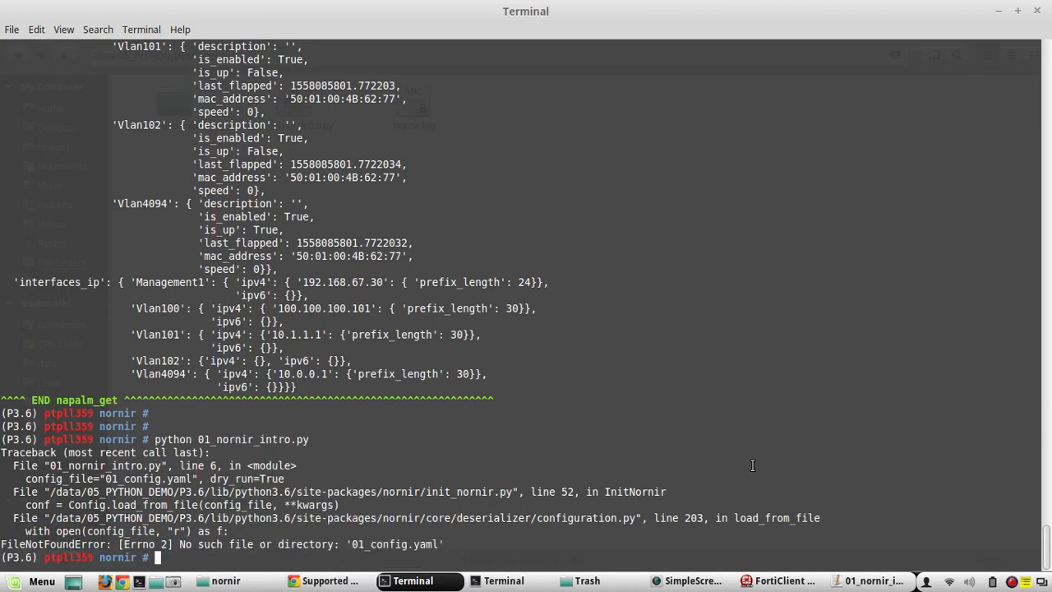
Comment out the config_file line of InitNornir with # and save the script
click(871, 581)
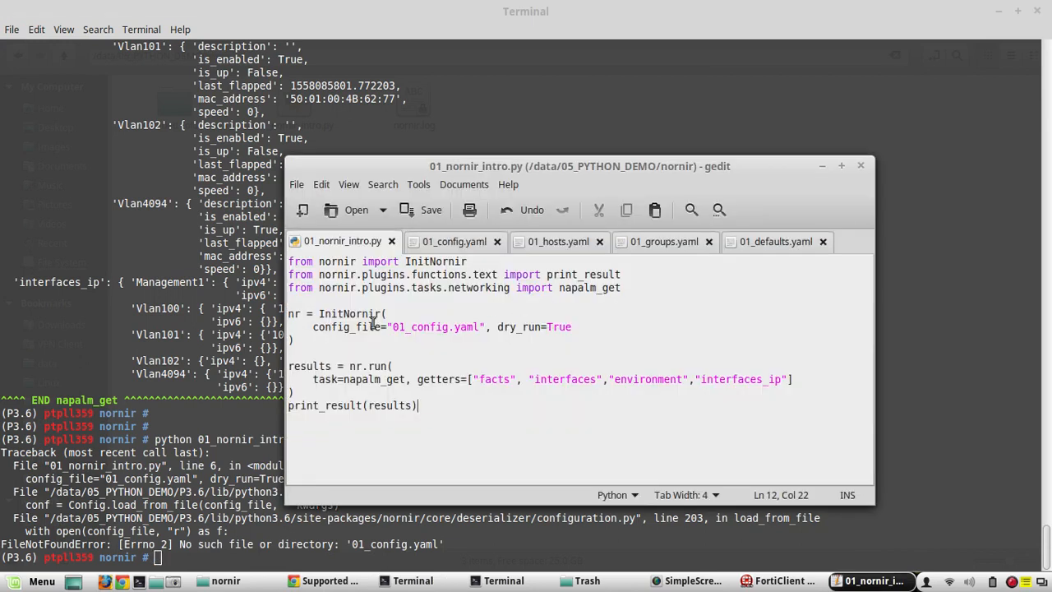
click(289, 327)
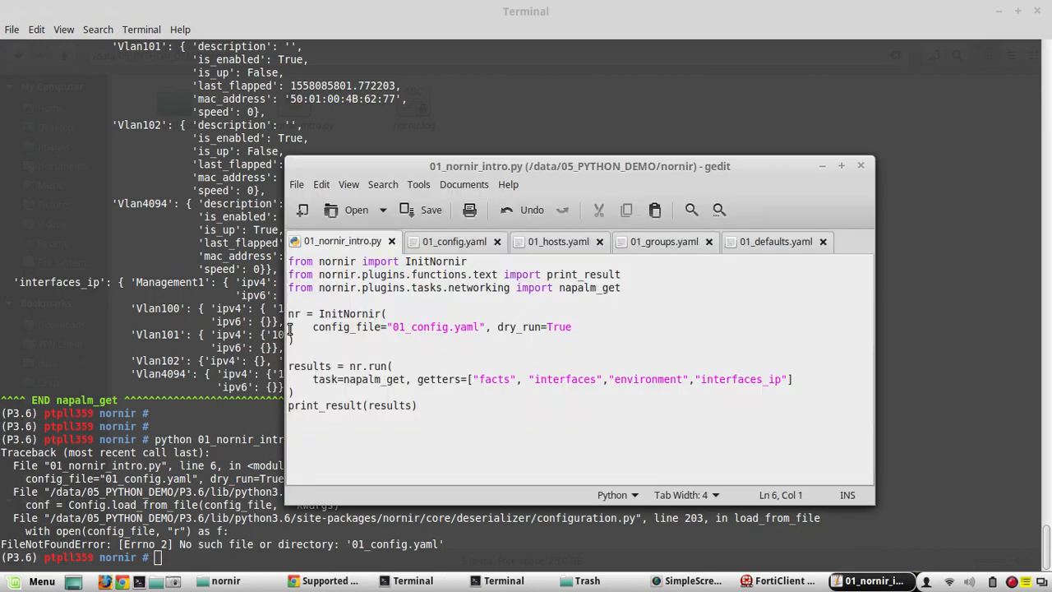
text(#)
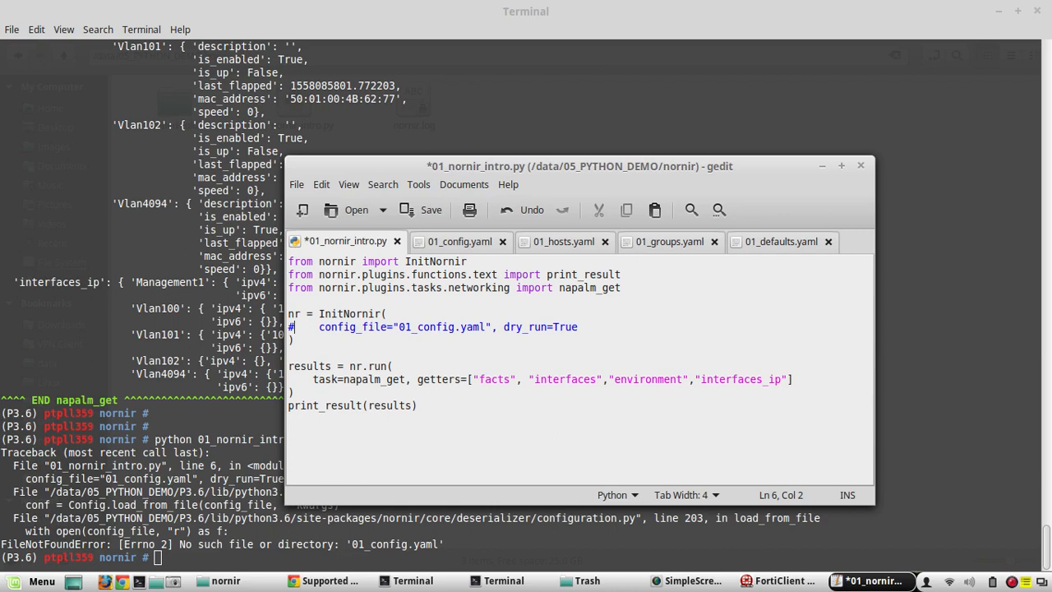
click(424, 211)
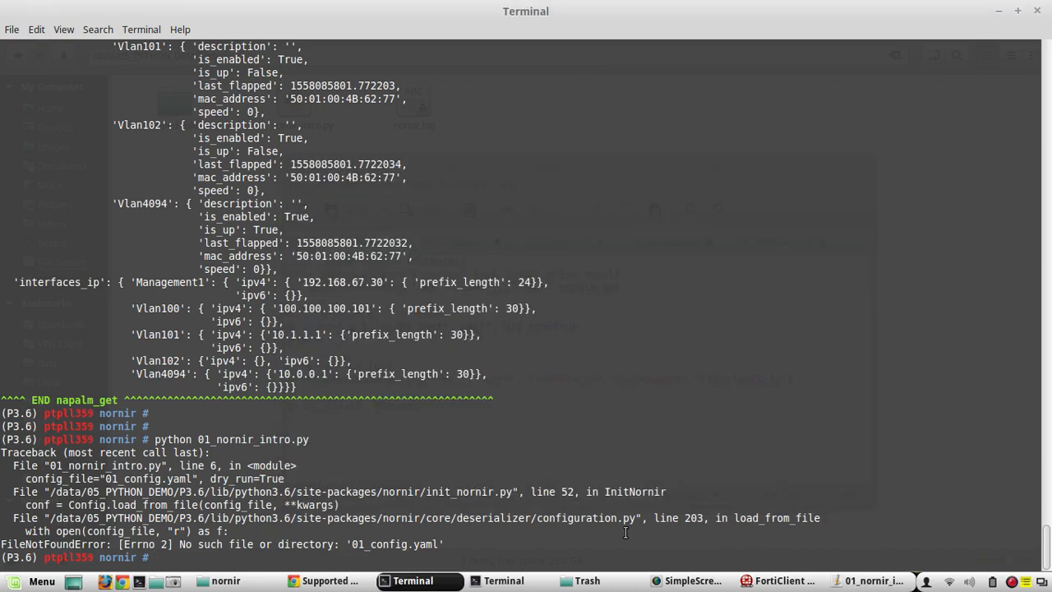
Rerun the script in the terminal, which now reports hosts.yaml missing
click(871, 581)
text(python 01_nornir_intro.py)
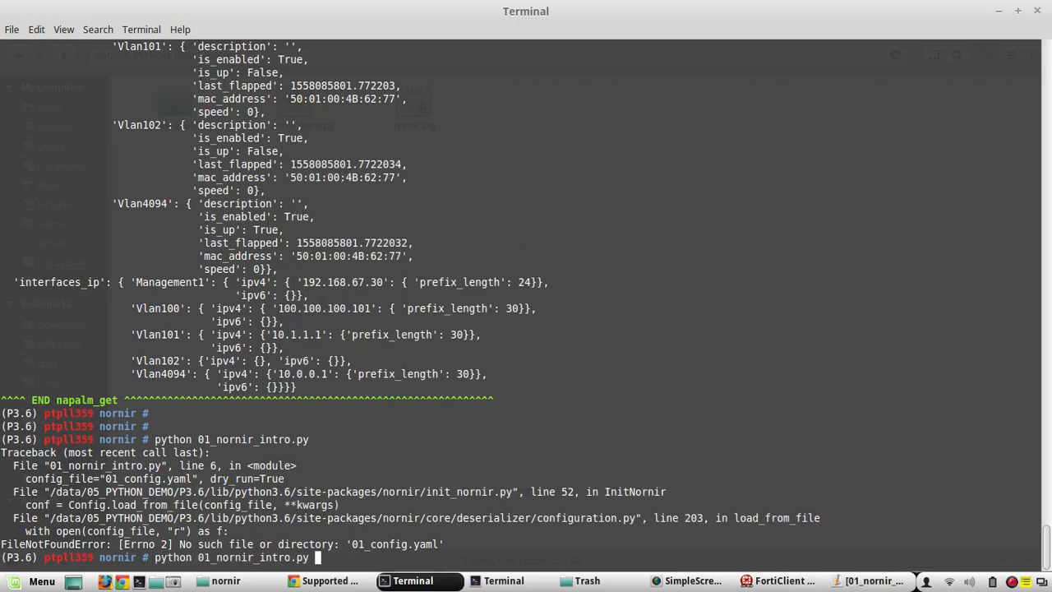
key(Return)
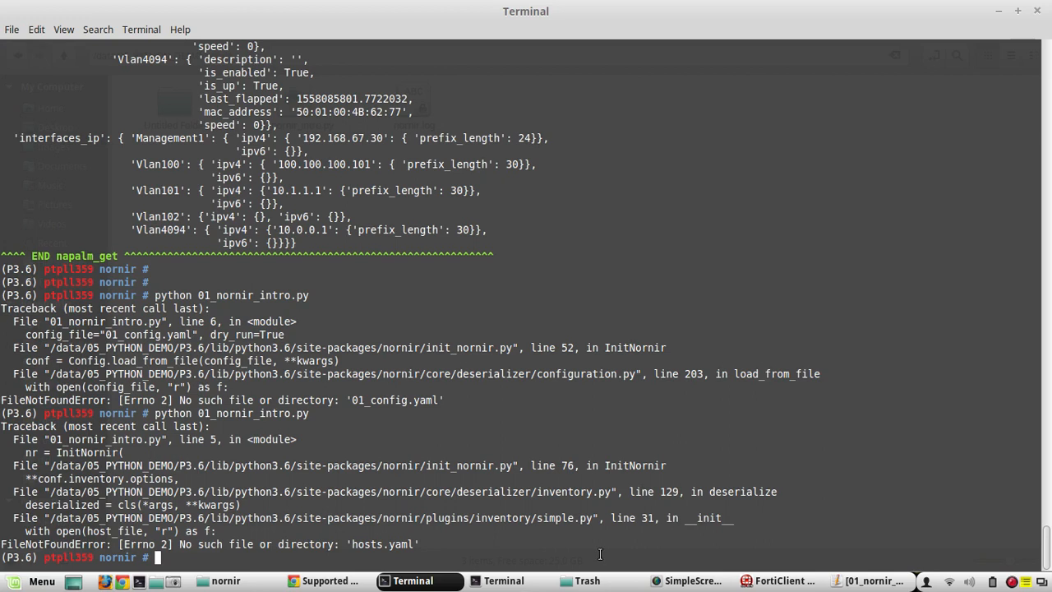
Bring 01_hosts.yaml back from the Untitled Folder into the nornir folder
click(225, 580)
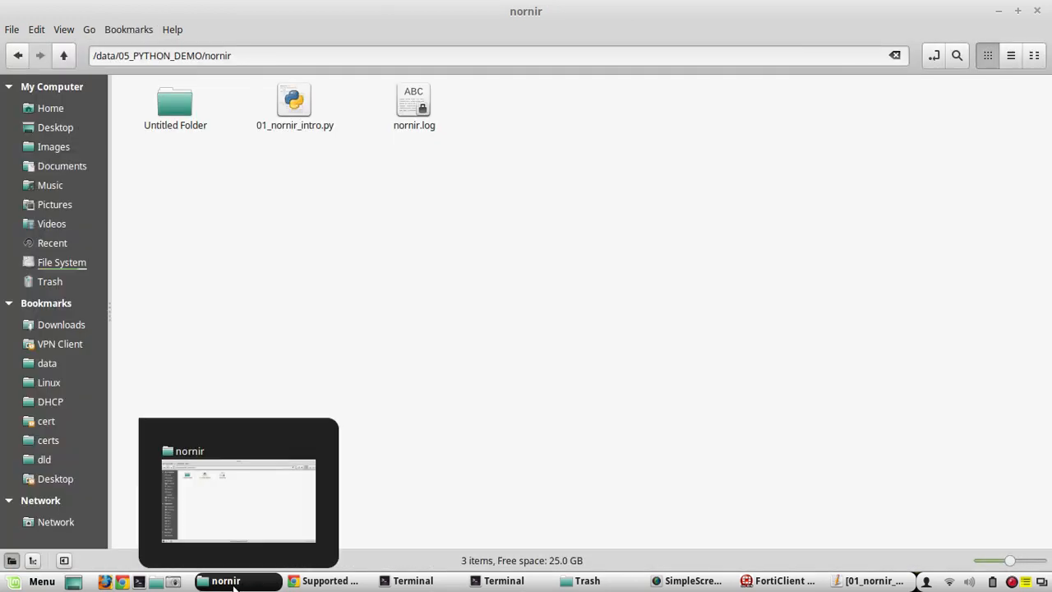
click(174, 105)
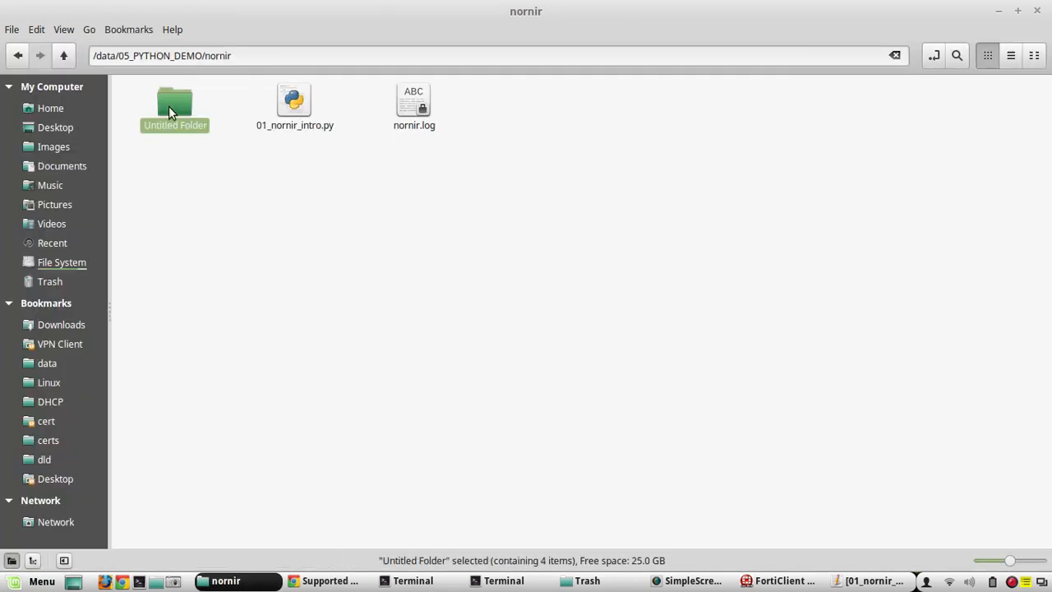
double_click(174, 102)
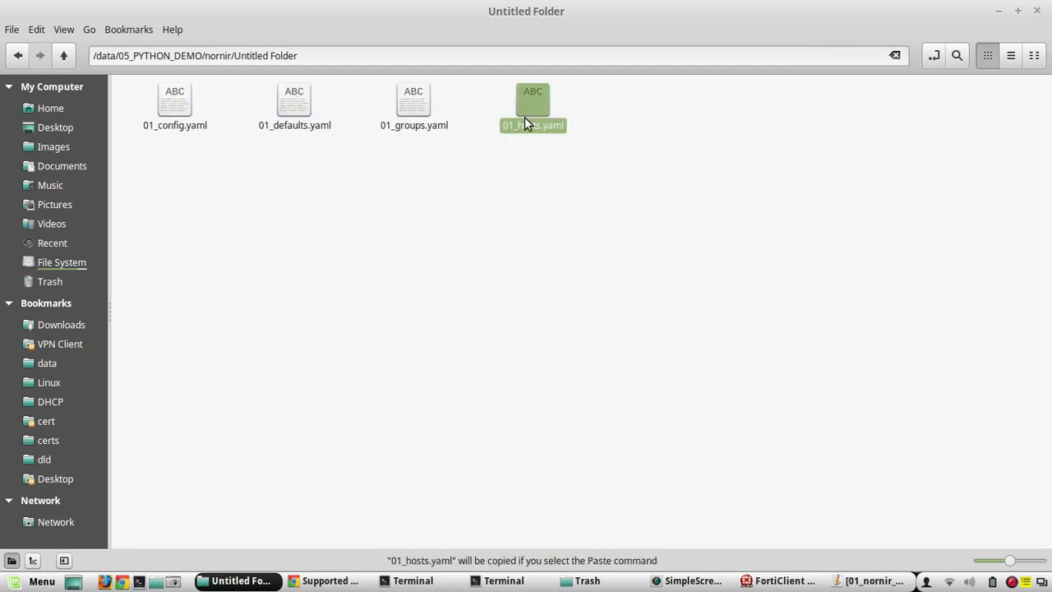
click(62, 55)
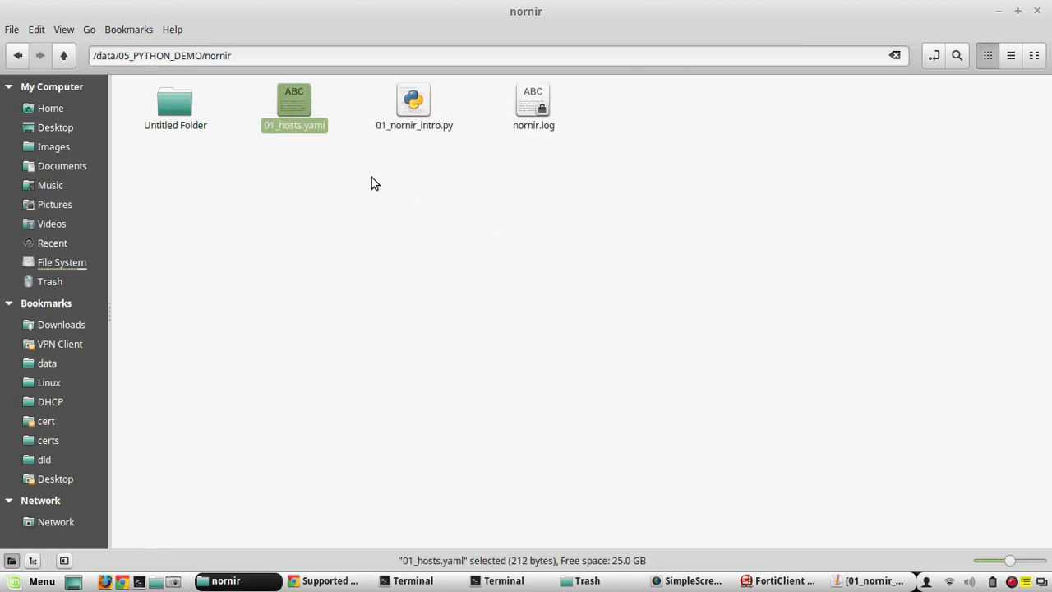
Rename 01_hosts.yaml to hosts.yaml
right_click(295, 106)
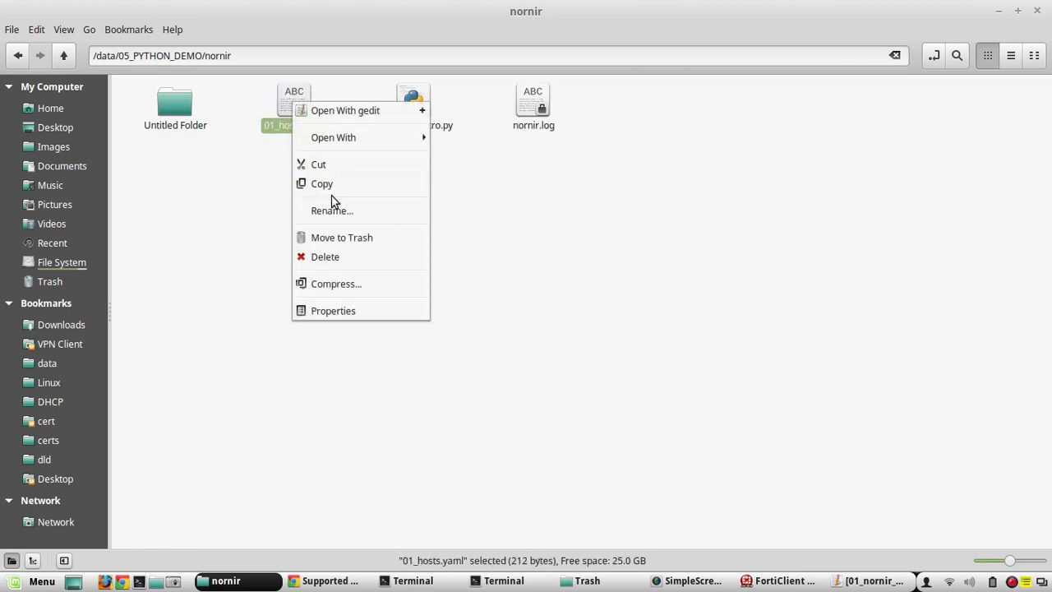
click(331, 210)
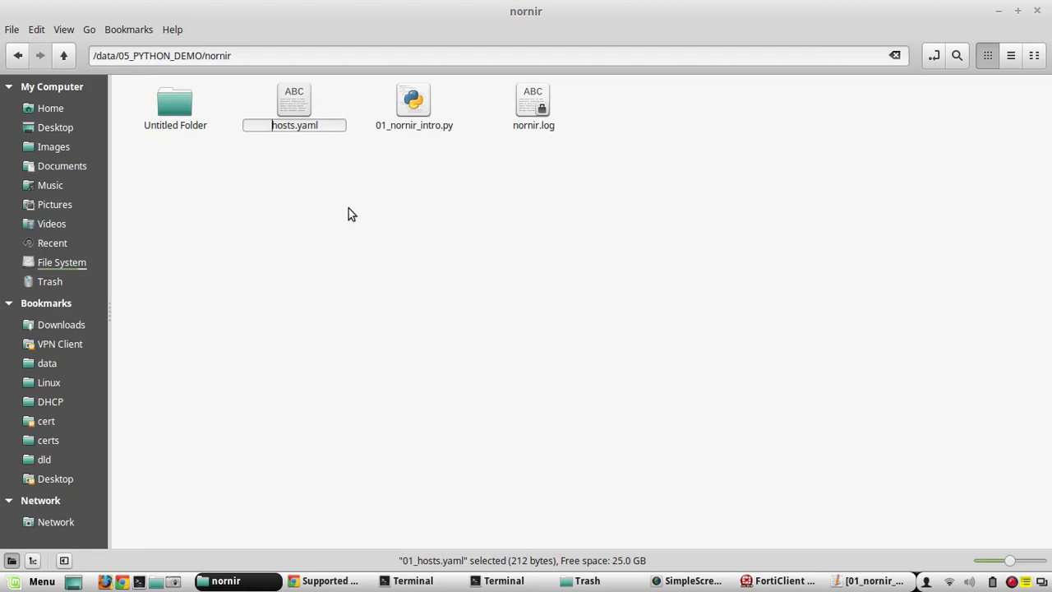
click(412, 580)
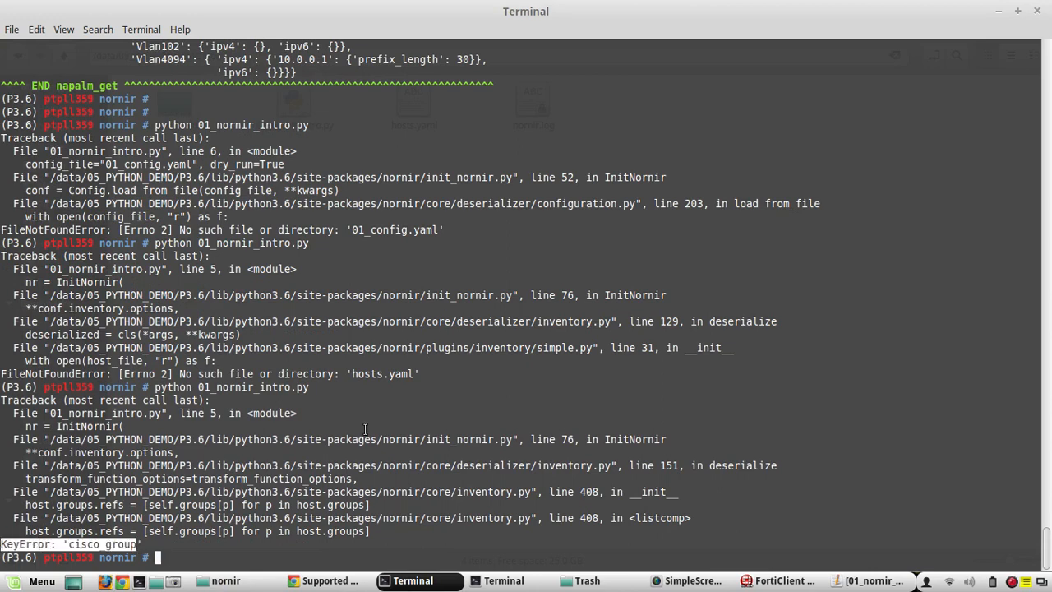
Open hosts.yaml and replace rtr1's groups entry with platform 'ios' from 01_groups.yaml's cisco_group
click(225, 580)
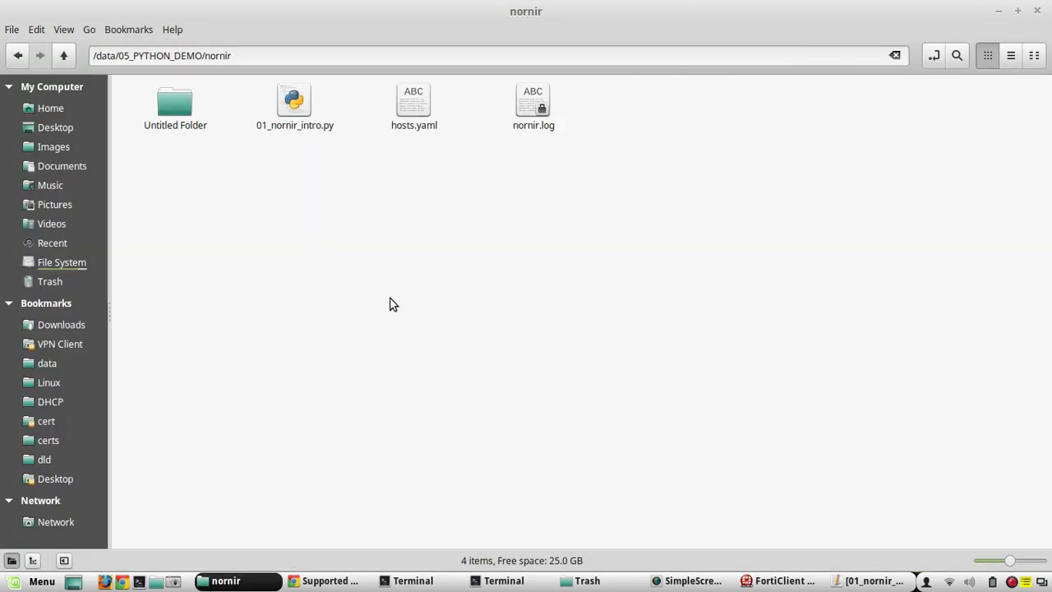
double_click(414, 102)
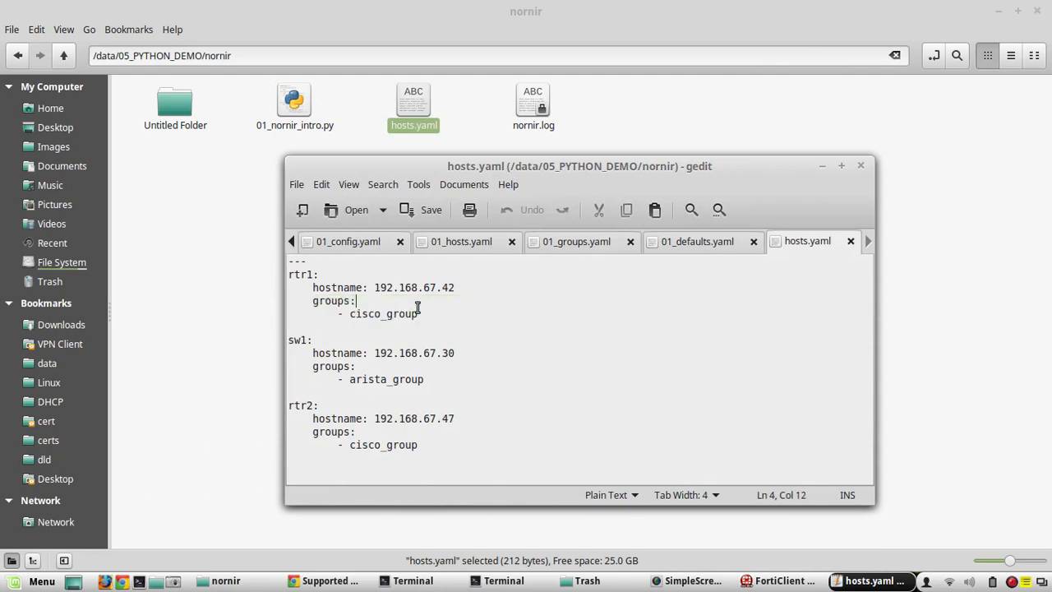
mouse_move(463, 168)
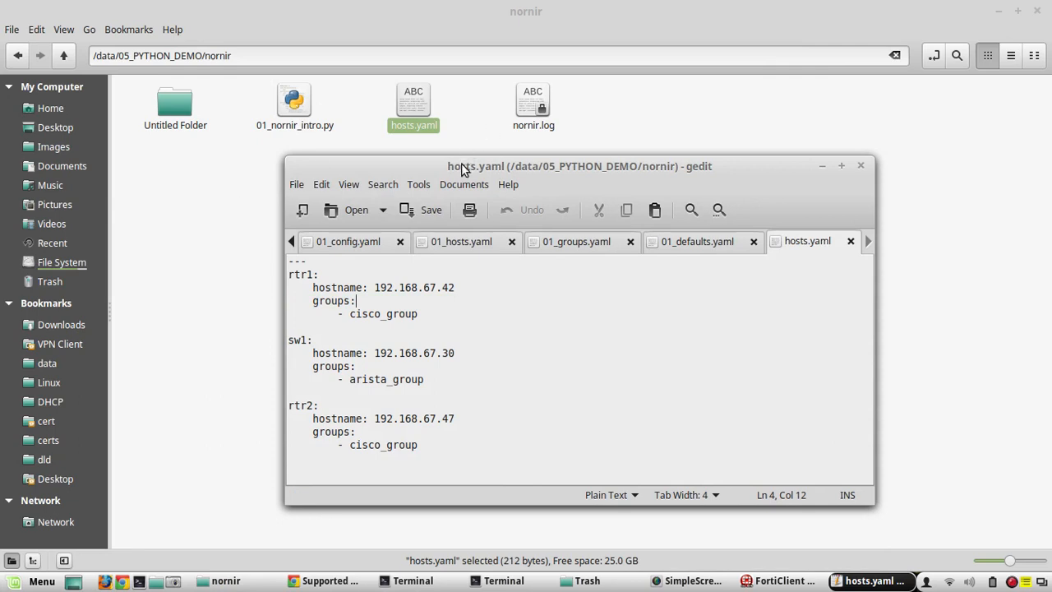
click(575, 240)
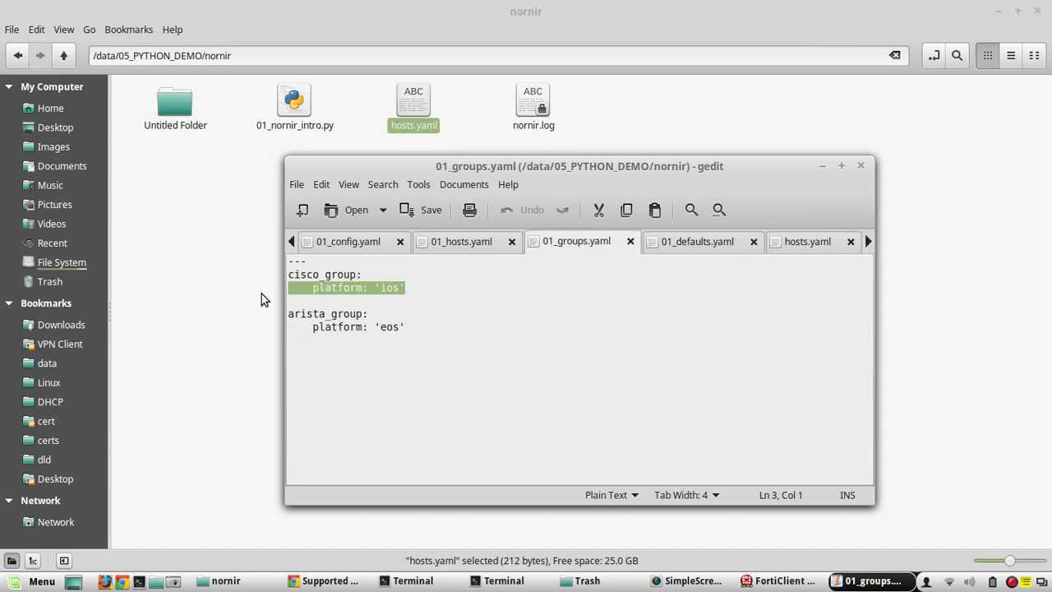
click(807, 240)
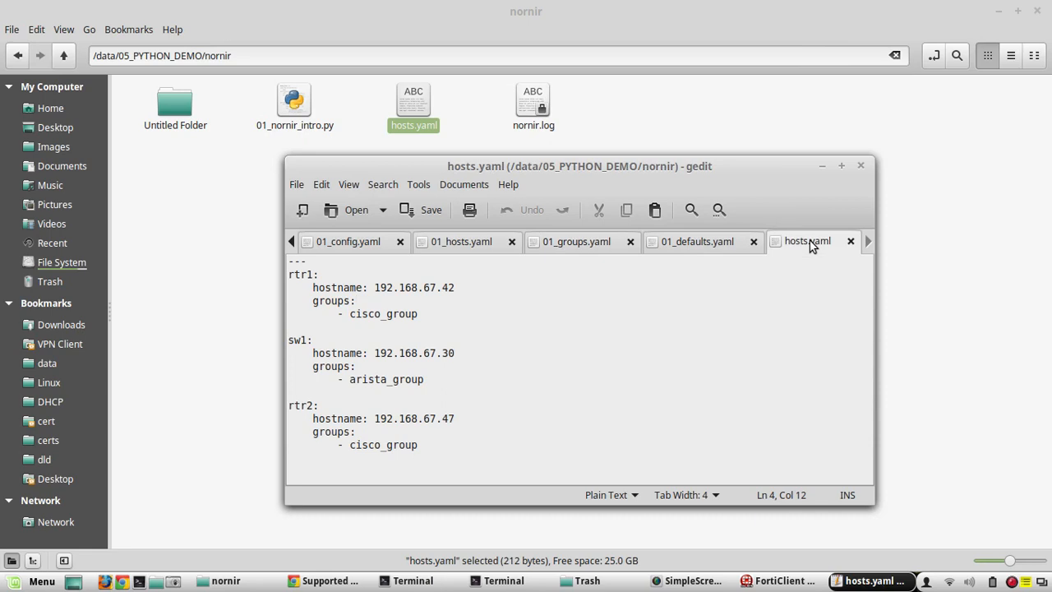
double_click(401, 312)
text(platform: 'ios')
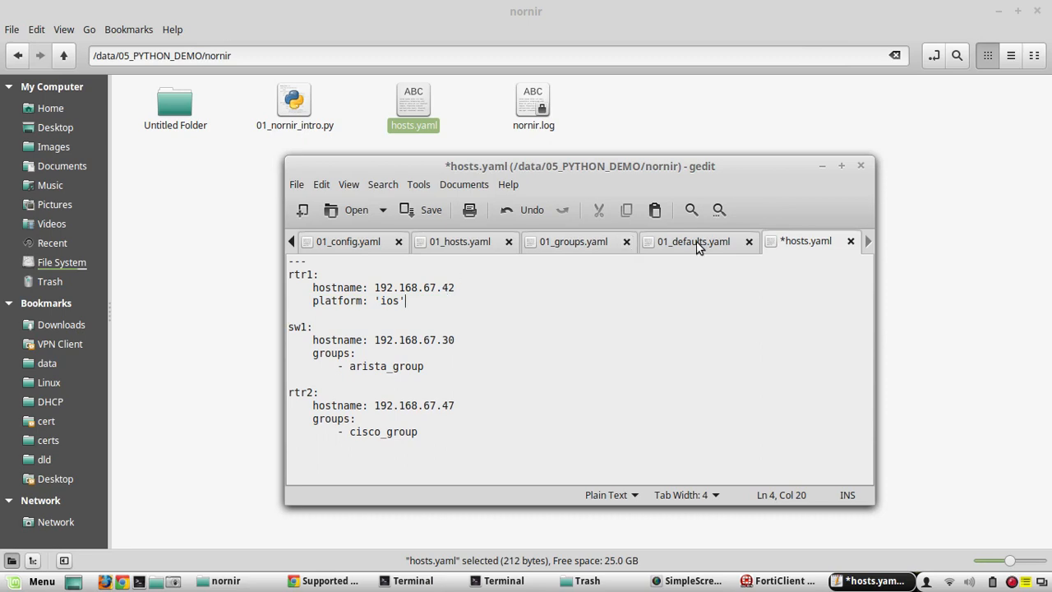
Add admin username and password from 01_defaults.yaml to every host, set sw1's platform, and save
click(694, 240)
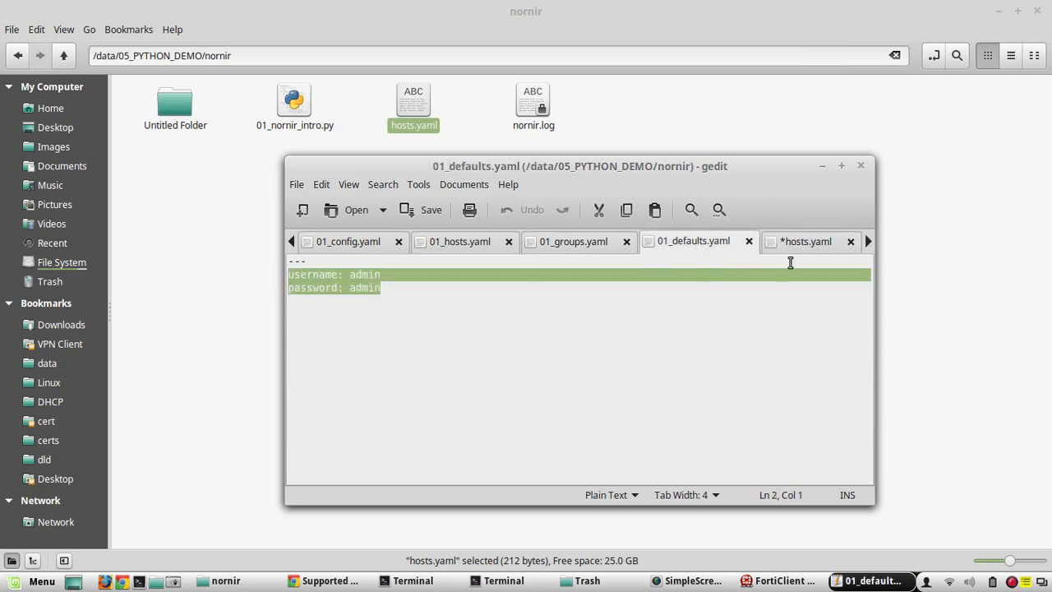
click(805, 240)
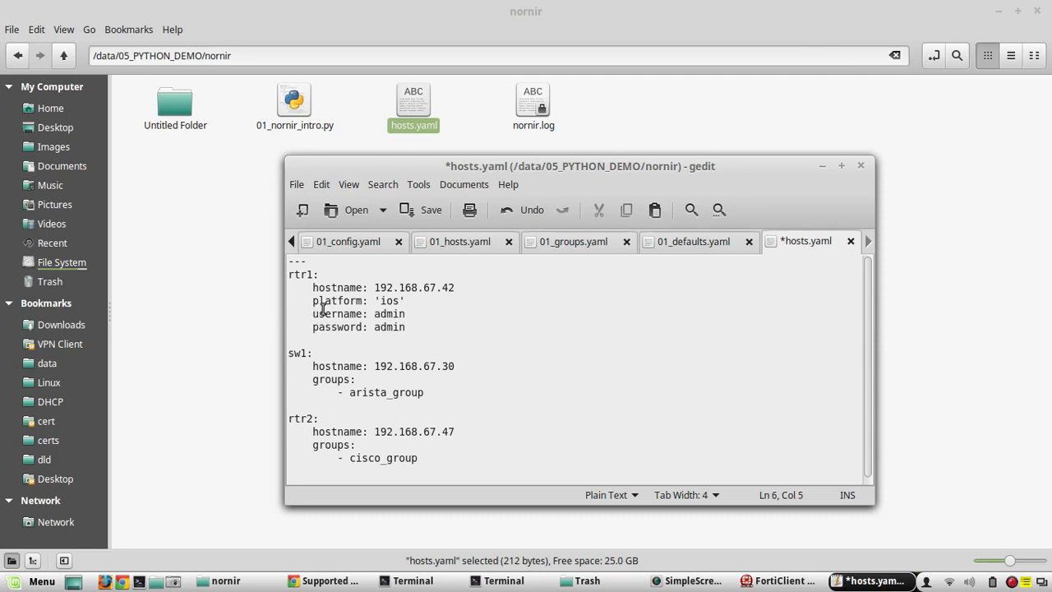
mouse_move(287, 300)
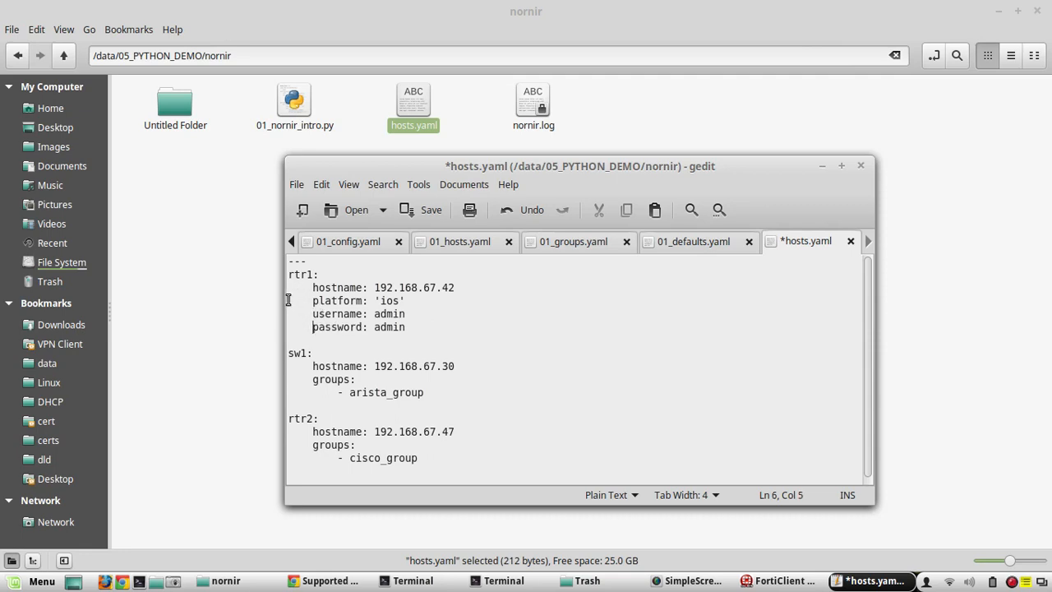
drag(313, 300, 471, 332)
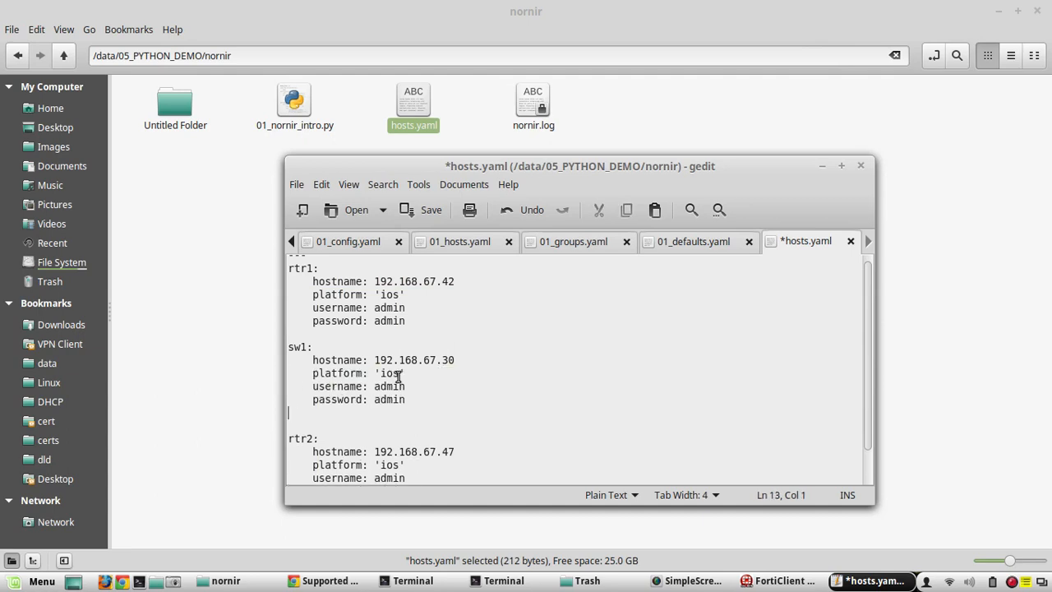
click(385, 373)
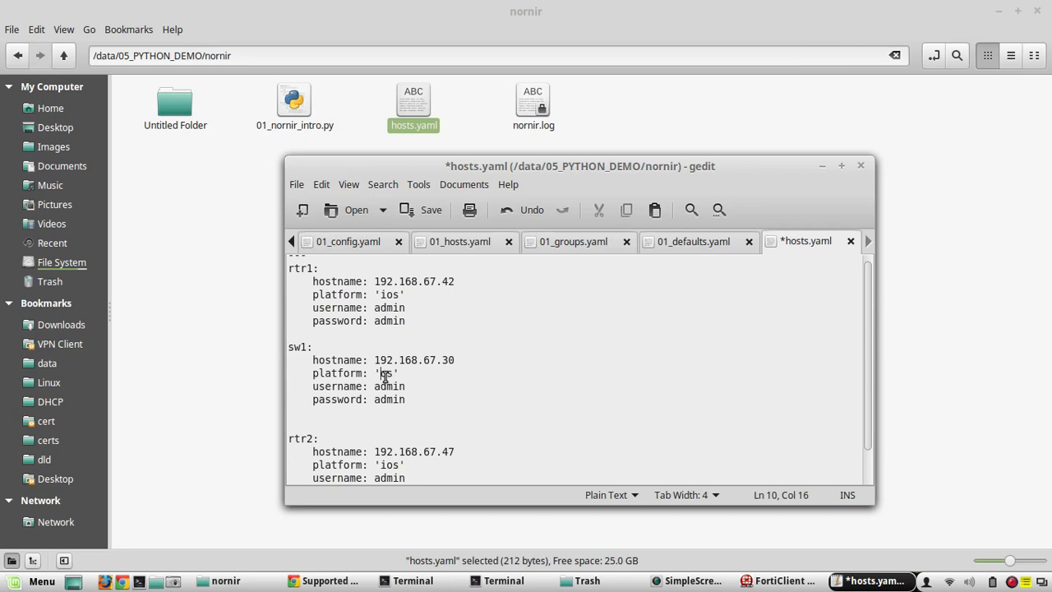
click(430, 210)
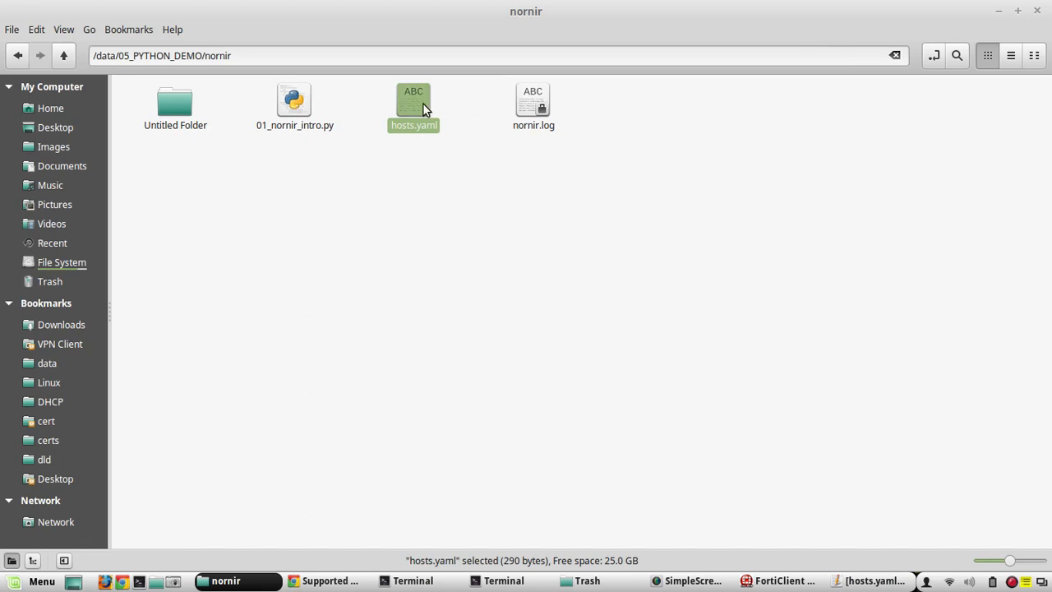
Rerun python 01_nornir_intro.py and review the napalm_get facts and interface output for every device
double_click(414, 102)
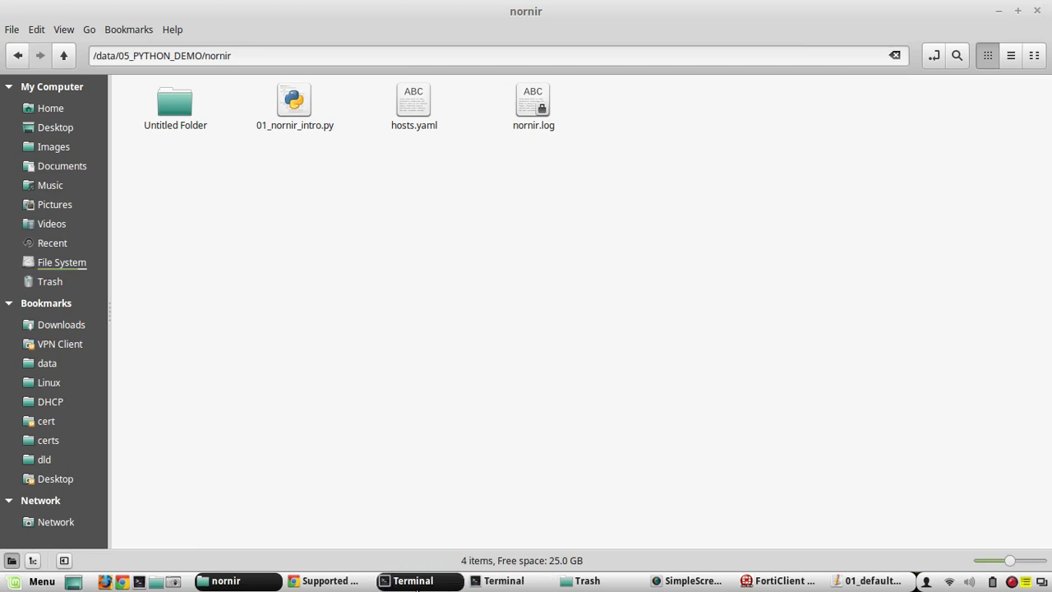
click(413, 580)
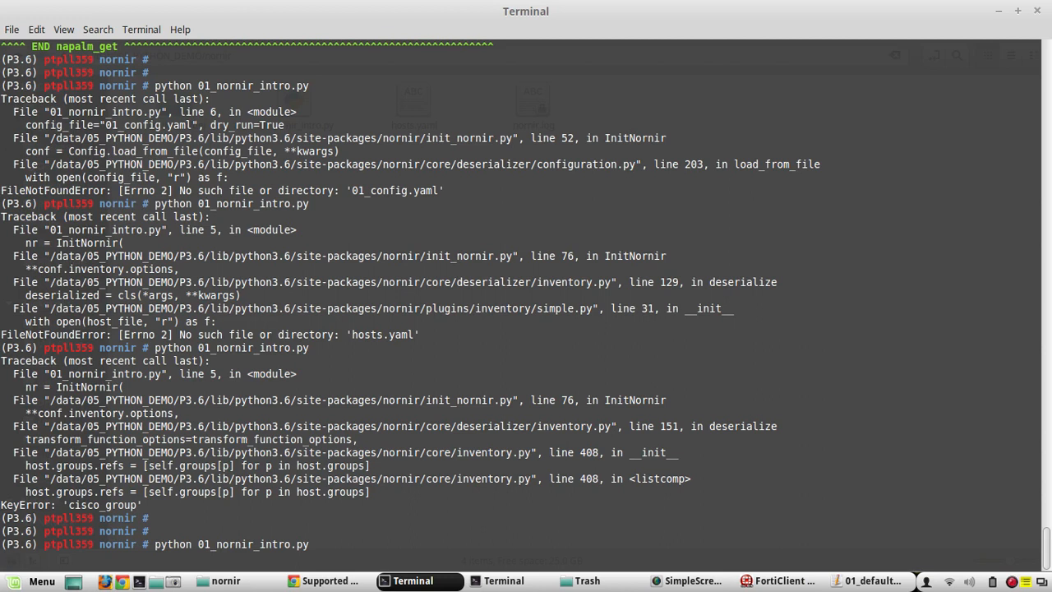
key(Return)
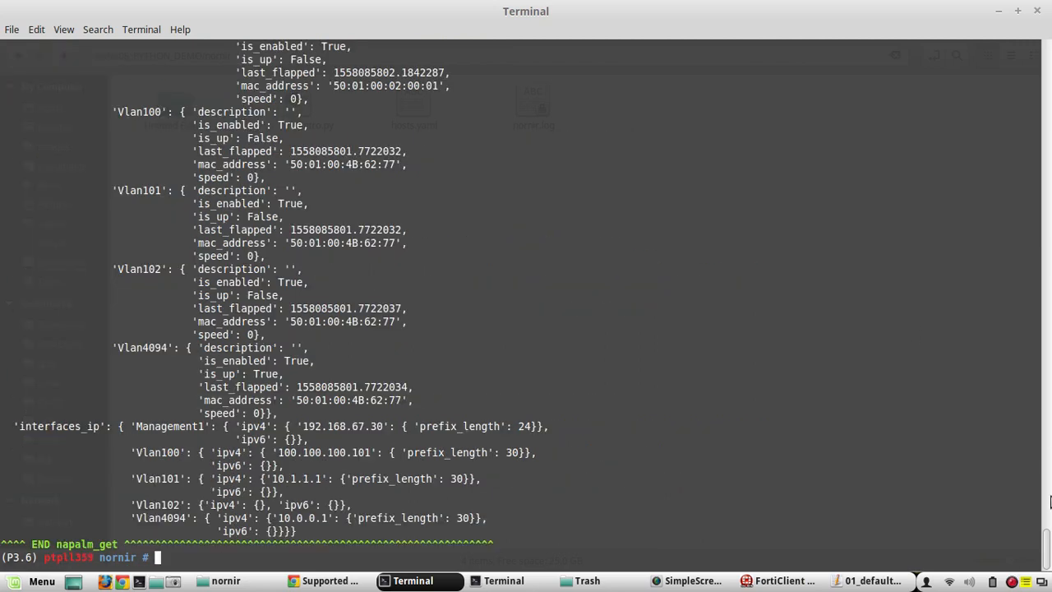
scroll(down, 3)
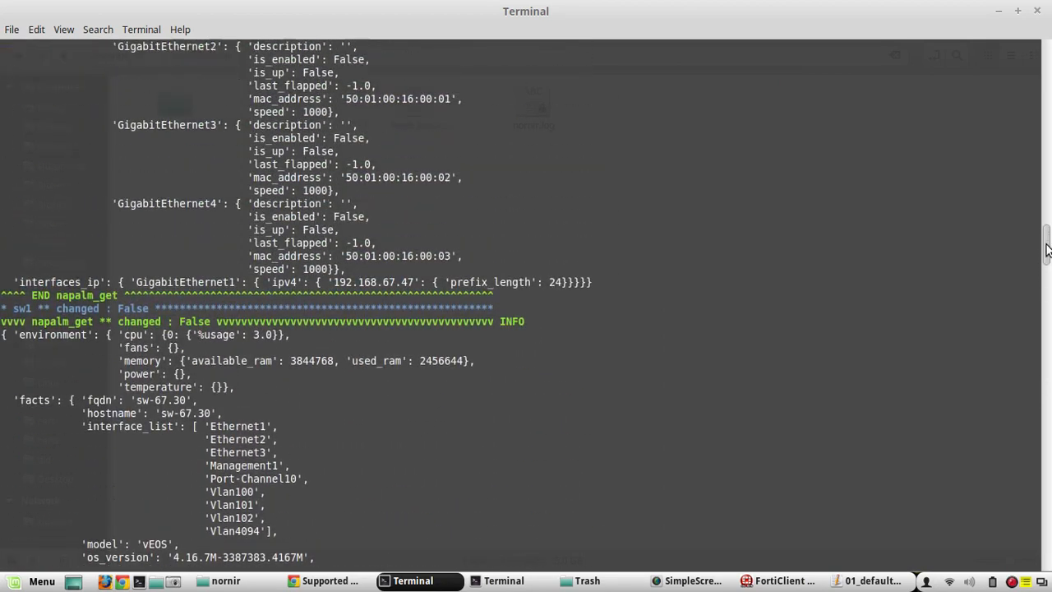
scroll(down, 3)
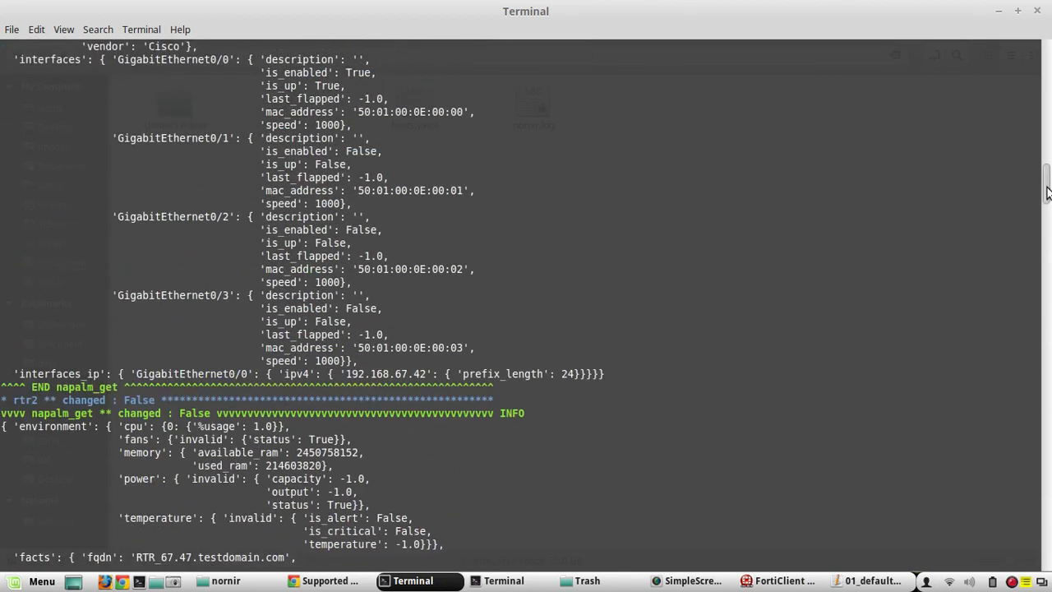
scroll(up, 3)
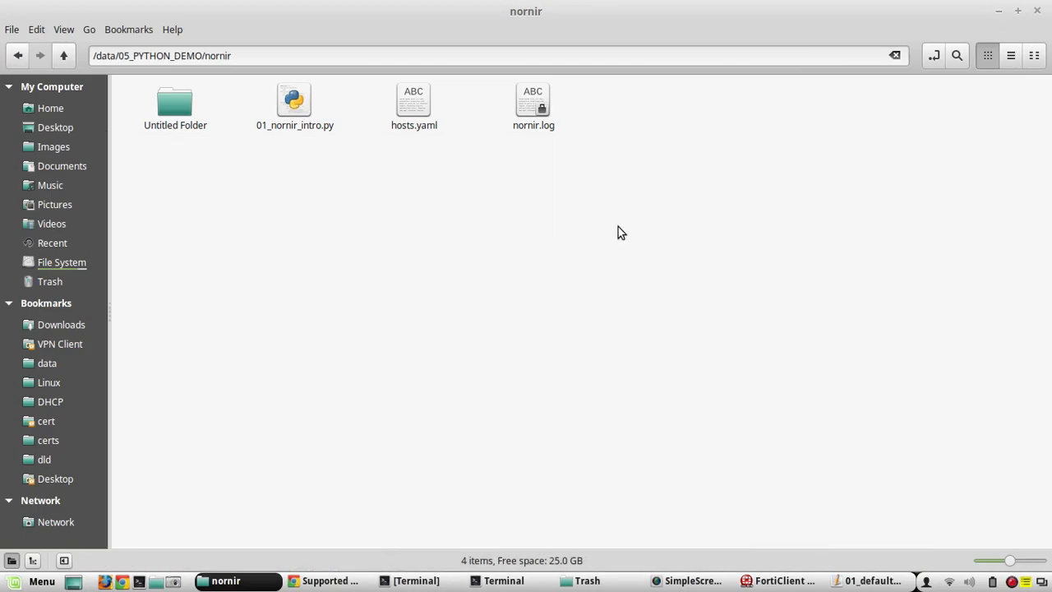
mouse_move(189, 204)
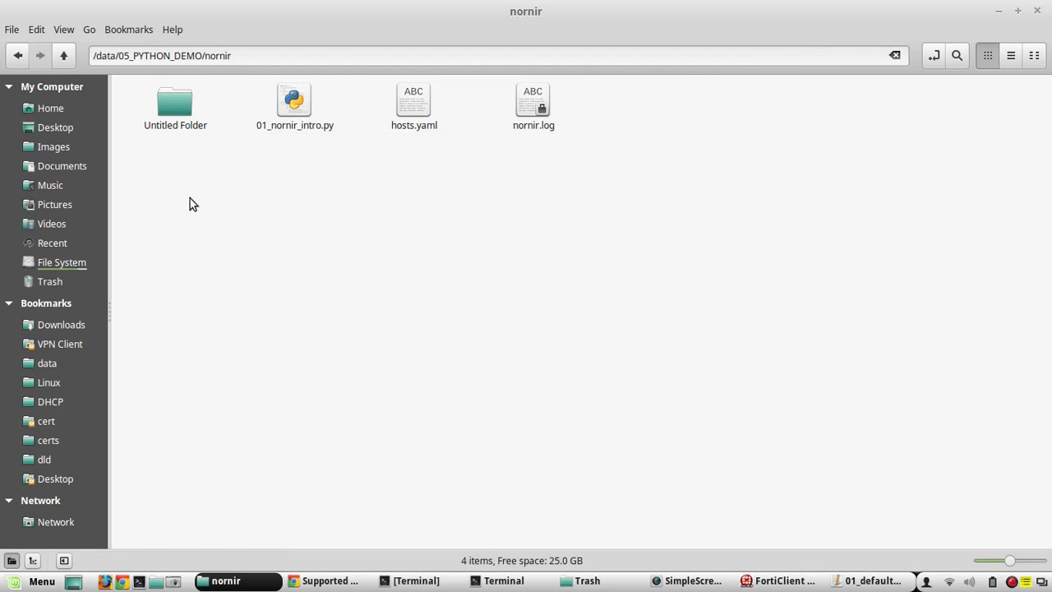
Enter Untitled Folder listing the 01_config, 01_defaults, 01_groups and 01_hosts YAML files
double_click(174, 102)
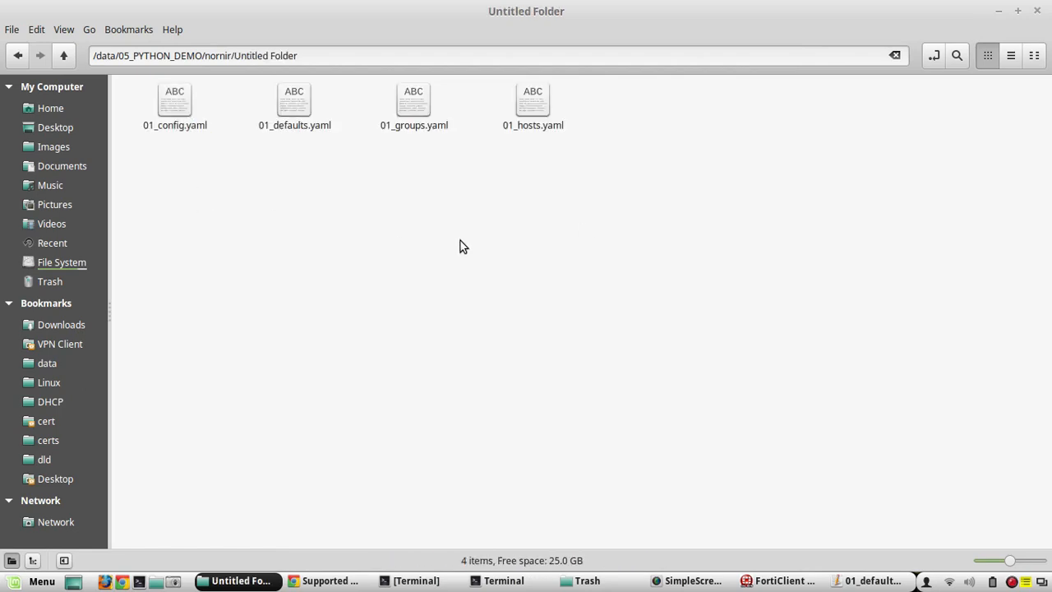
mouse_move(553, 168)
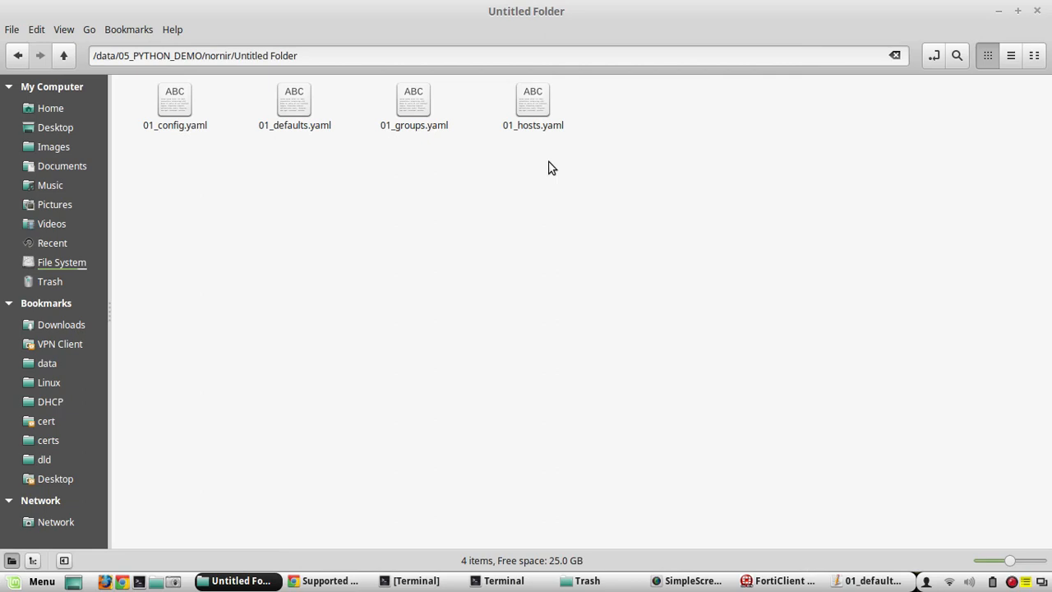
mouse_move(426, 453)
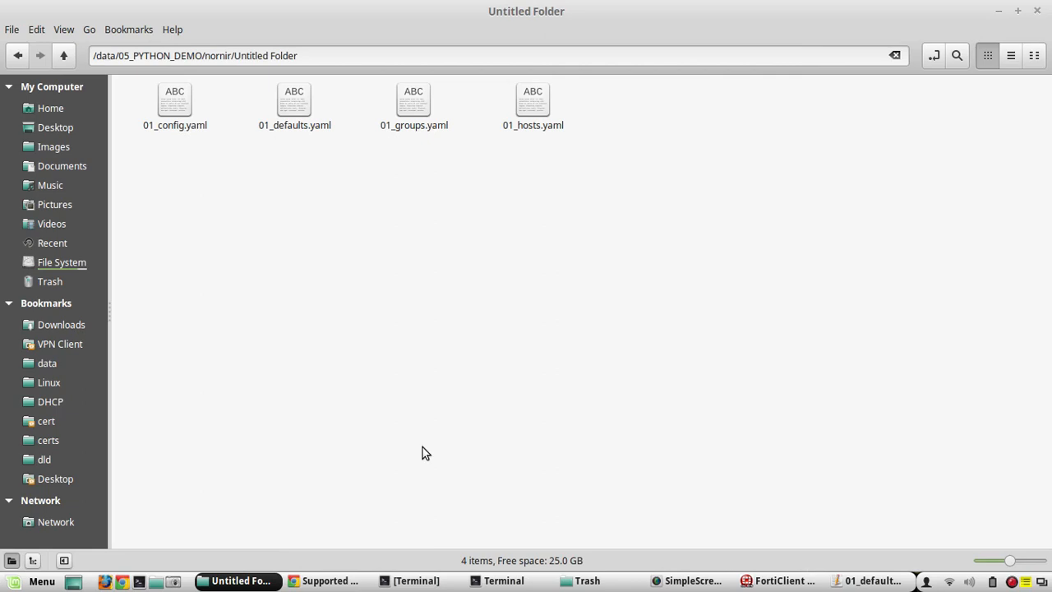
mouse_move(507, 319)
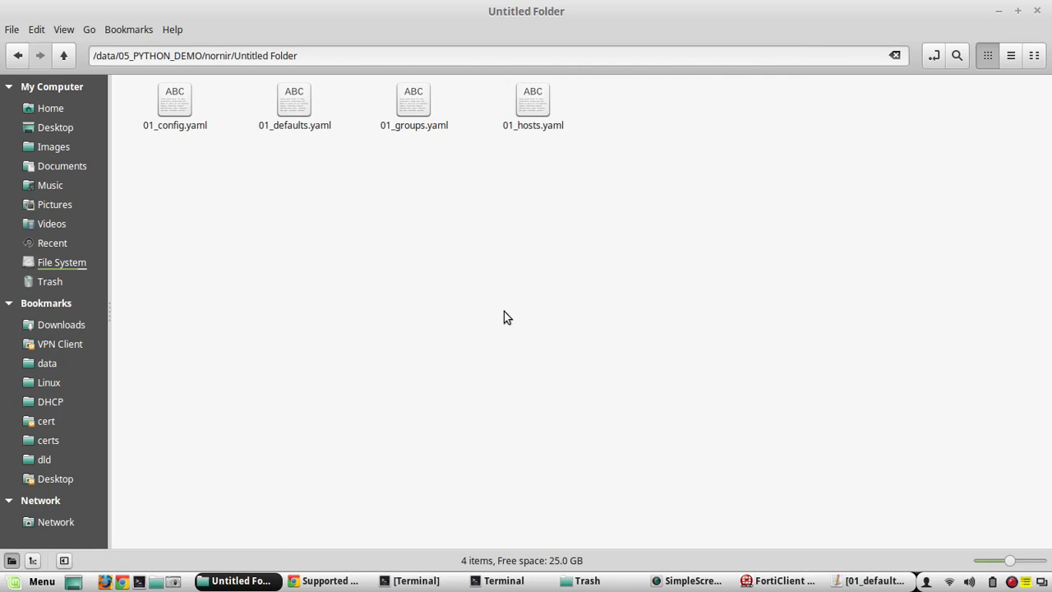